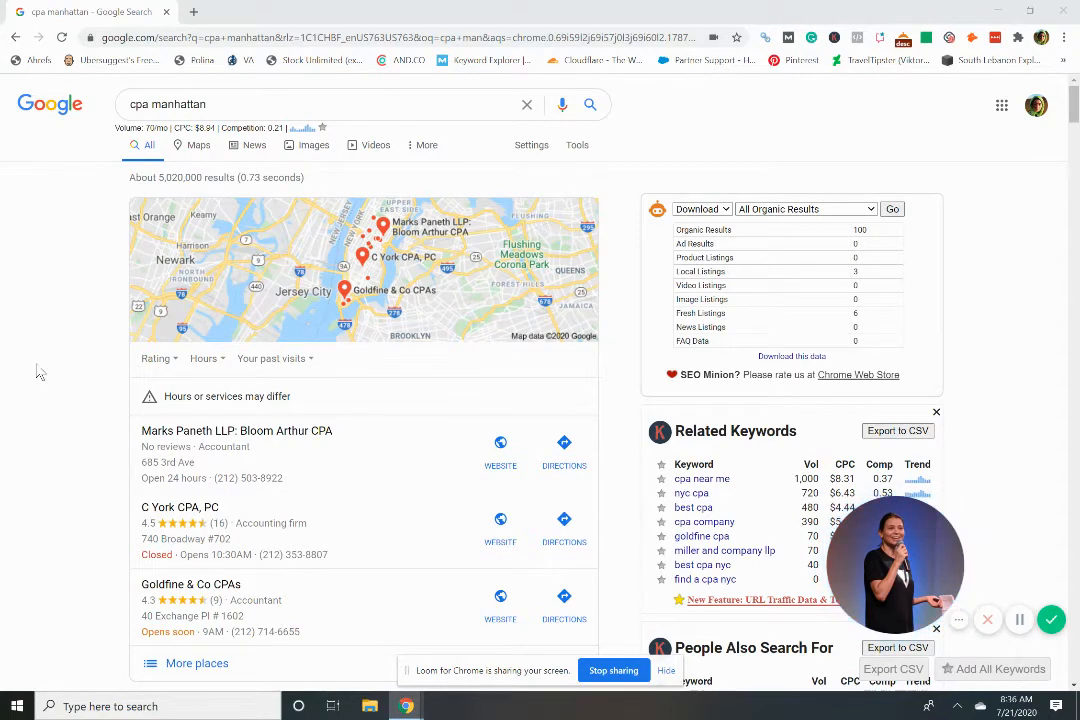
{"action": "mouse_move", "coordinate": [128, 172]}
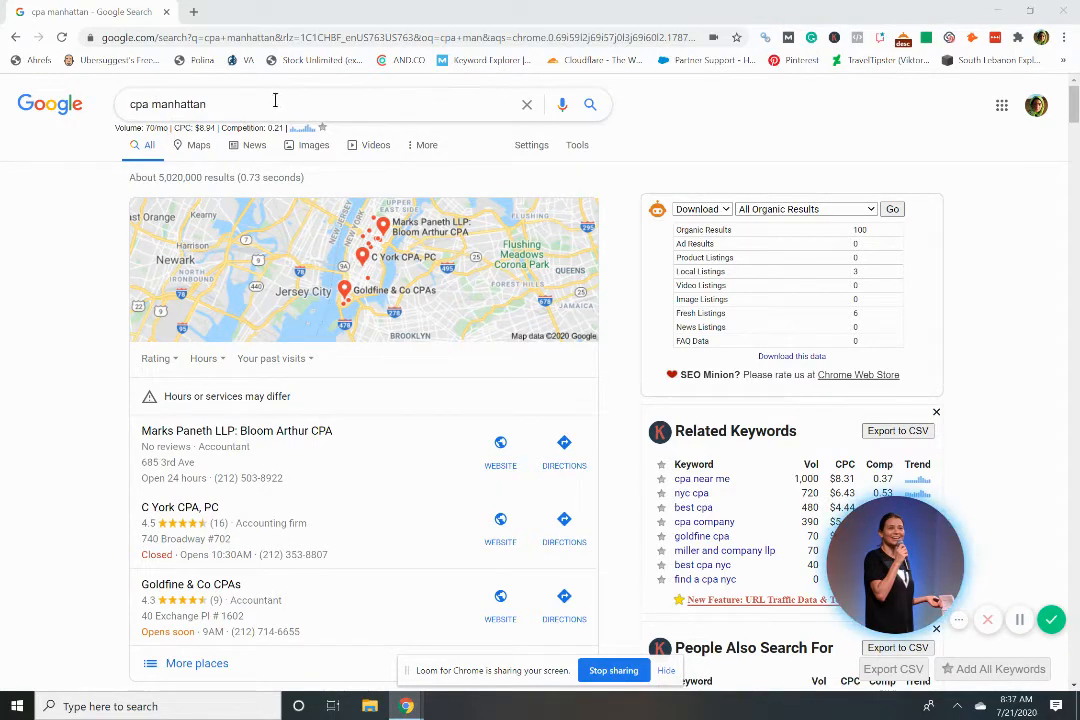
Step: View C York CPA, PC's business details from the 'More places' list of local CPA firms
{"action": "scroll", "scroll_direction": "down", "scroll_amount": 3}
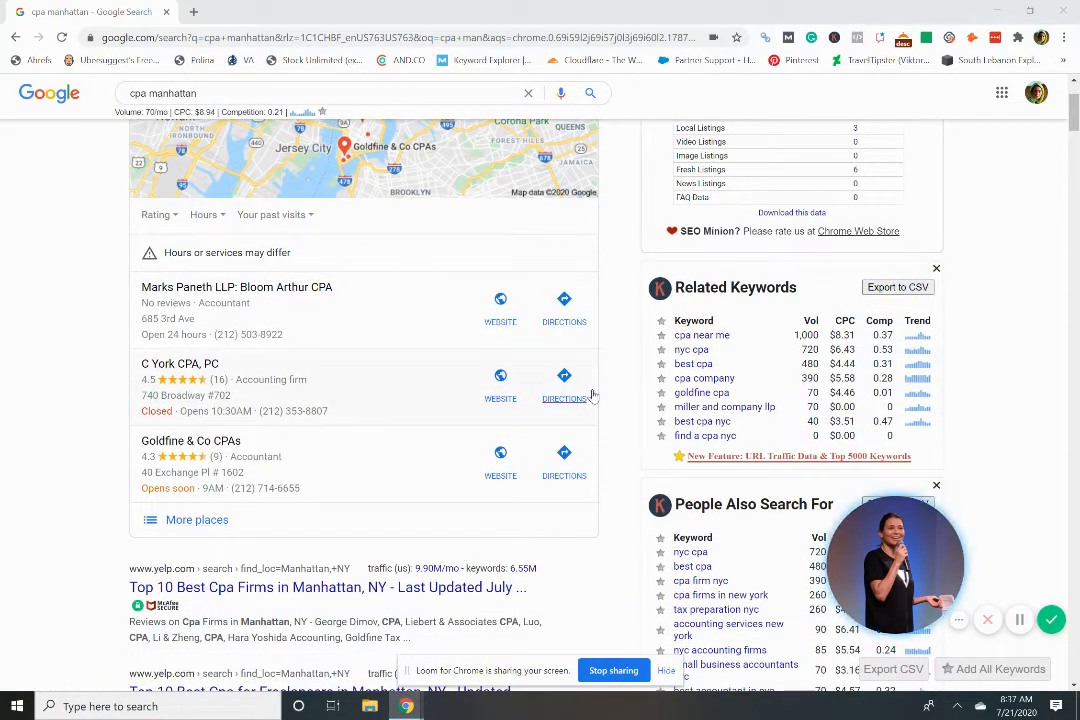
{"action": "mouse_move", "coordinate": [104, 344]}
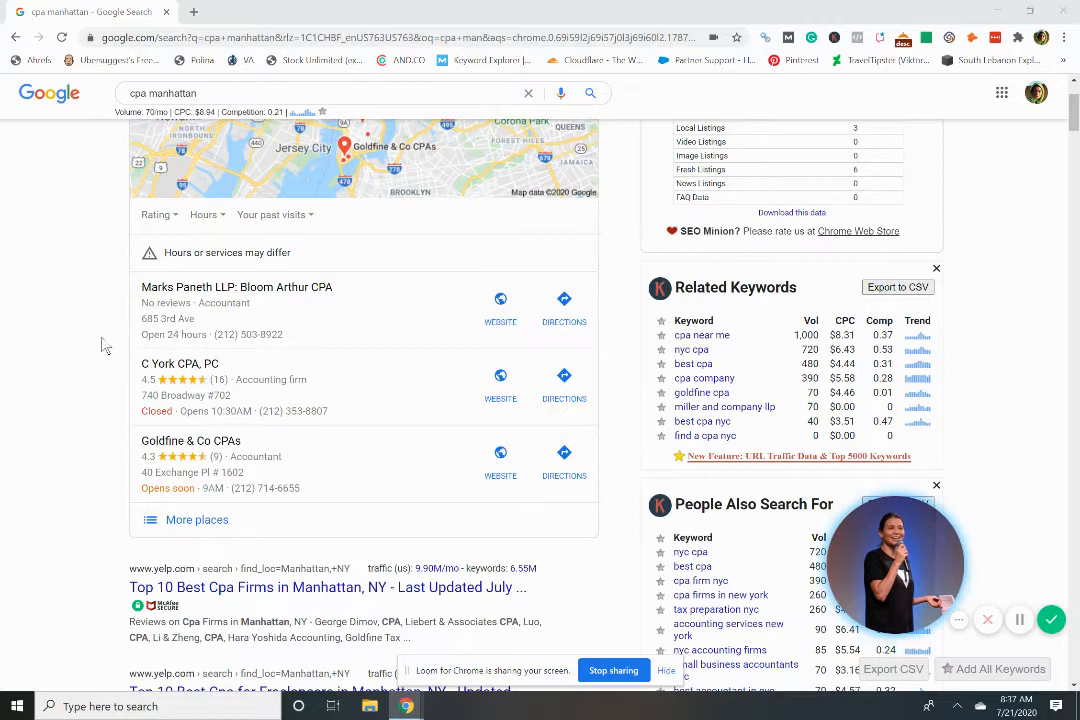
{"action": "mouse_move", "coordinate": [120, 324]}
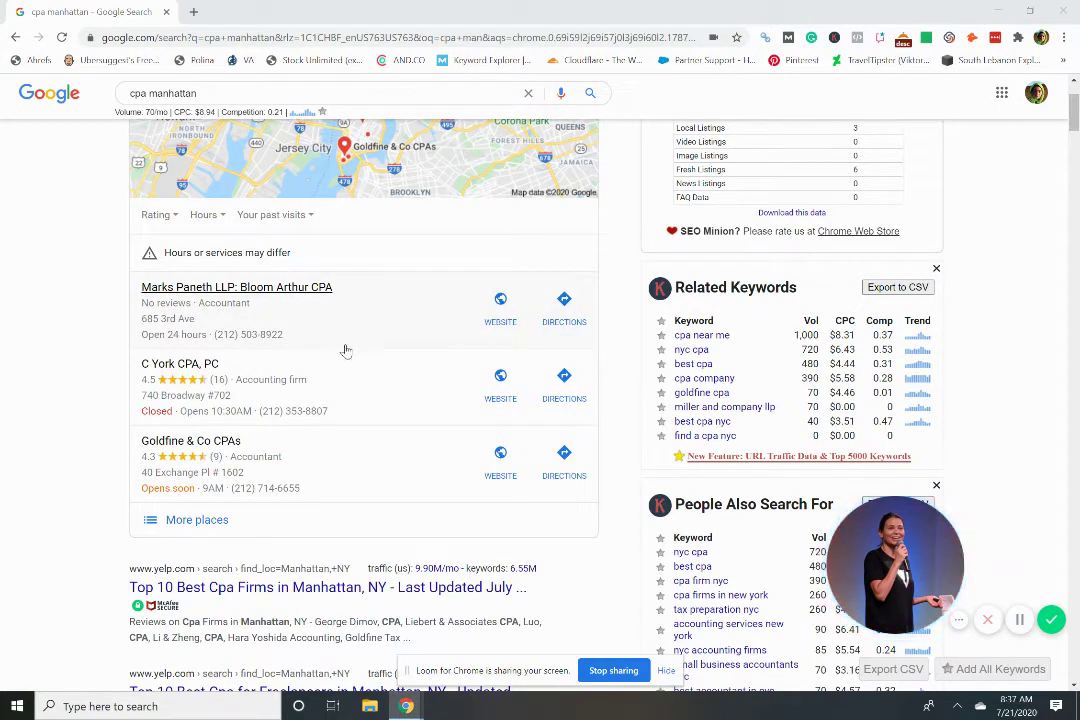
{"action": "mouse_move", "coordinate": [392, 324]}
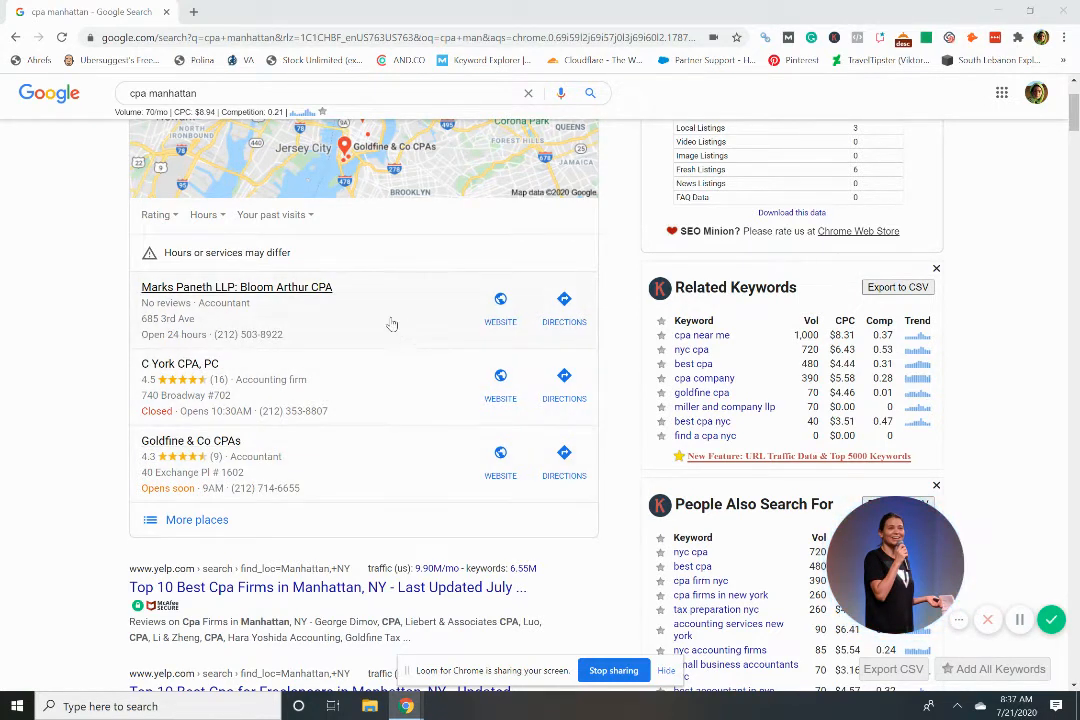
{"action": "mouse_move", "coordinate": [396, 320]}
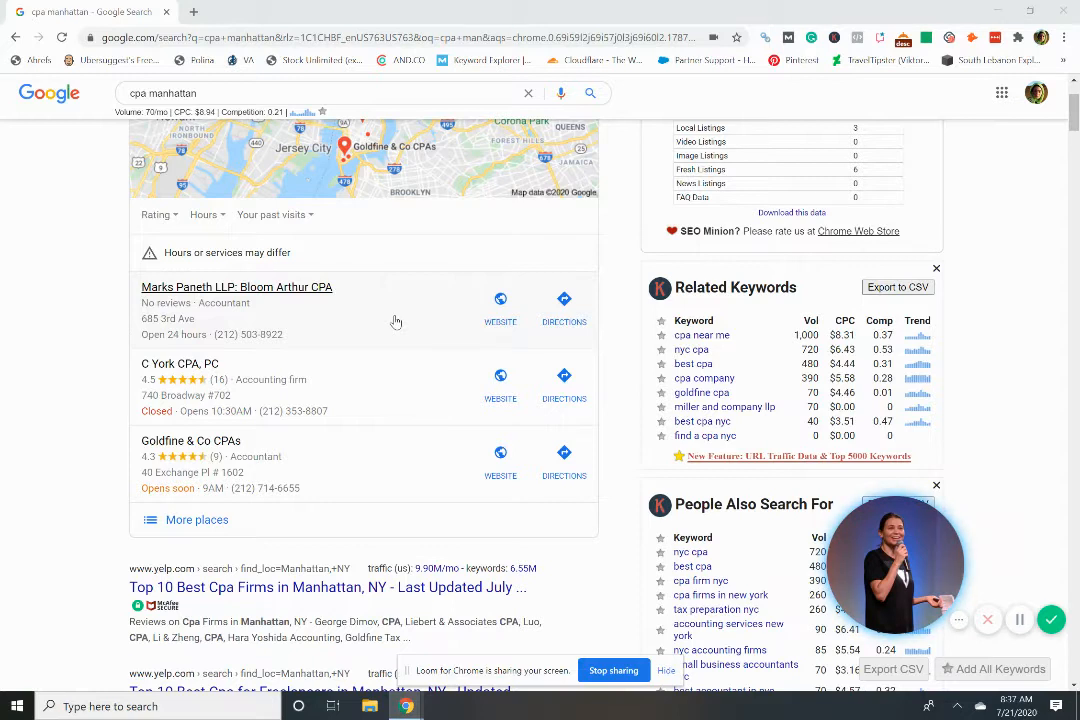
{"action": "mouse_move", "coordinate": [6, 418]}
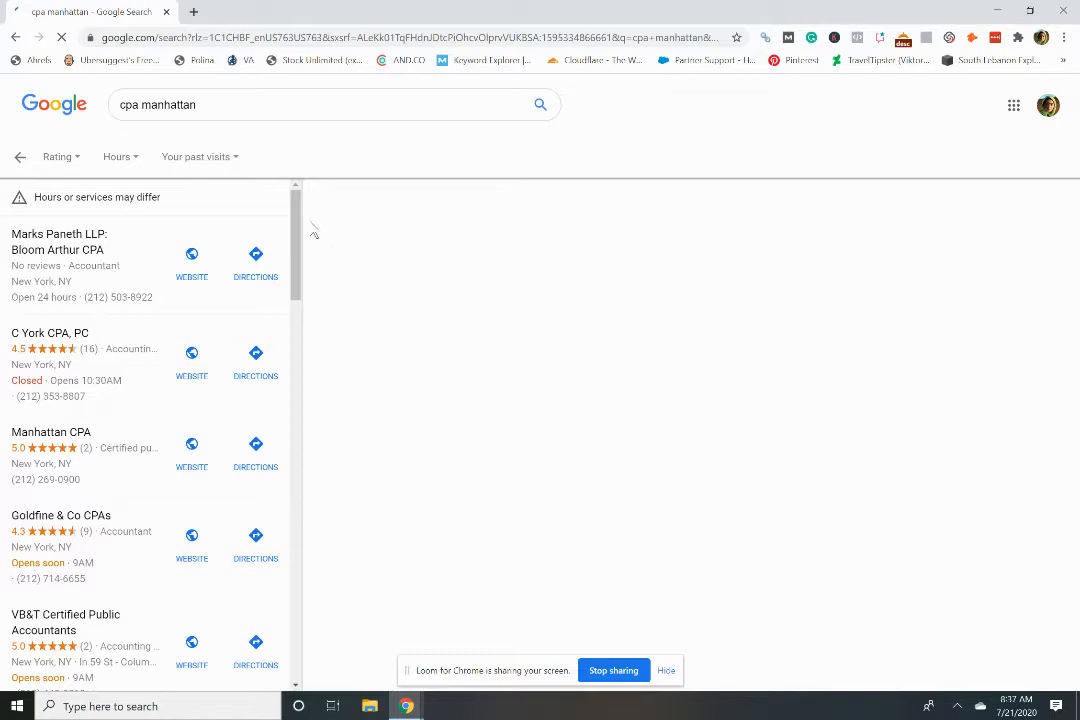
{"action": "scroll", "scroll_direction": "down", "scroll_amount": 3}
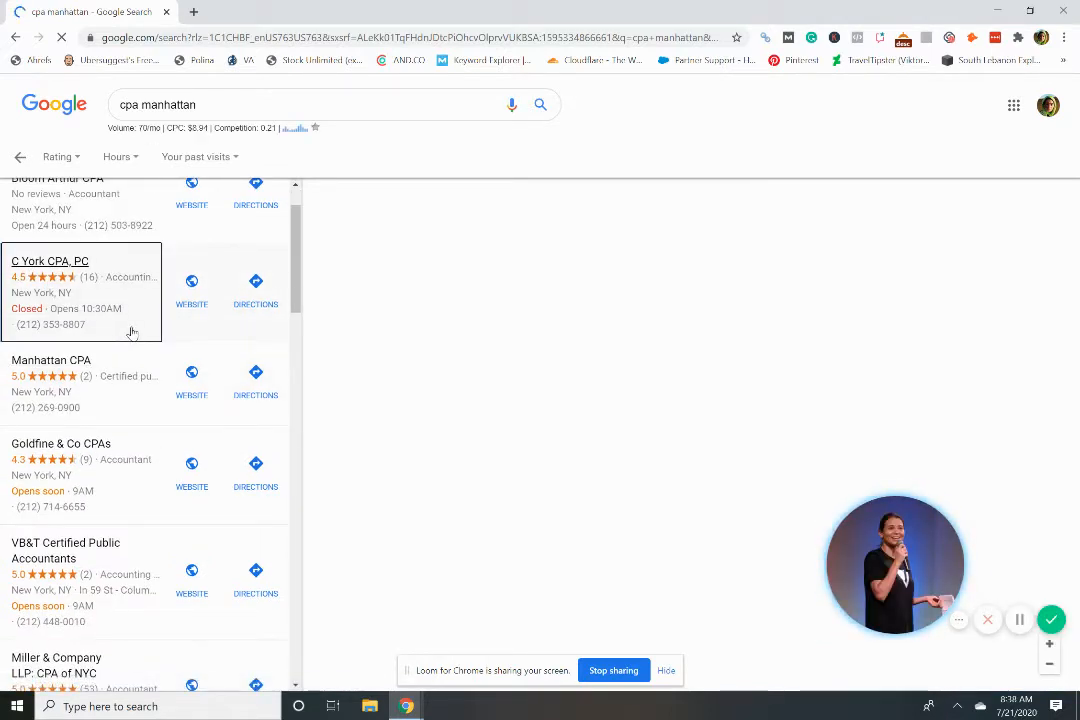
{"action": "left_click", "coordinate": [48, 260]}
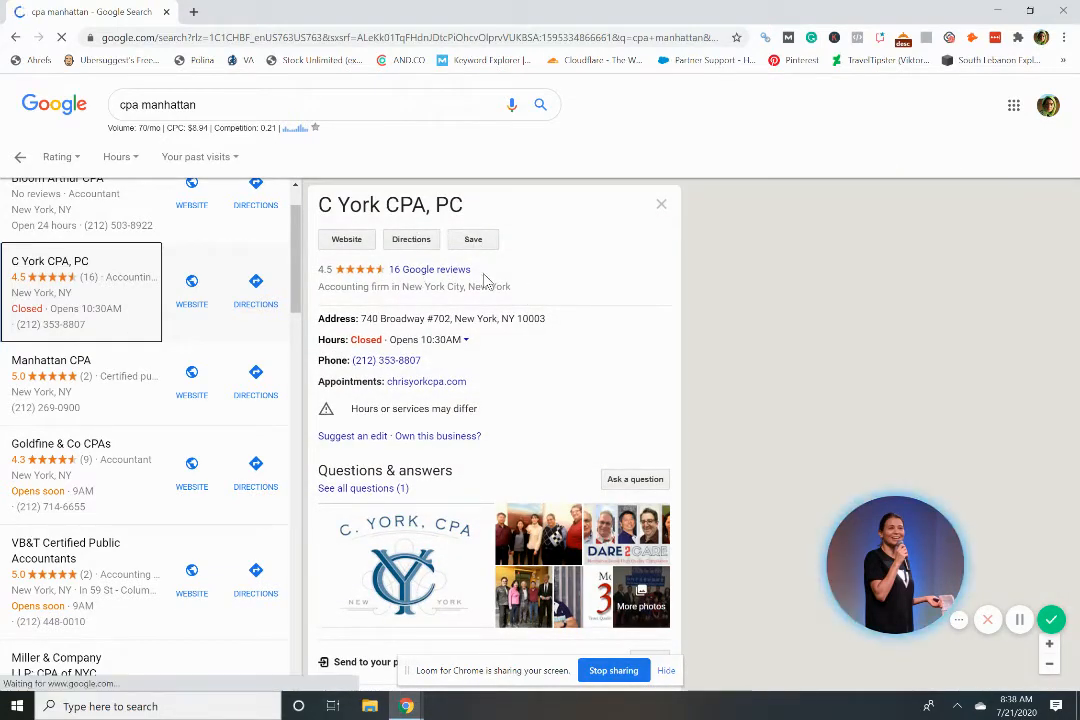
{"action": "scroll", "scroll_direction": "down", "scroll_amount": 3}
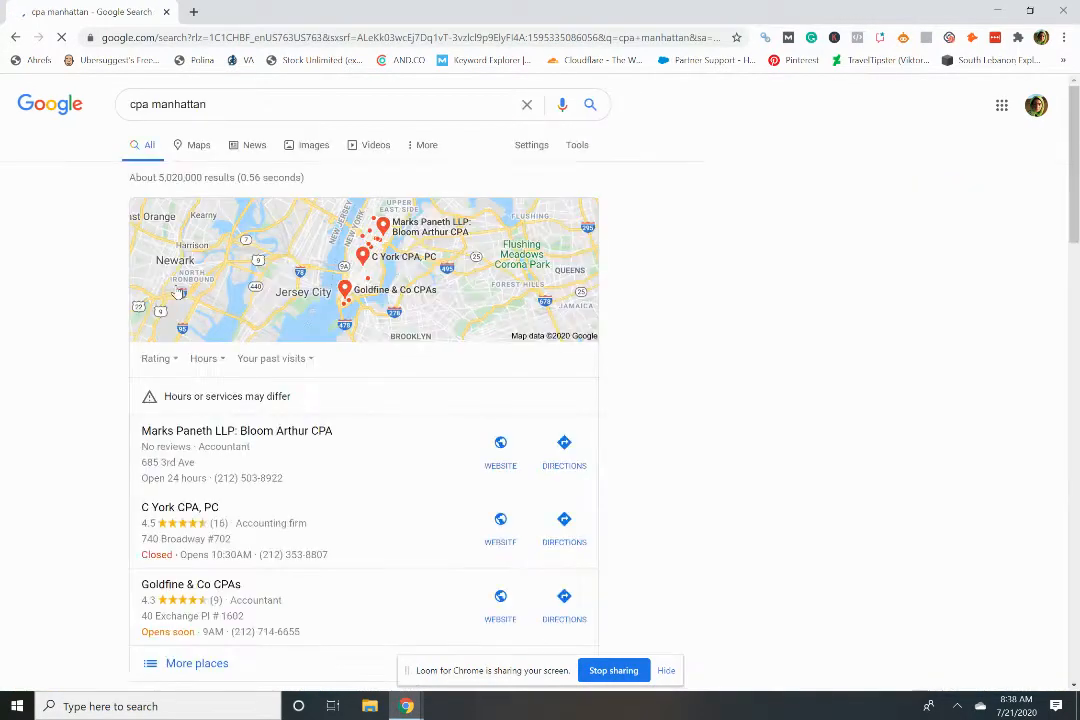
{"action": "scroll", "scroll_direction": "down", "scroll_amount": 3}
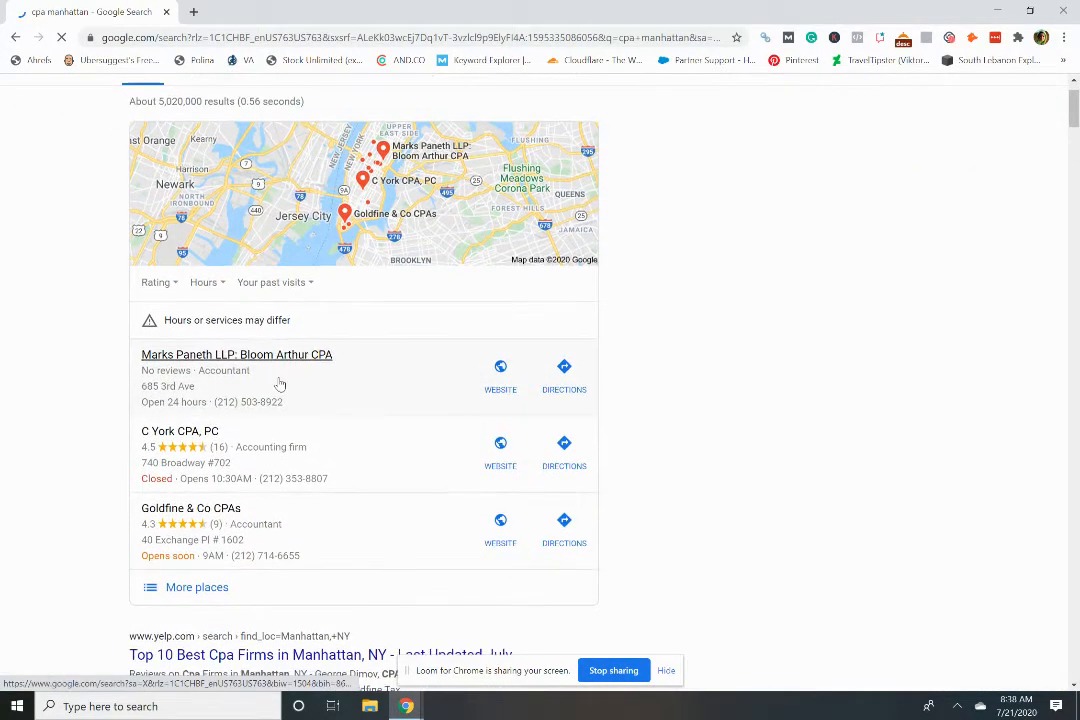
{"action": "scroll", "scroll_direction": "down", "scroll_amount": 3}
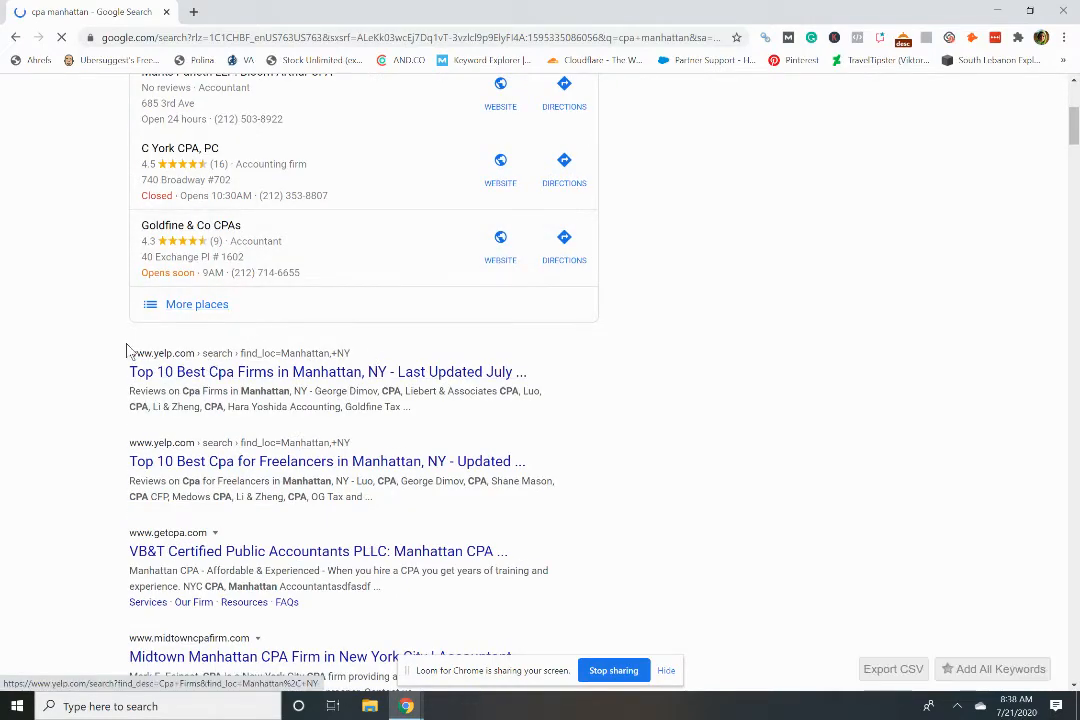
{"action": "scroll", "scroll_direction": "down", "scroll_amount": 3}
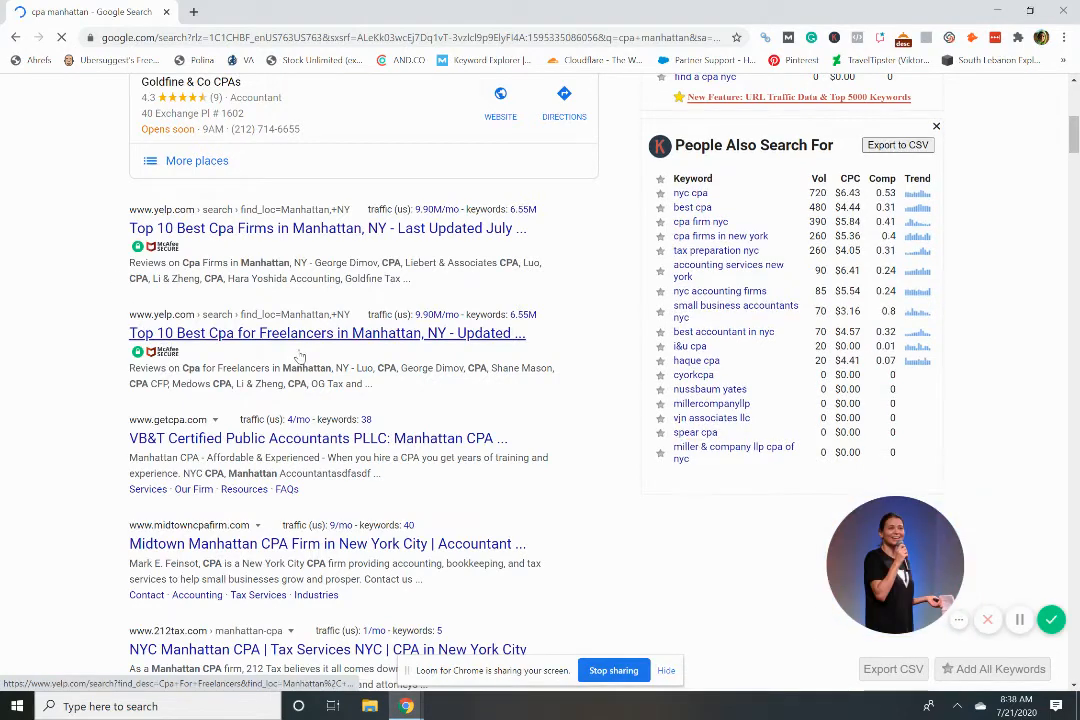
{"action": "scroll", "scroll_direction": "down", "scroll_amount": 3}
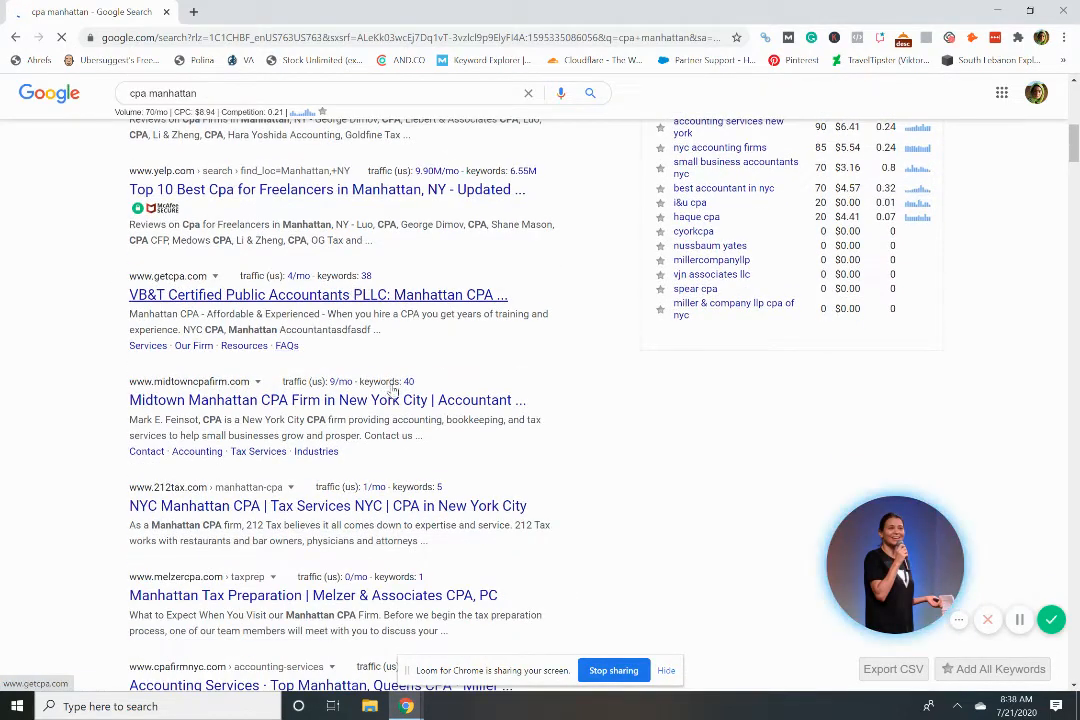
{"action": "scroll", "scroll_direction": "down", "scroll_amount": 3}
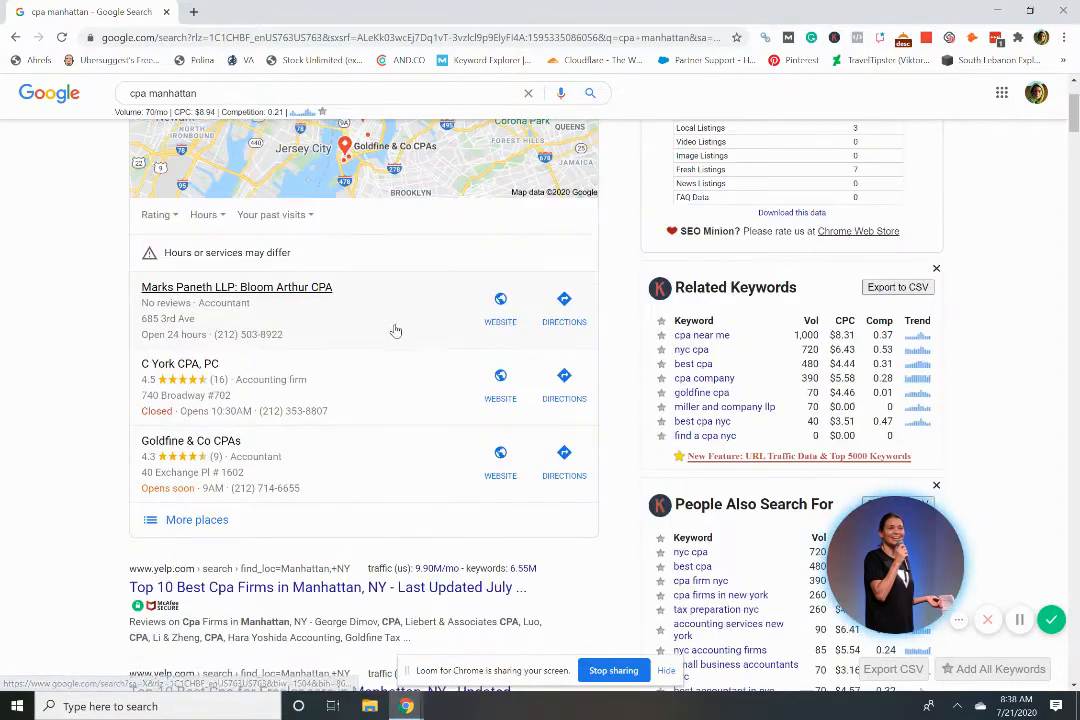
{"action": "mouse_move", "coordinate": [100, 316]}
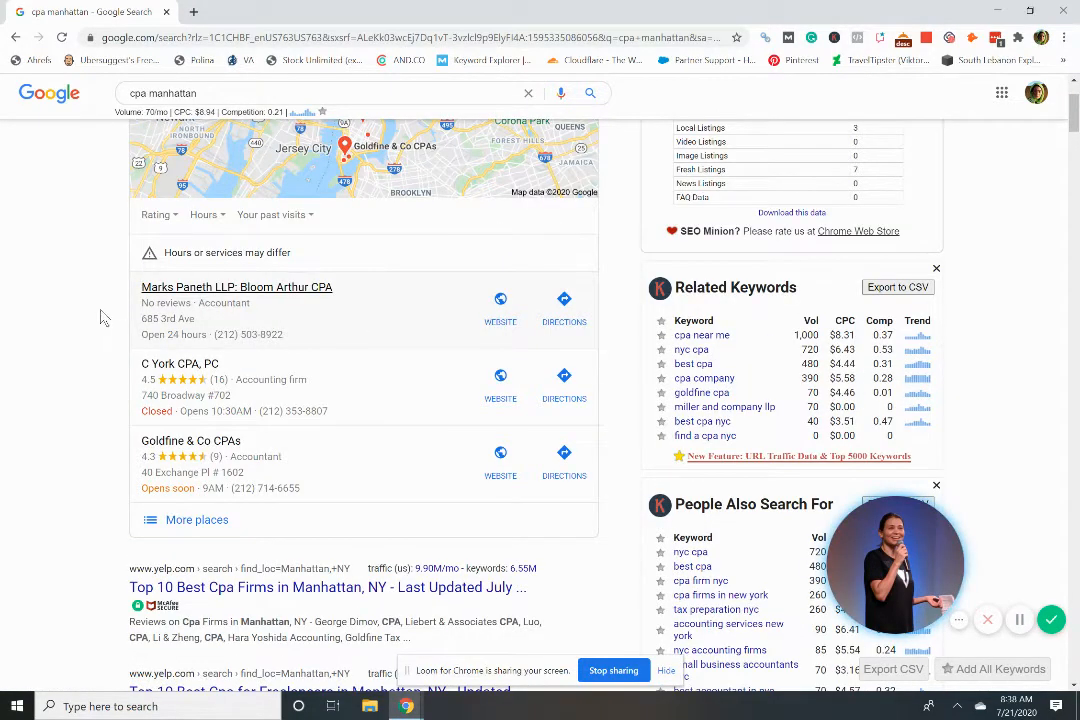
{"action": "scroll", "scroll_direction": "down", "scroll_amount": 3}
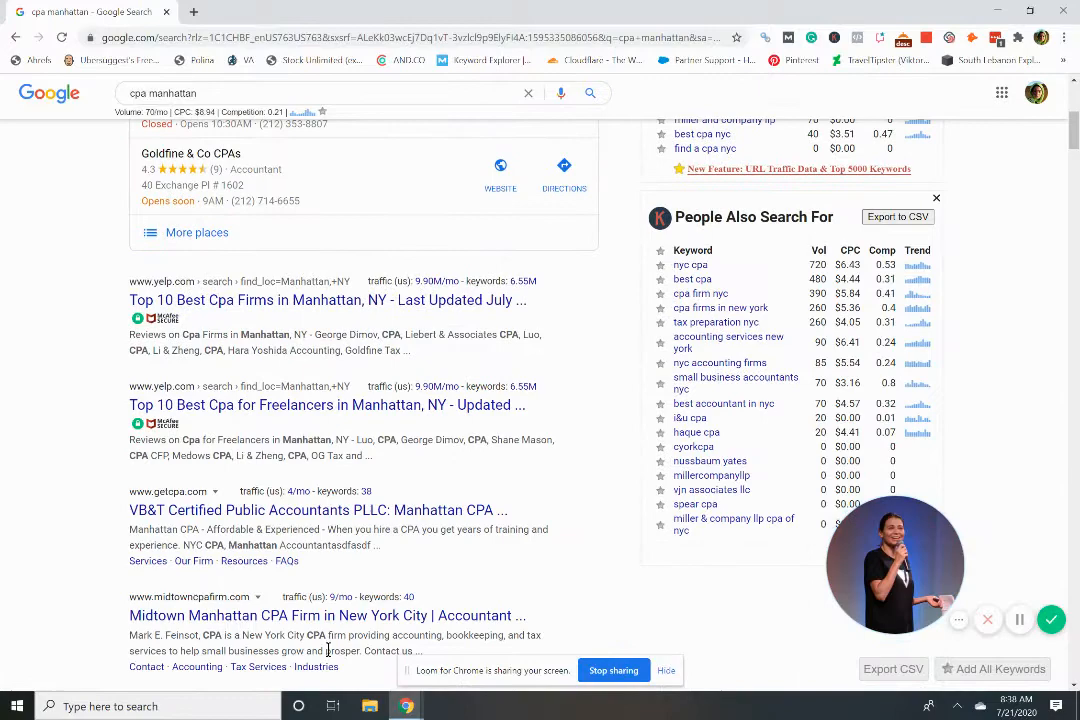
{"action": "scroll", "scroll_direction": "down", "scroll_amount": 3}
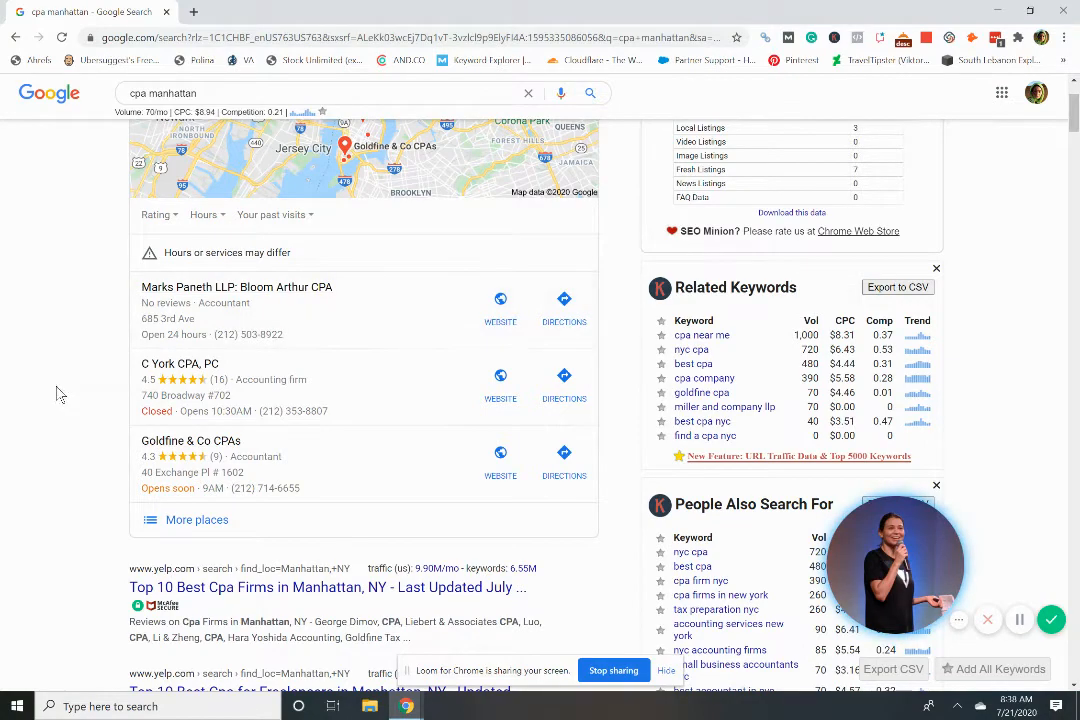
{"action": "mouse_move", "coordinate": [408, 398]}
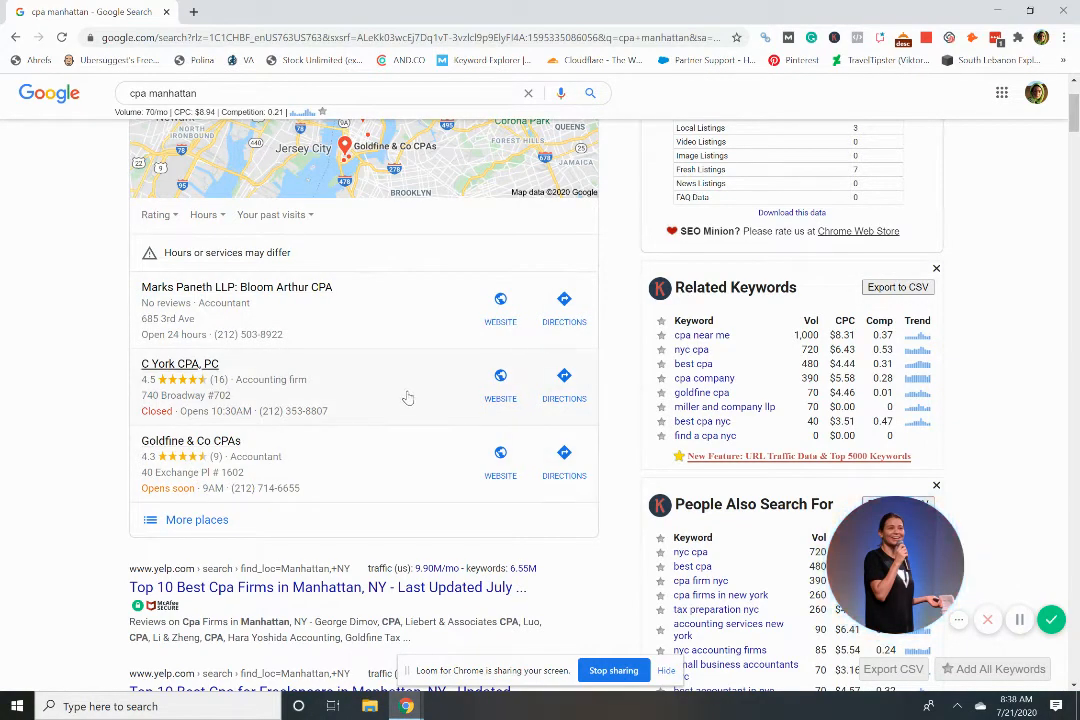
{"action": "scroll", "scroll_direction": "down", "scroll_amount": 3}
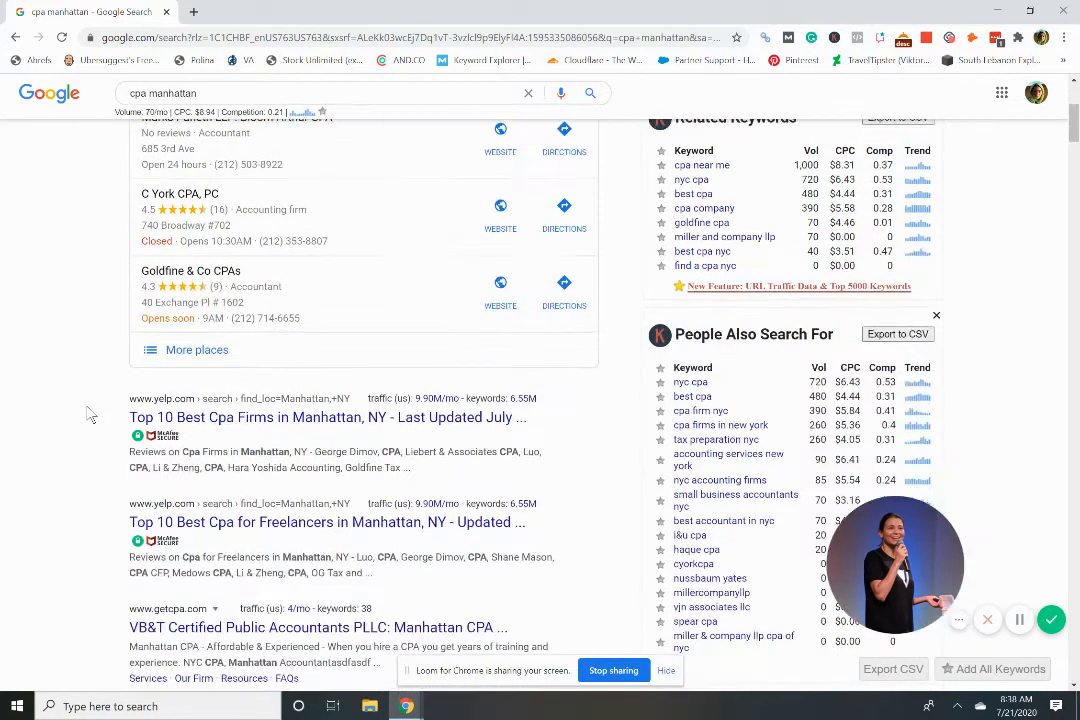
{"action": "scroll", "scroll_direction": "down", "scroll_amount": 3}
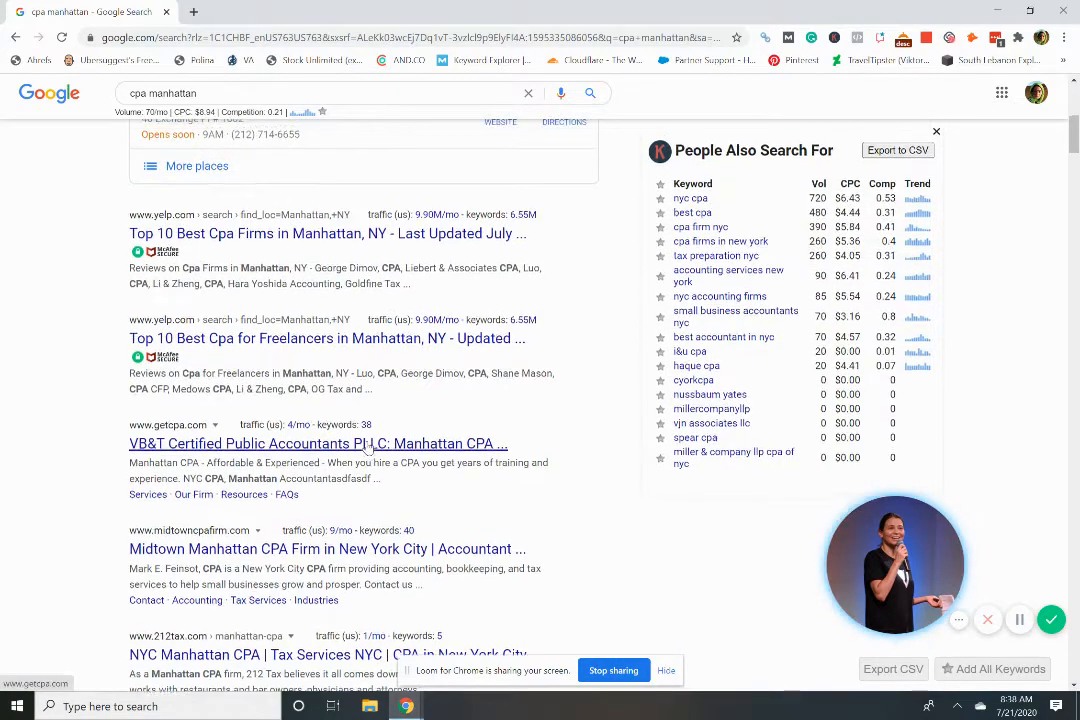
{"action": "scroll", "scroll_direction": "up", "scroll_amount": 3}
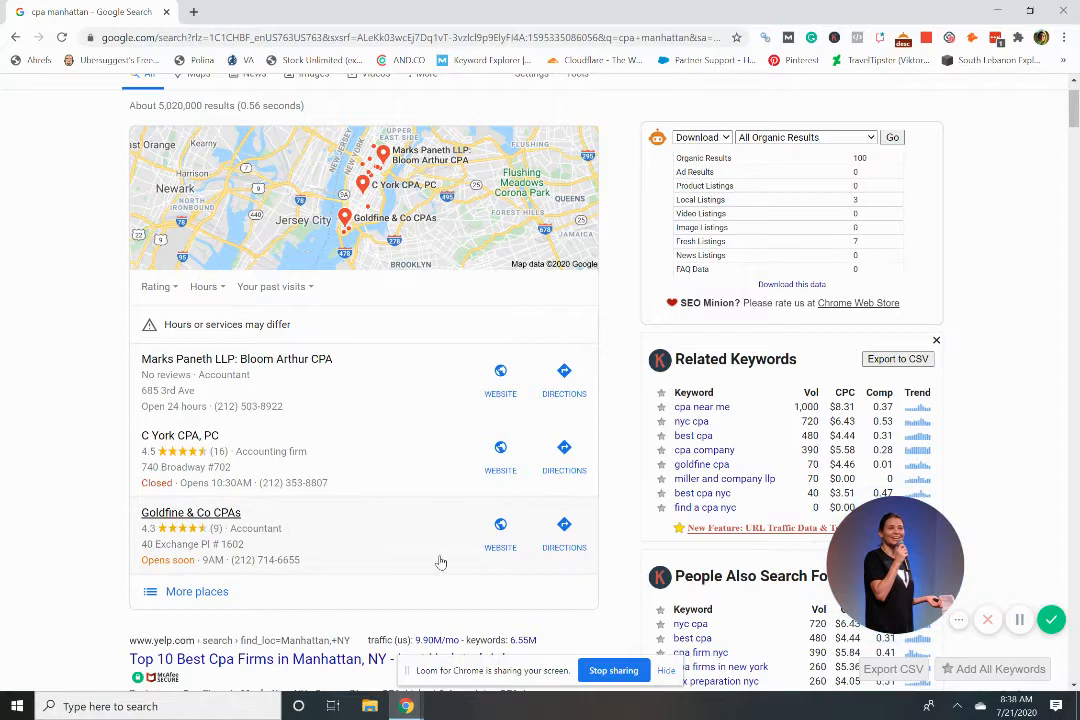
{"action": "mouse_move", "coordinate": [620, 396]}
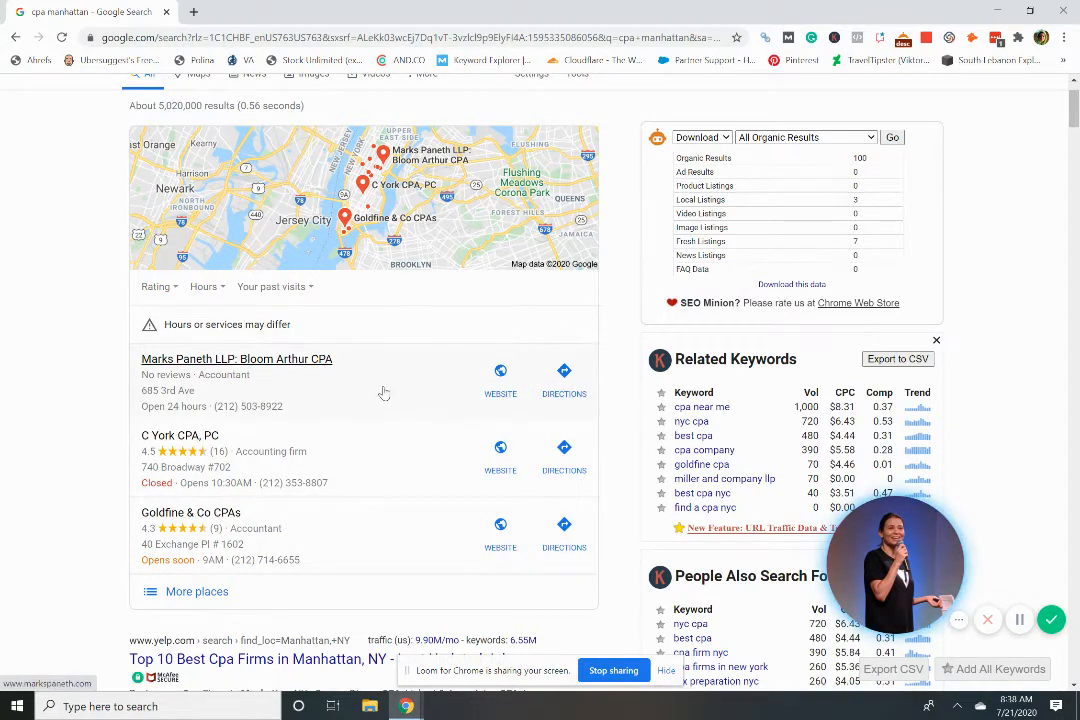
{"action": "mouse_move", "coordinate": [420, 376]}
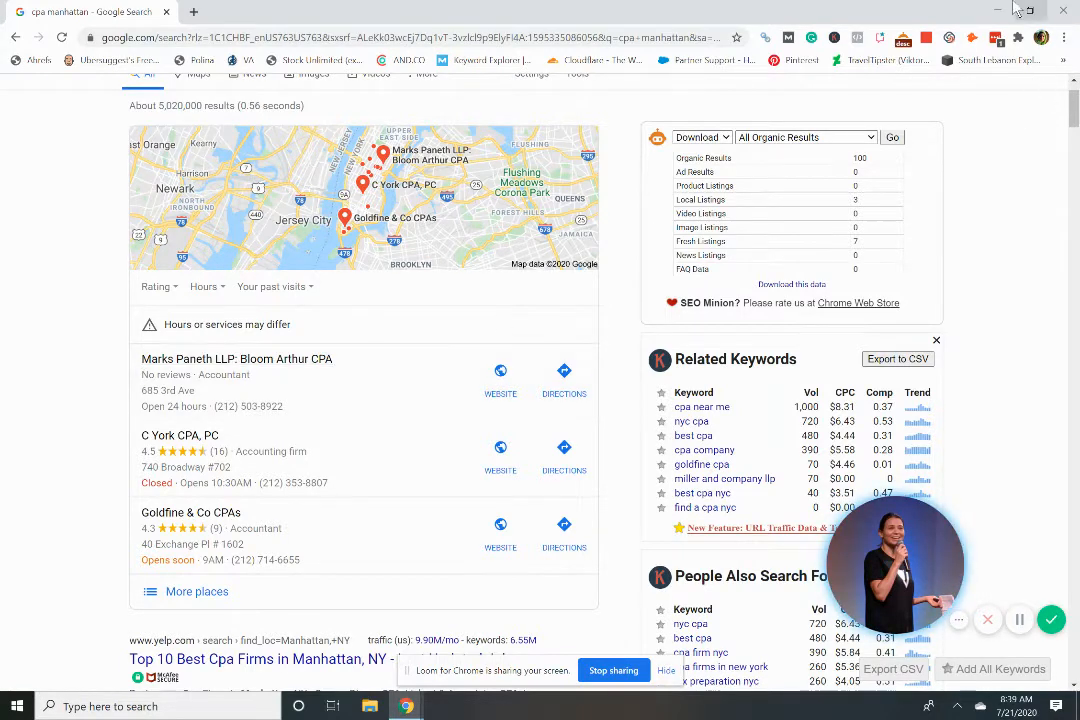
{"action": "mouse_move", "coordinate": [1010, 10]}
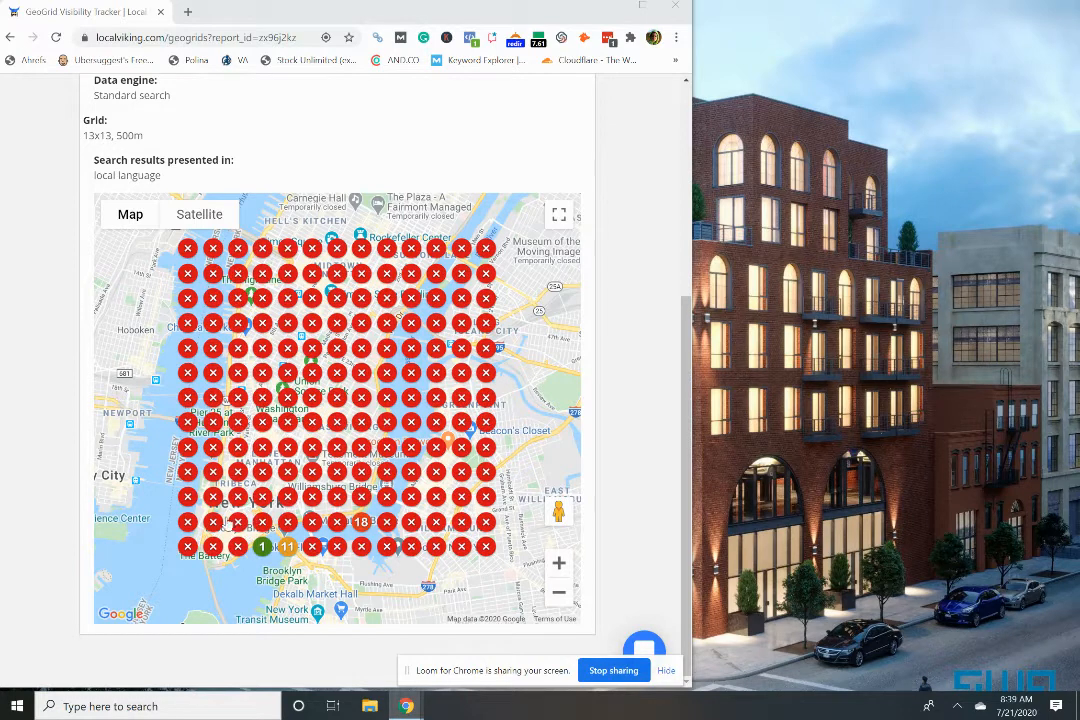
{"action": "mouse_move", "coordinate": [270, 510]}
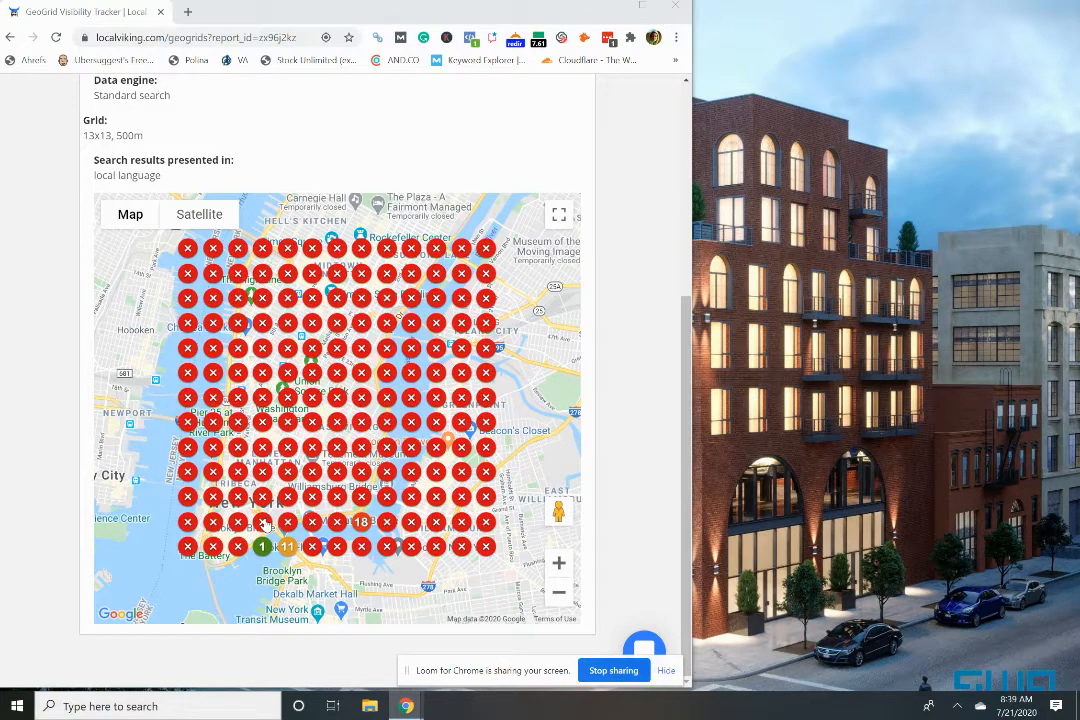
{"action": "mouse_move", "coordinate": [288, 496]}
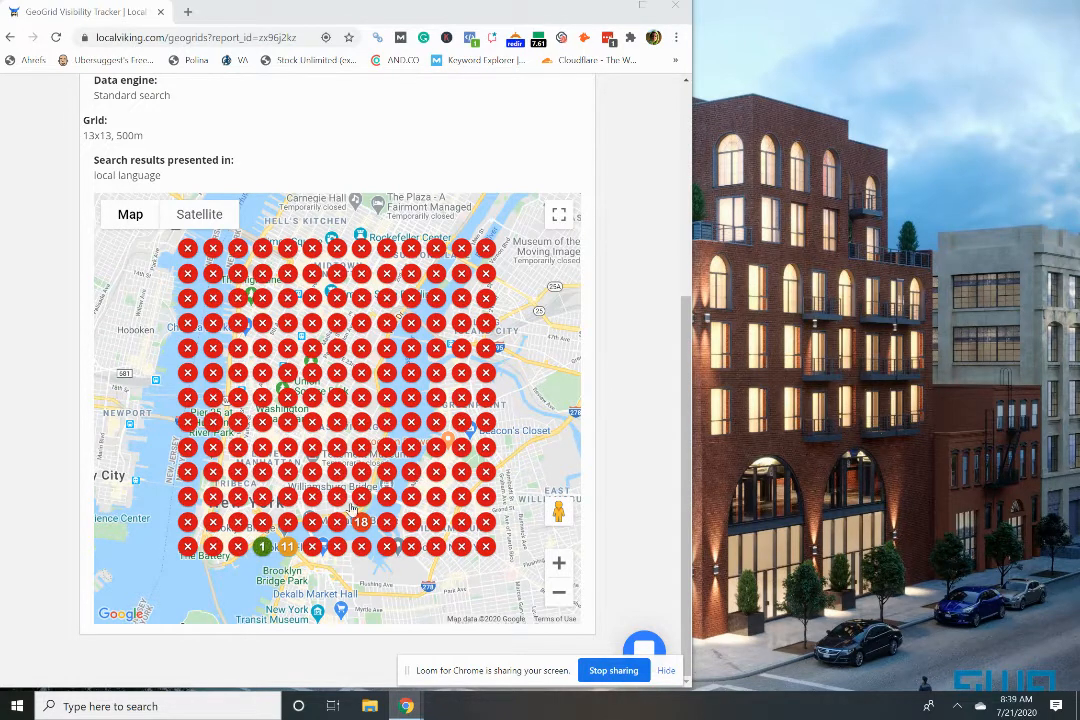
{"action": "mouse_move", "coordinate": [384, 472]}
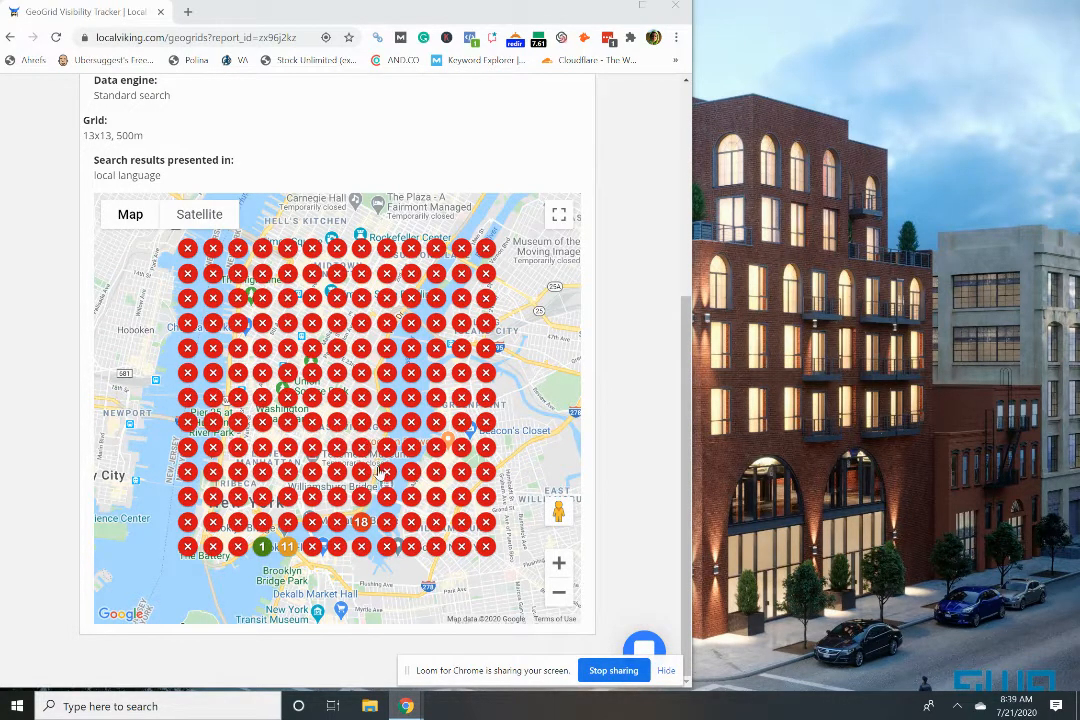
{"action": "mouse_move", "coordinate": [238, 470]}
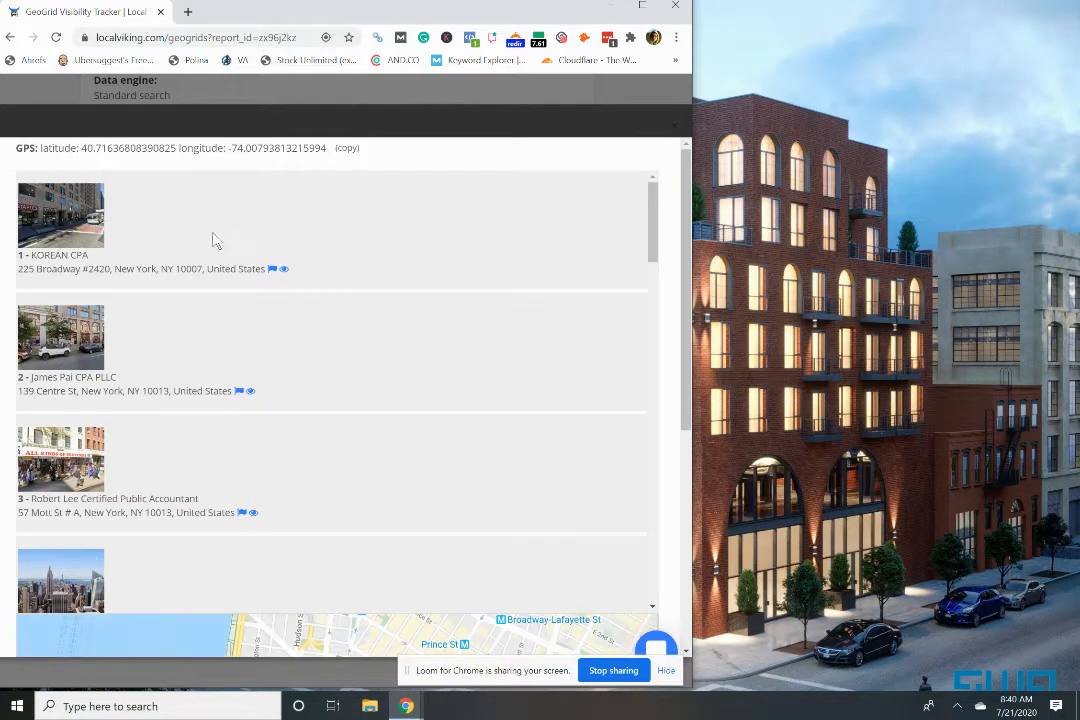
Step: Scroll through the grid point's ranked competitor list showing Manhattan CPA first and James Pai CPA second
{"action": "scroll", "scroll_direction": "down", "scroll_amount": 3}
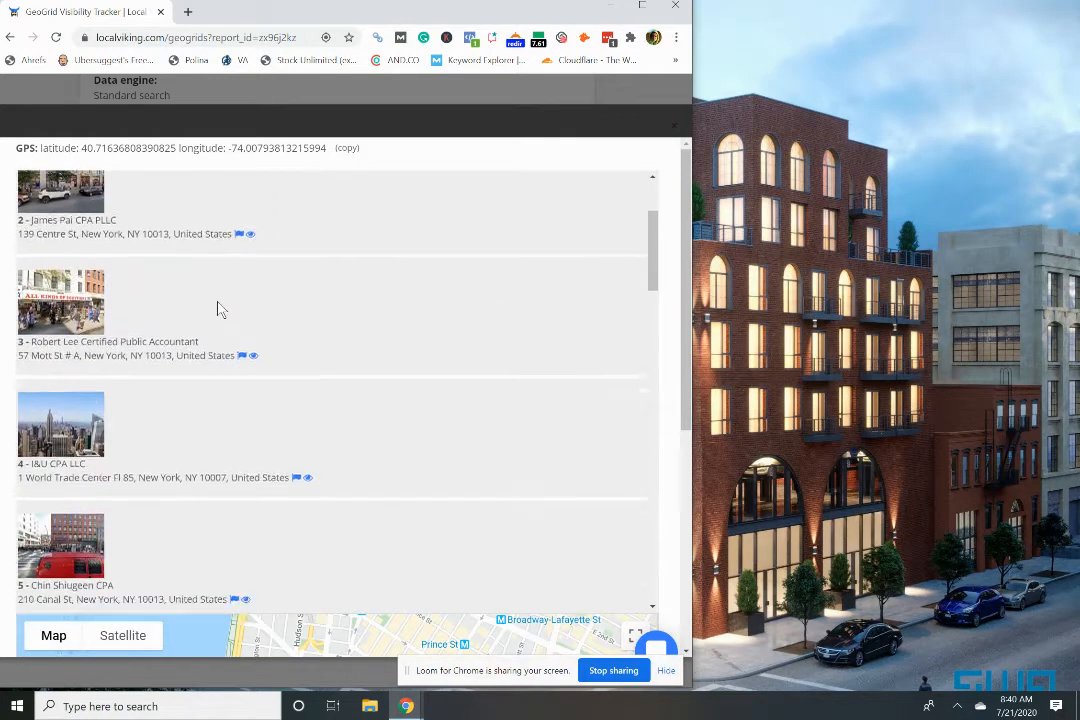
{"action": "scroll", "scroll_direction": "down", "scroll_amount": 3}
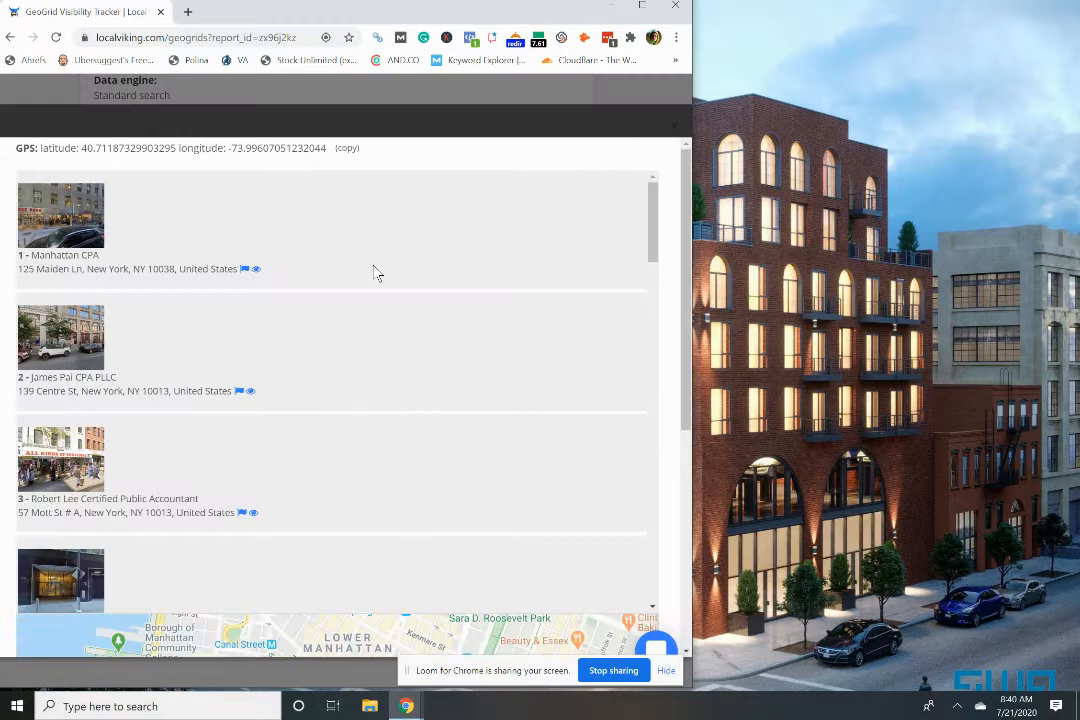
{"action": "scroll", "scroll_direction": "down", "scroll_amount": 3}
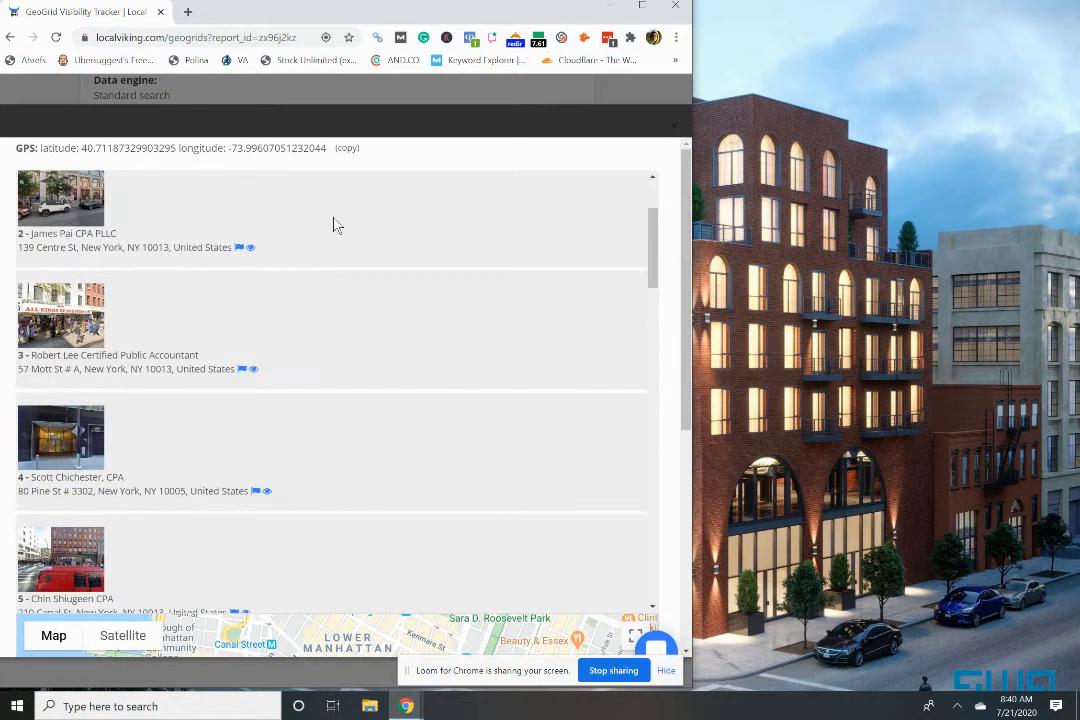
{"action": "scroll", "scroll_direction": "down", "scroll_amount": 3}
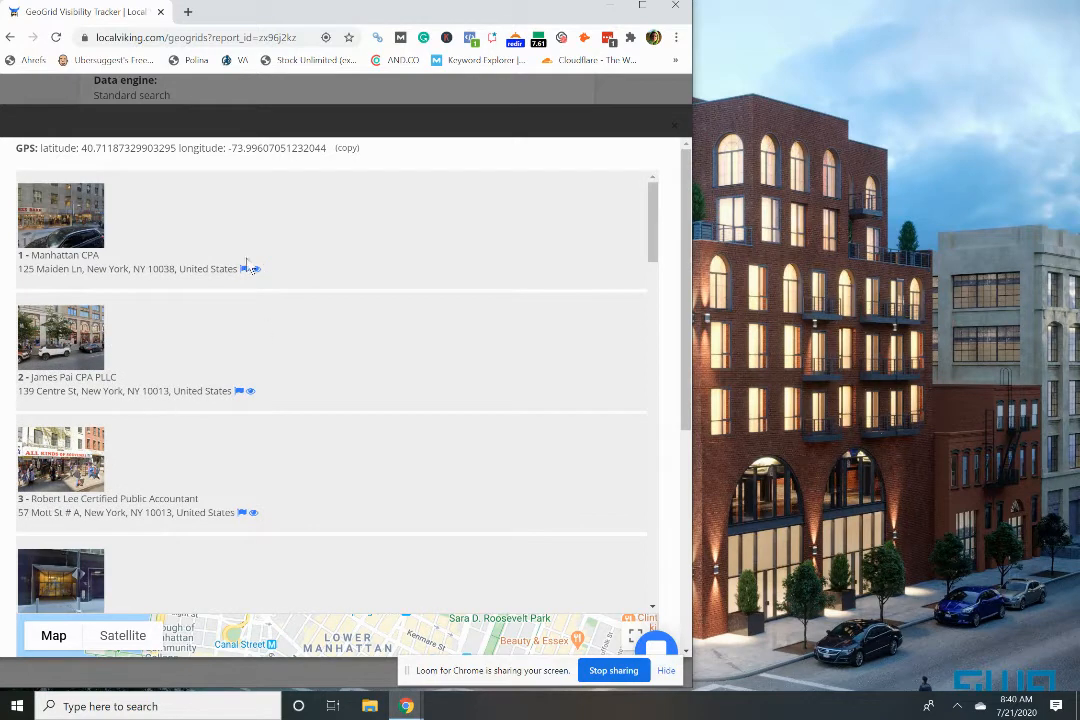
{"action": "mouse_move", "coordinate": [680, 128]}
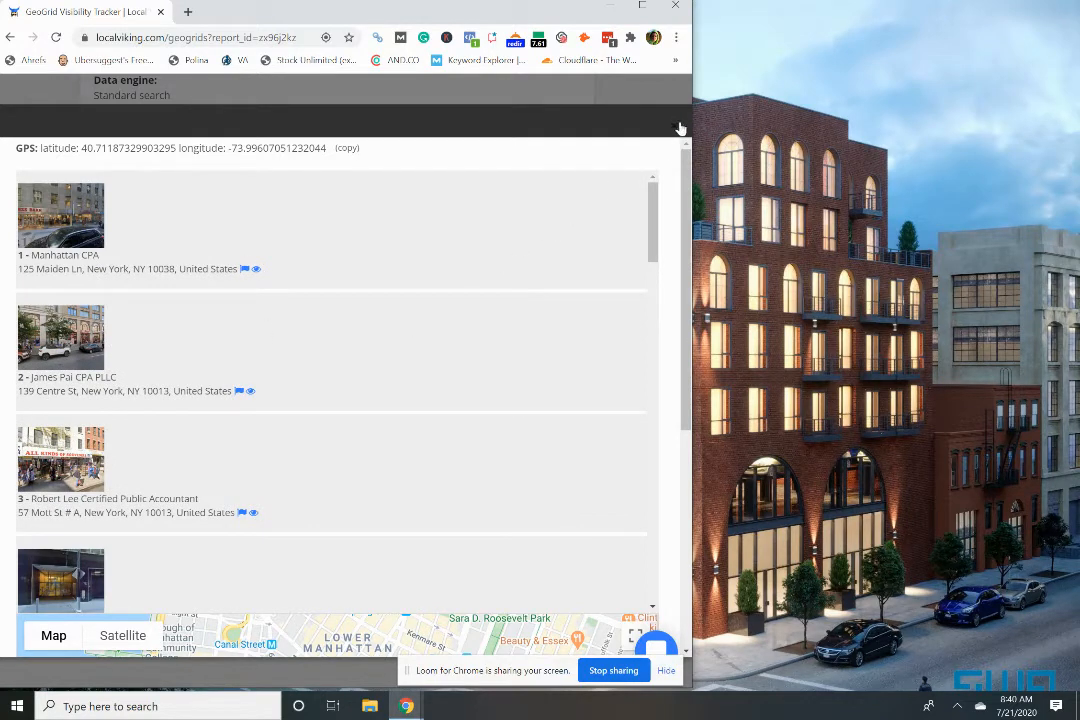
{"action": "mouse_move", "coordinate": [672, 130]}
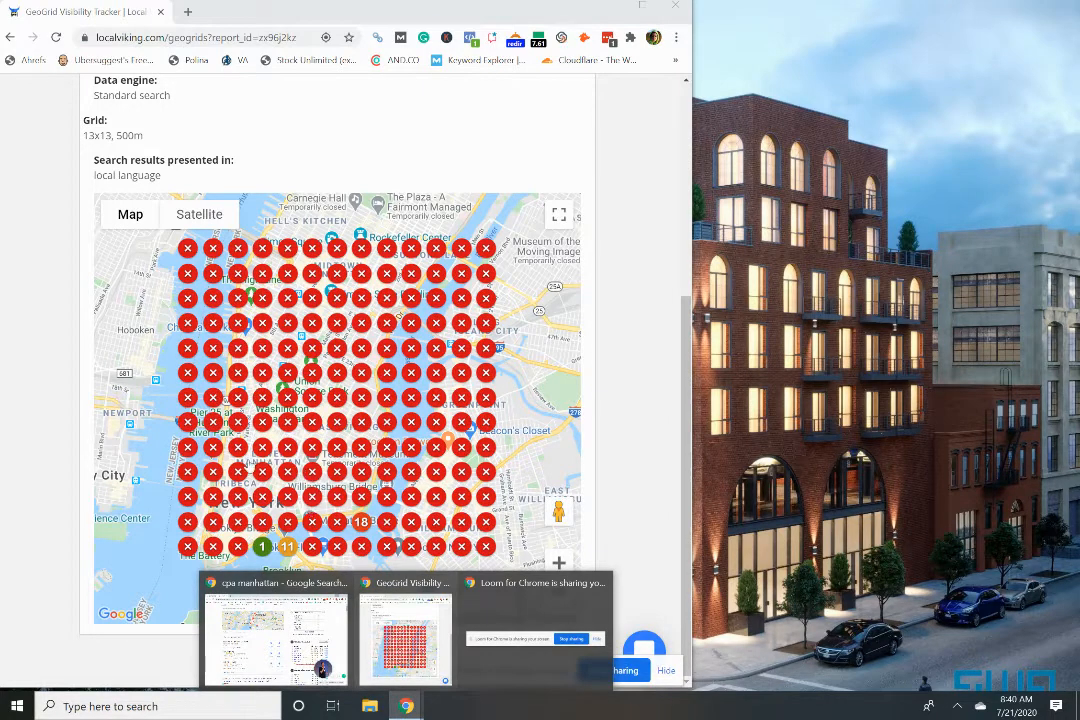
{"action": "mouse_move", "coordinate": [240, 536]}
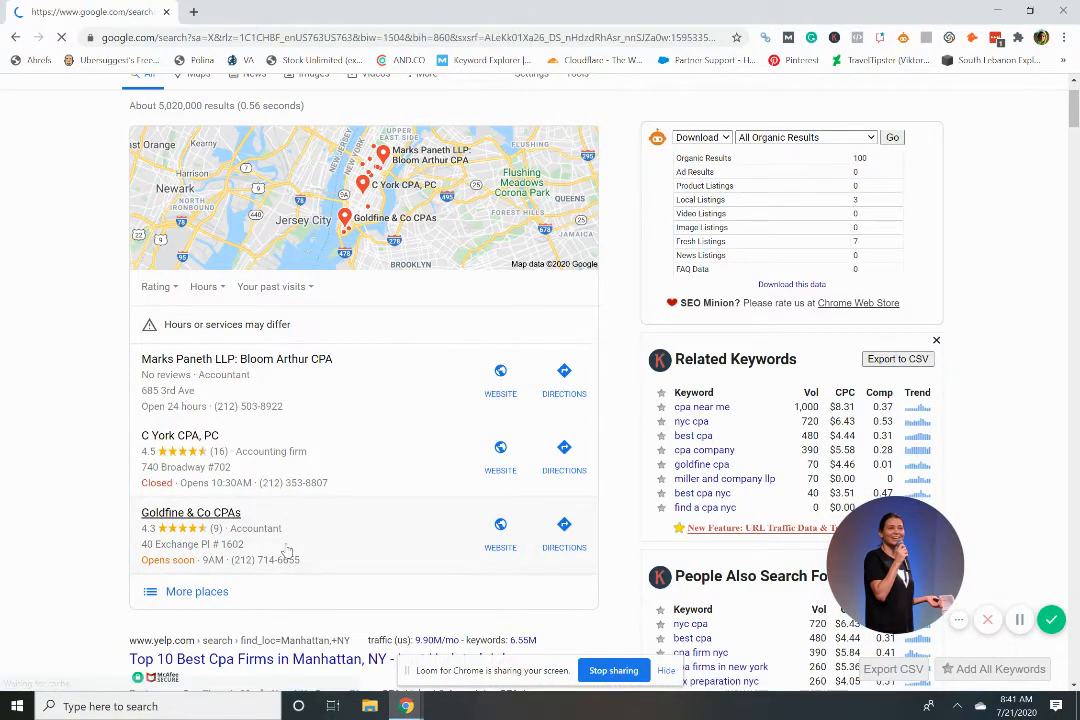
{"action": "mouse_move", "coordinate": [380, 492]}
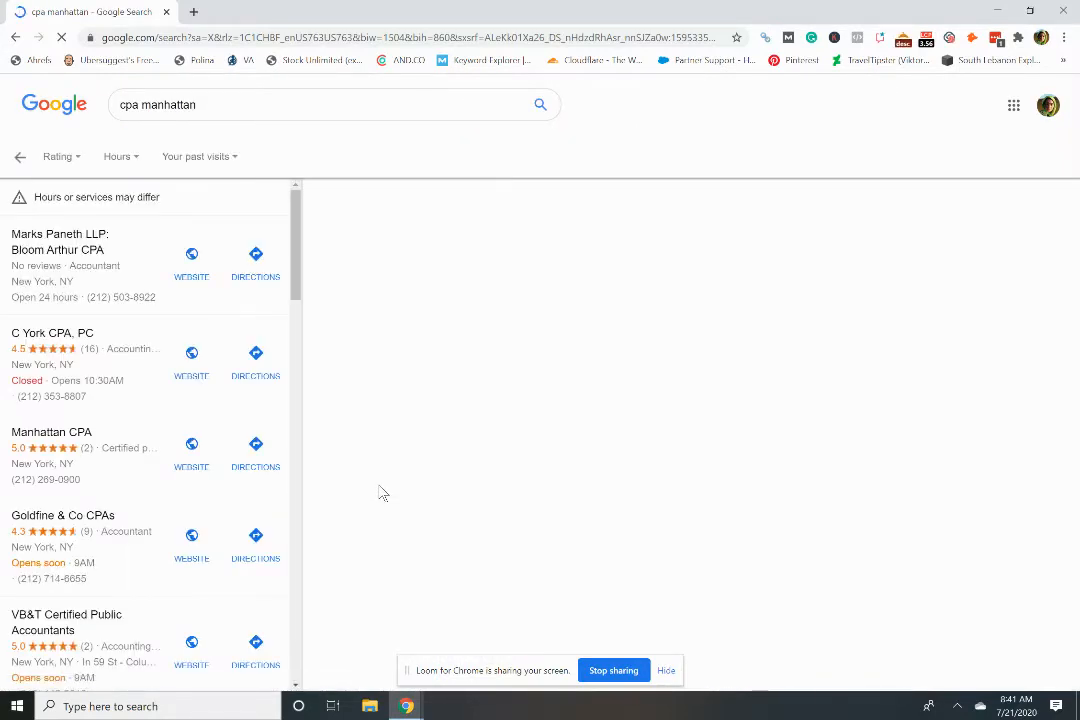
{"action": "mouse_move", "coordinate": [140, 406]}
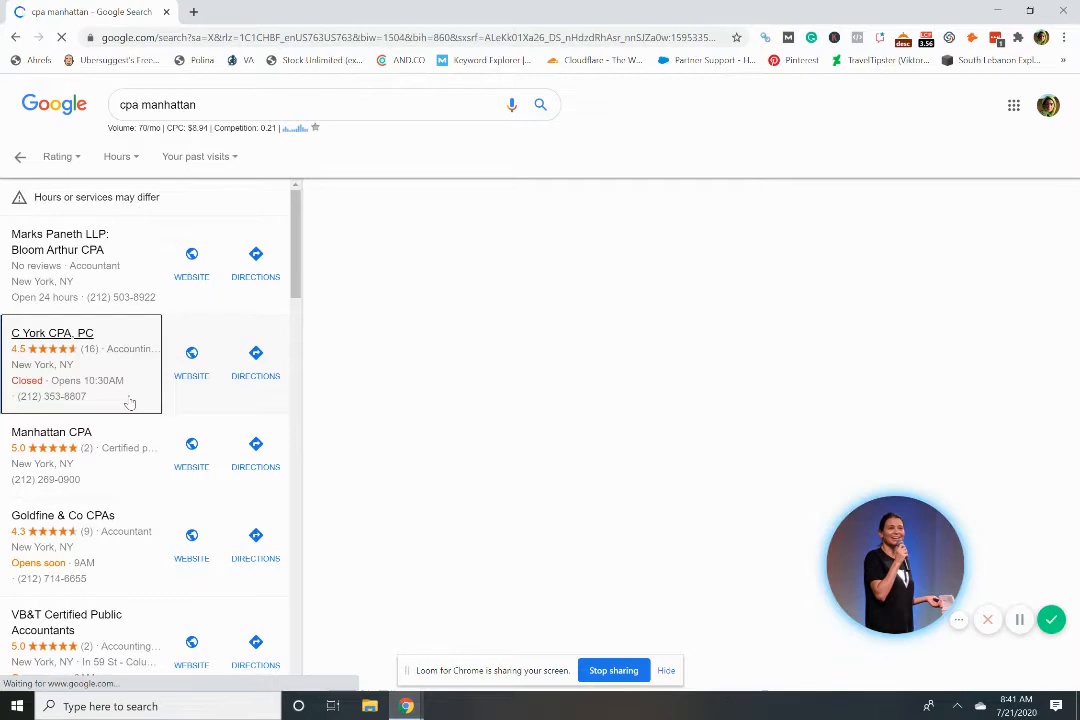
Step: View C York CPA, PC's knowledge panel down to its review summary
{"action": "left_click", "coordinate": [52, 332]}
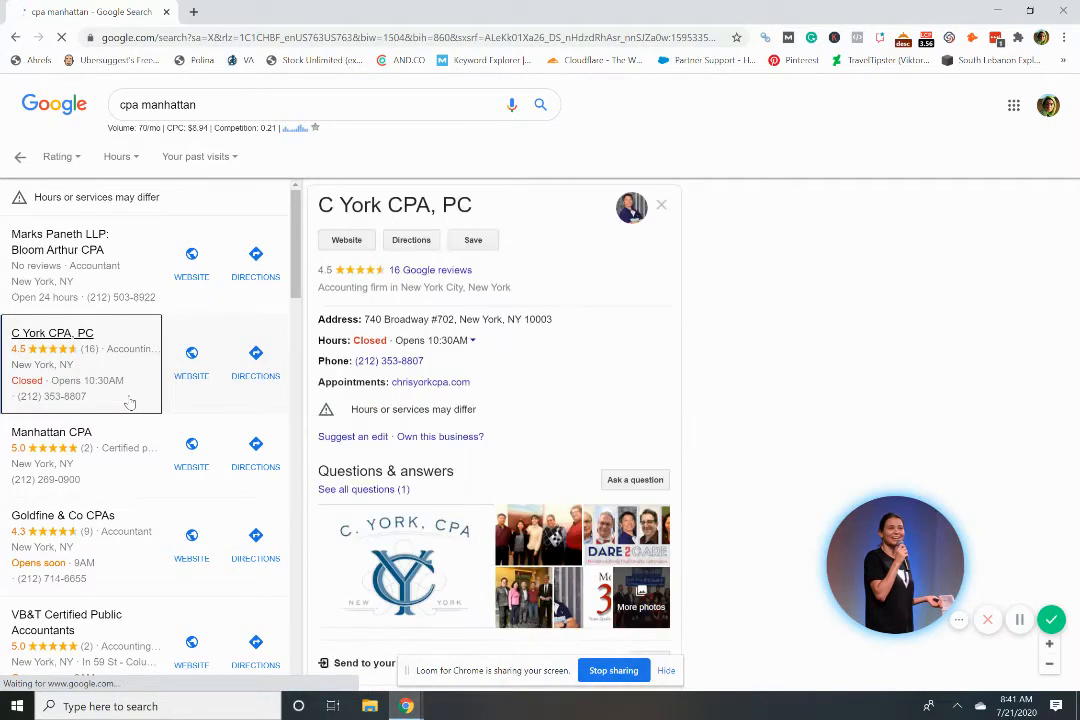
{"action": "scroll", "scroll_direction": "down", "scroll_amount": 3}
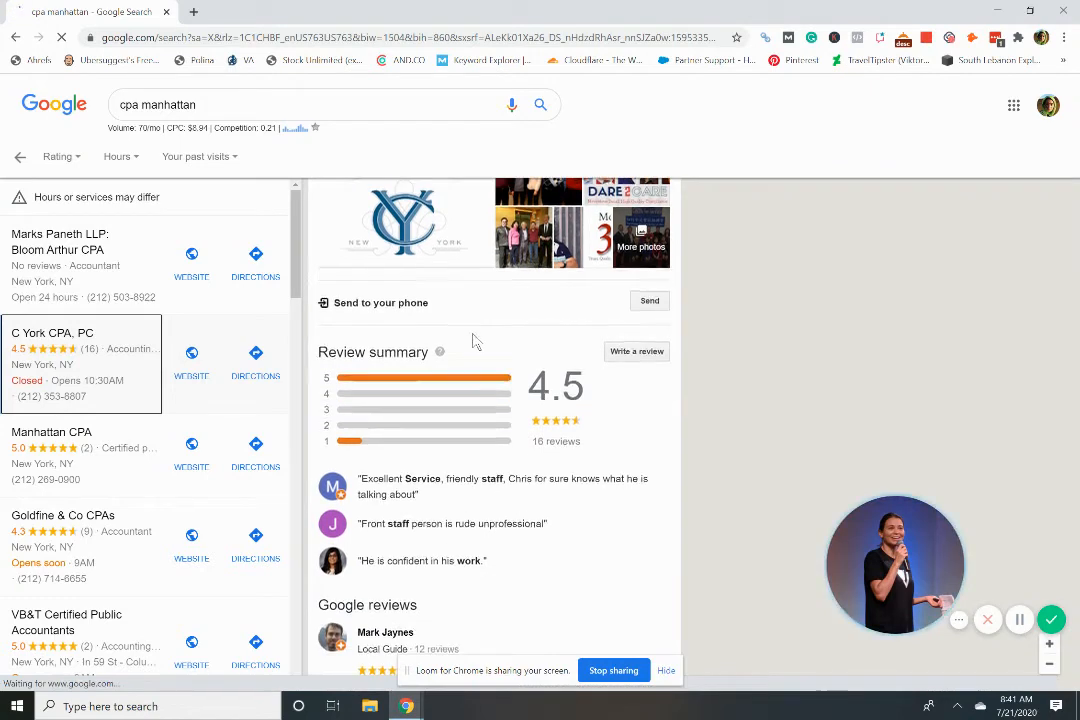
{"action": "scroll", "scroll_direction": "down", "scroll_amount": 3}
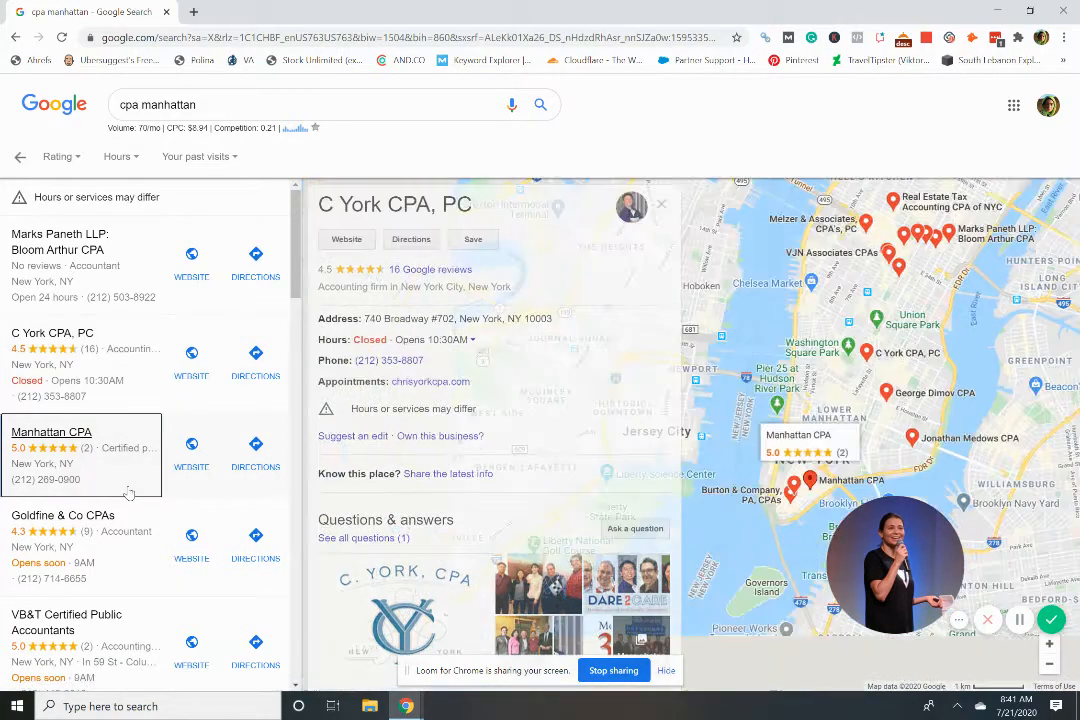
Step: View Manhattan CPA's profile and its 5.0 rating from two reviews
{"action": "left_click", "coordinate": [52, 432]}
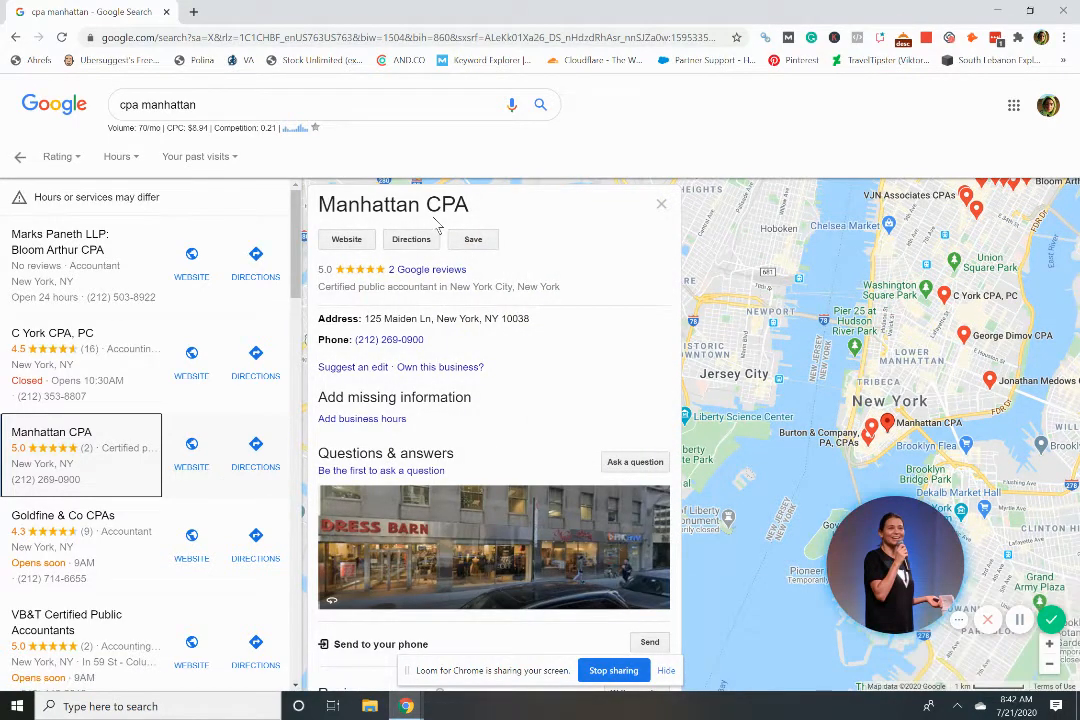
{"action": "scroll", "scroll_direction": "down", "scroll_amount": 3}
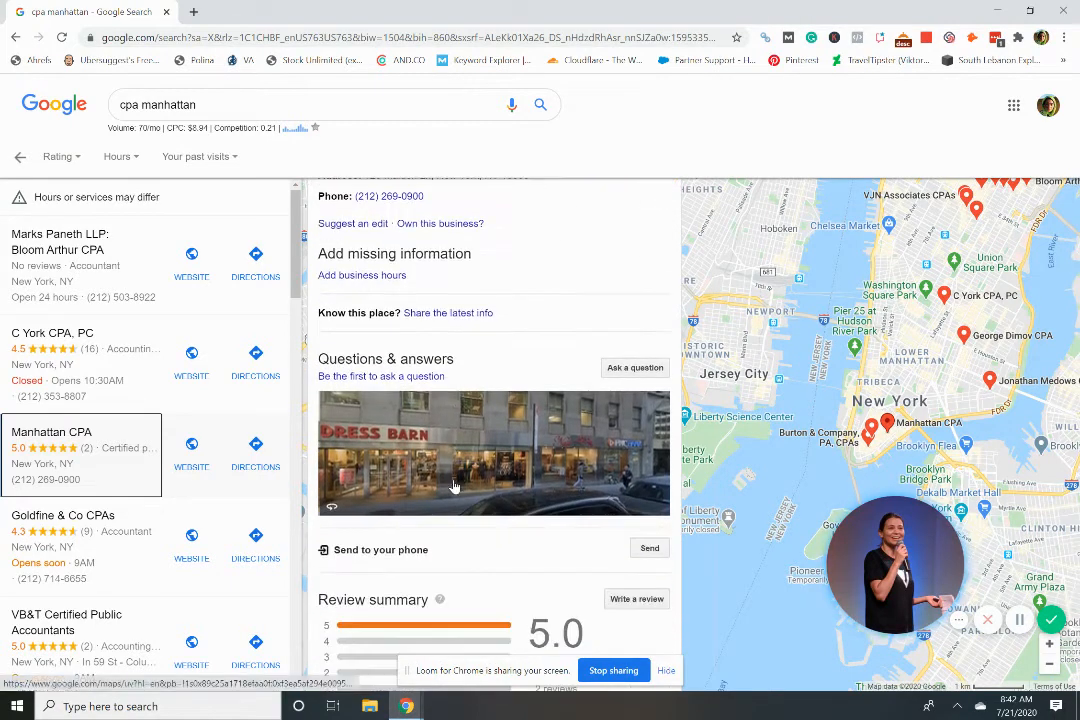
{"action": "scroll", "scroll_direction": "down", "scroll_amount": 3}
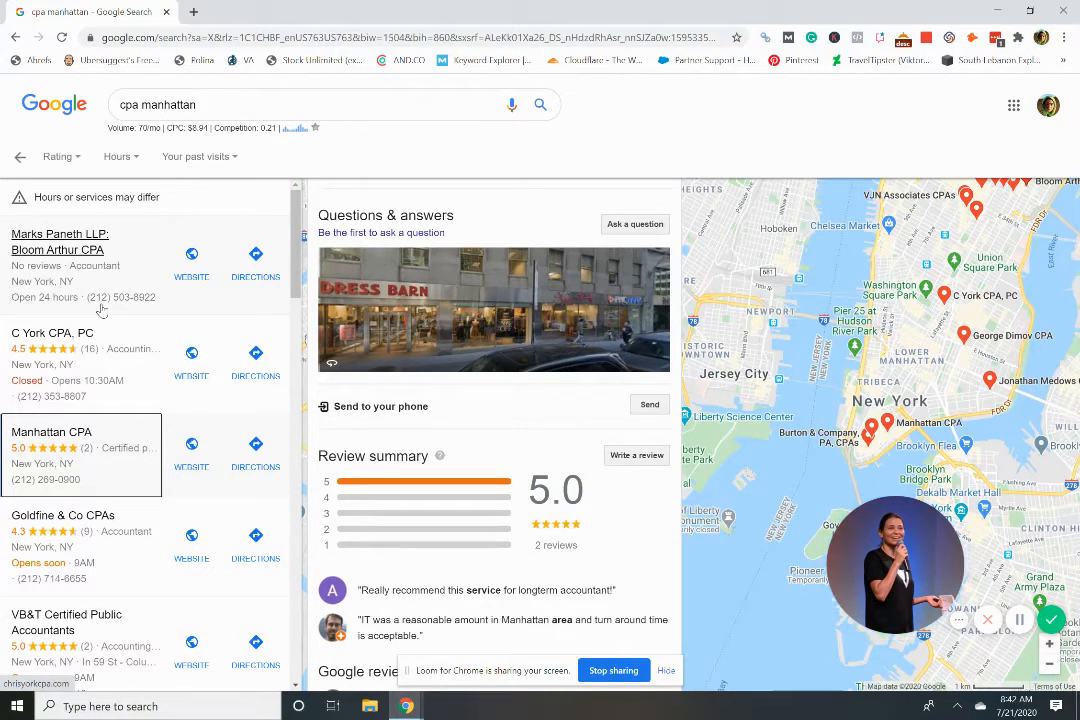
{"action": "scroll", "scroll_direction": "up", "scroll_amount": 3}
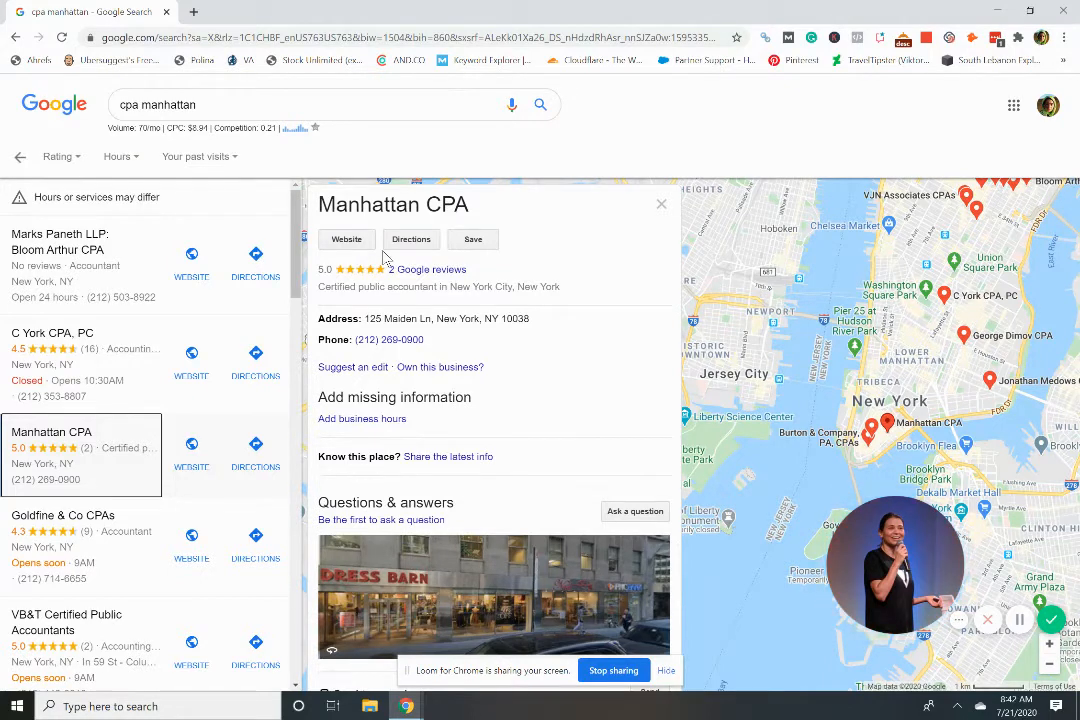
{"action": "mouse_move", "coordinate": [488, 480]}
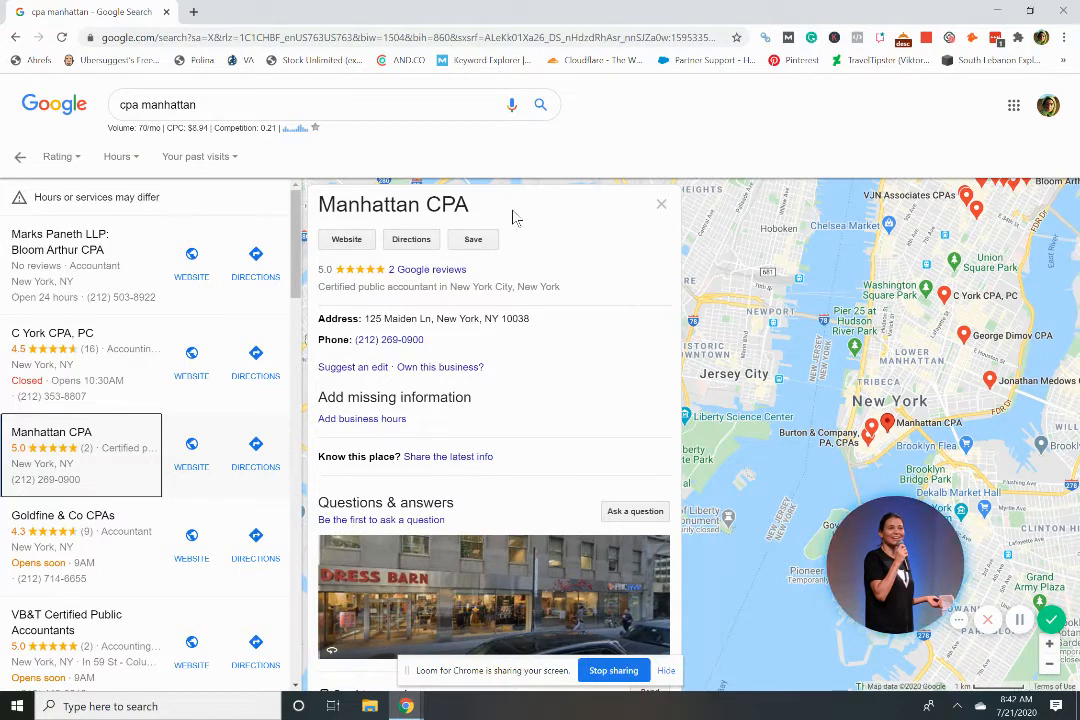
{"action": "mouse_move", "coordinate": [536, 244]}
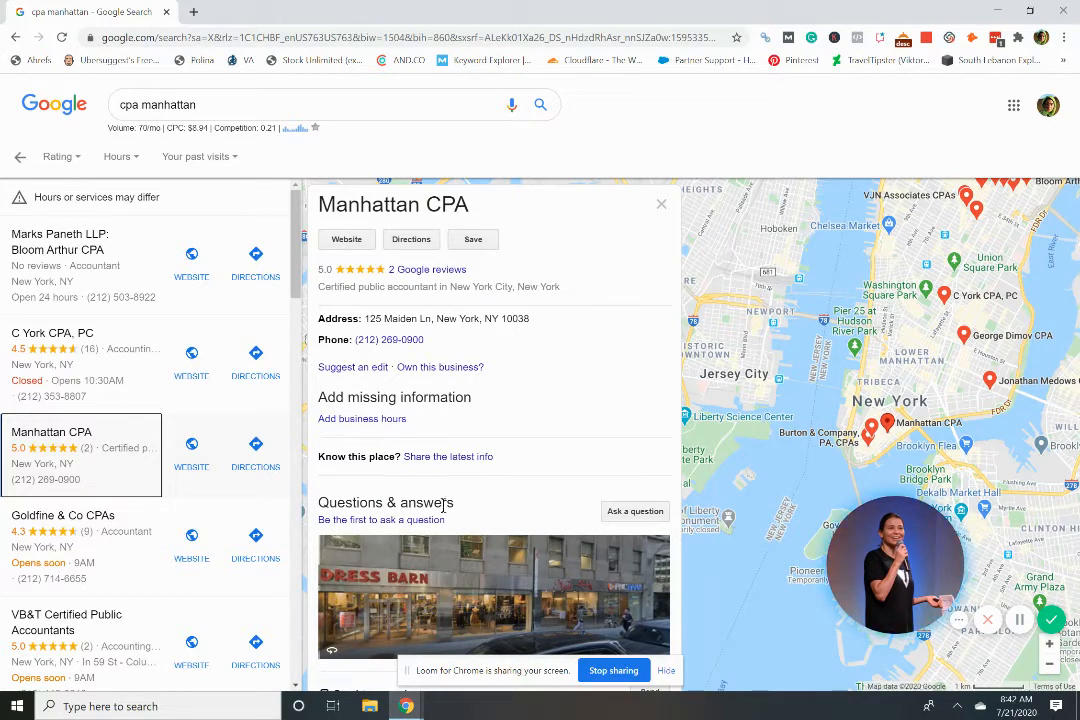
{"action": "mouse_move", "coordinate": [634, 384]}
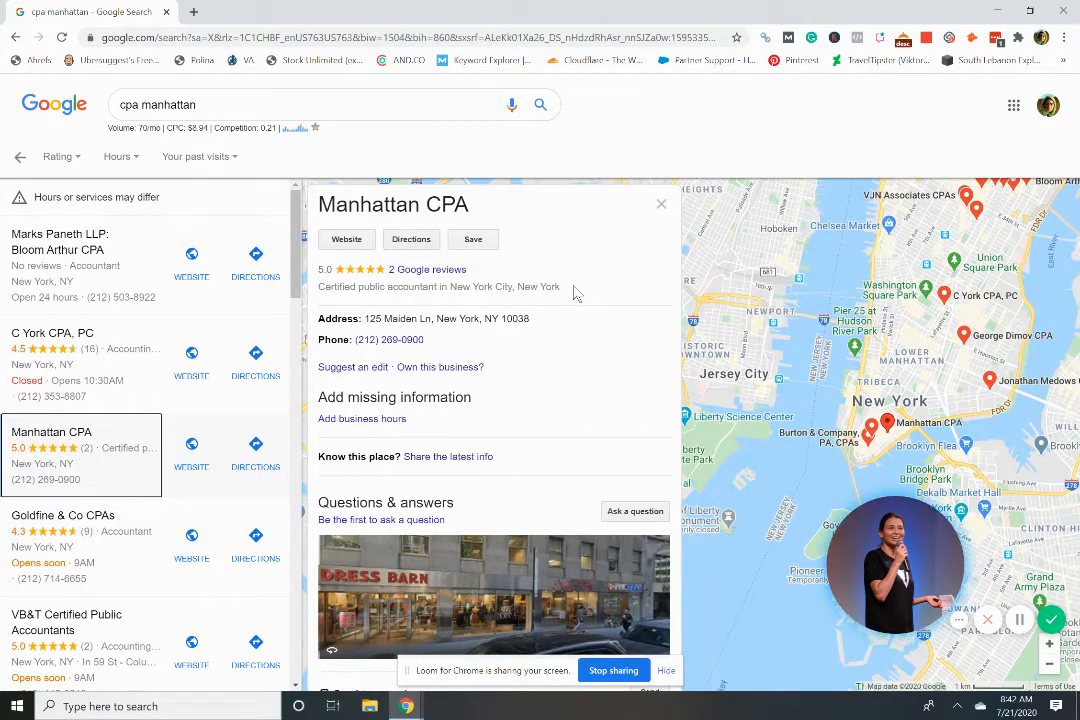
{"action": "mouse_move", "coordinate": [548, 496]}
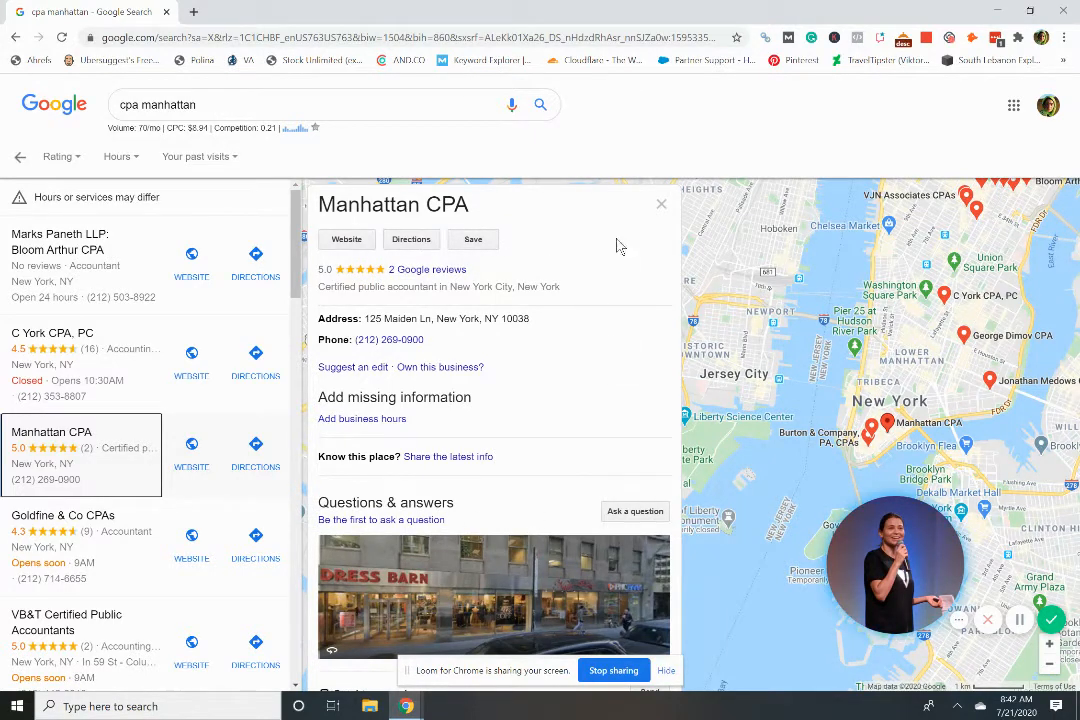
{"action": "mouse_move", "coordinate": [556, 448]}
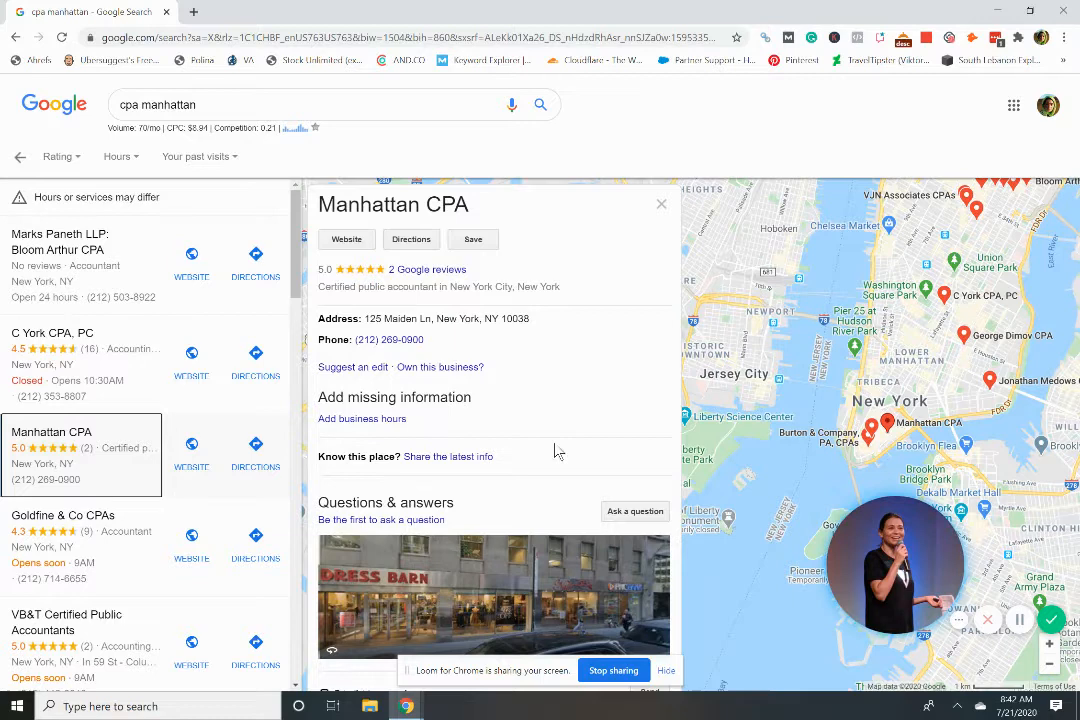
{"action": "mouse_move", "coordinate": [120, 568]}
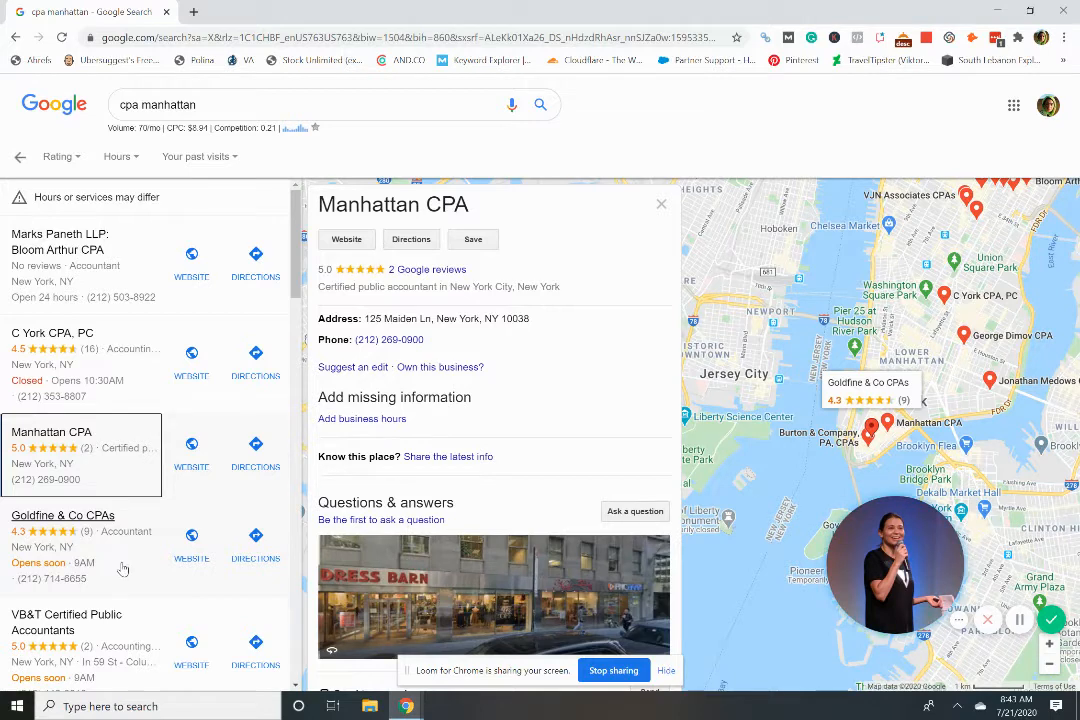
{"action": "scroll", "scroll_direction": "down", "scroll_amount": 3}
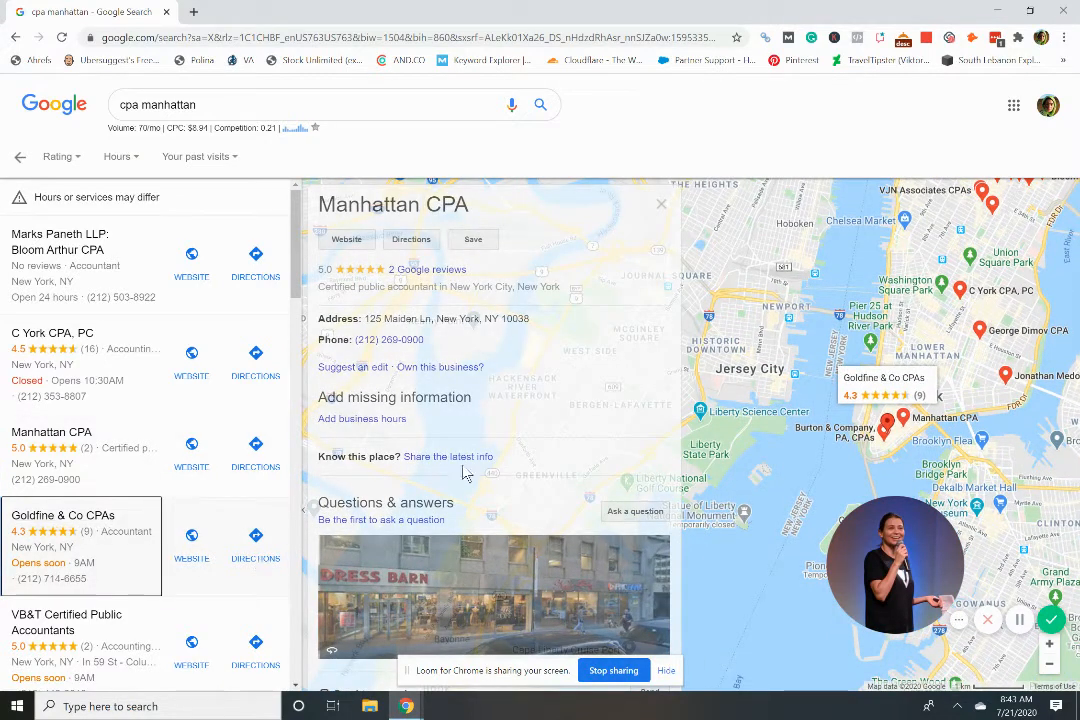
{"action": "left_click", "coordinate": [62, 516]}
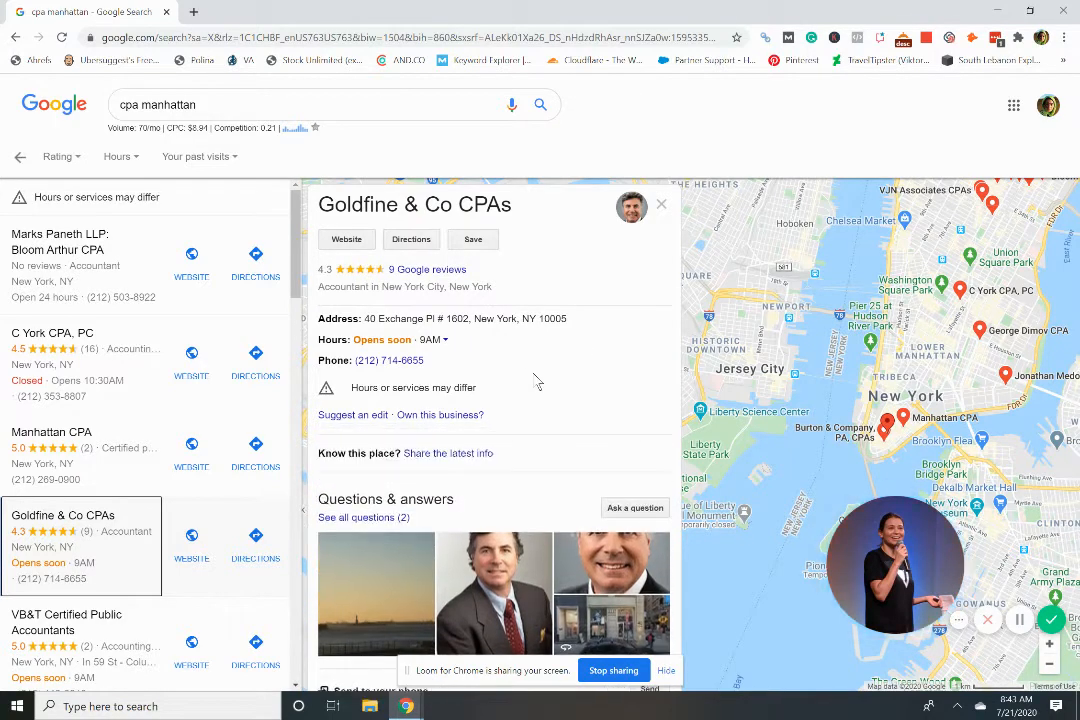
{"action": "scroll", "scroll_direction": "down", "scroll_amount": 3}
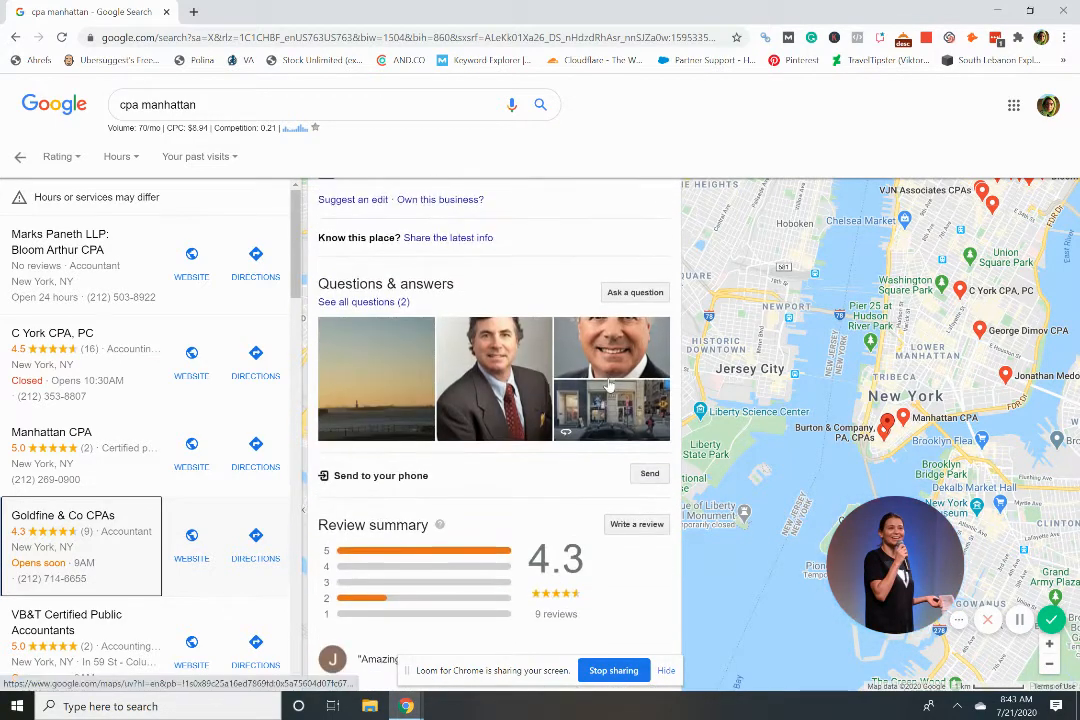
{"action": "scroll", "scroll_direction": "down", "scroll_amount": 3}
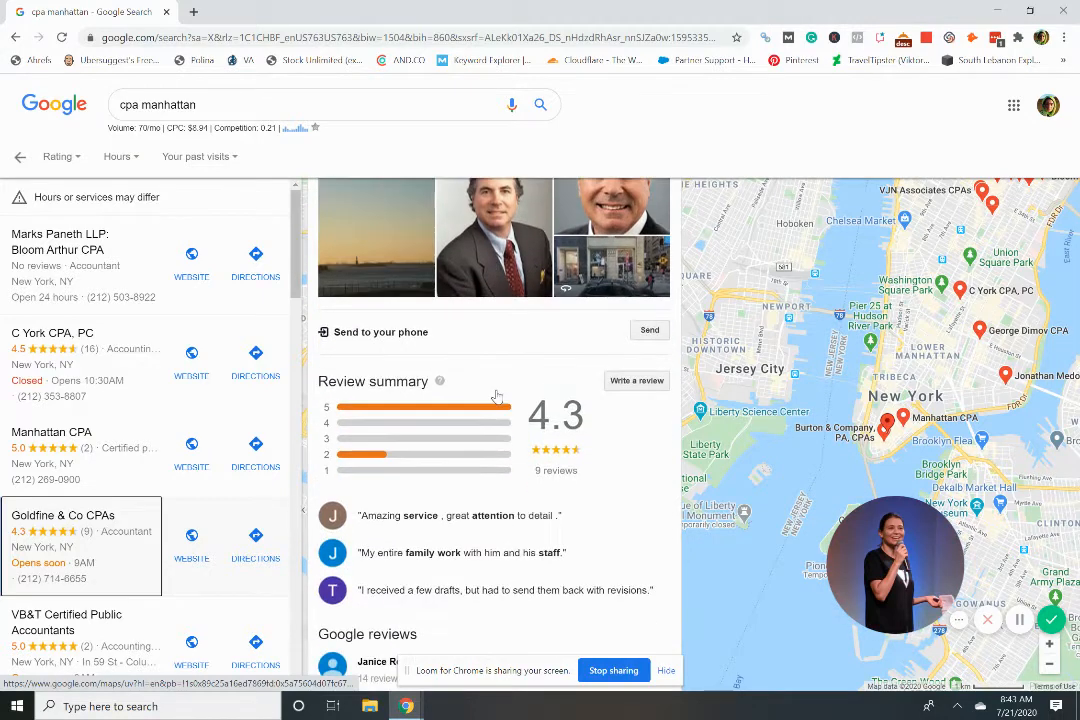
{"action": "scroll", "scroll_direction": "down", "scroll_amount": 3}
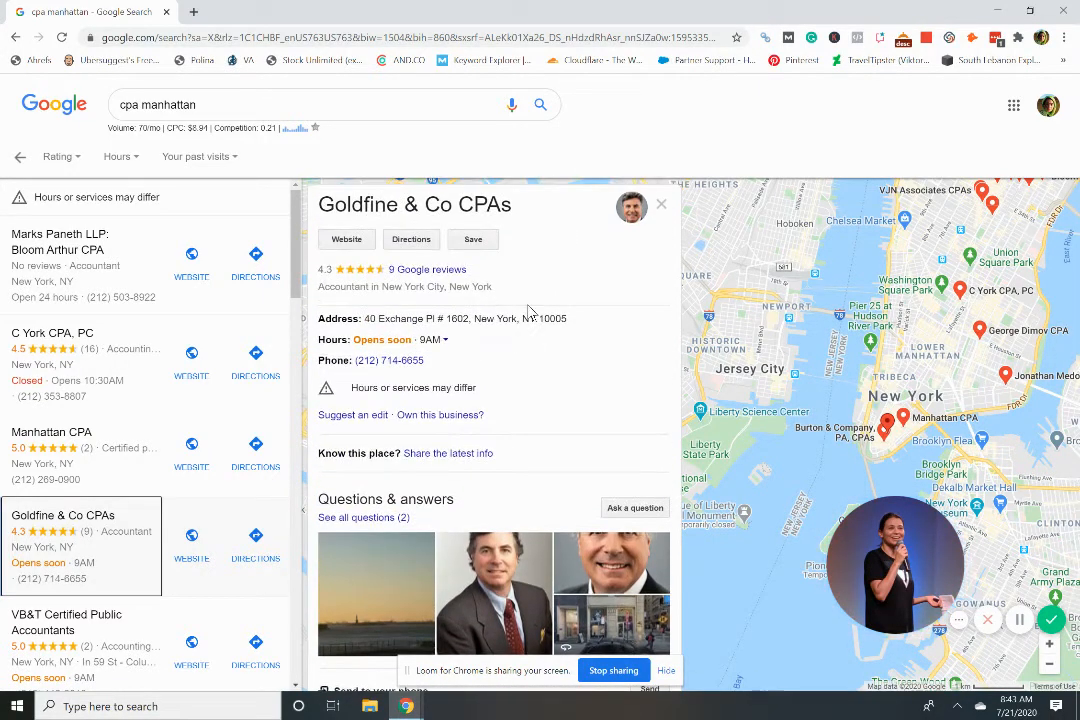
{"action": "scroll", "scroll_direction": "down", "scroll_amount": 3}
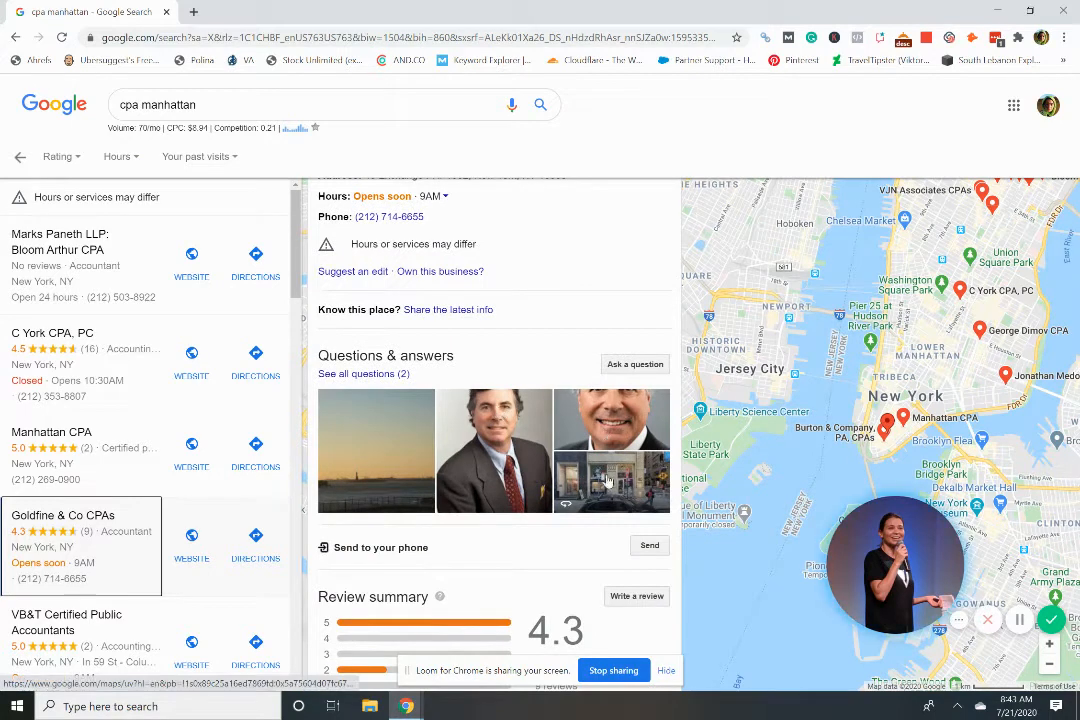
{"action": "scroll", "scroll_direction": "down", "scroll_amount": 3}
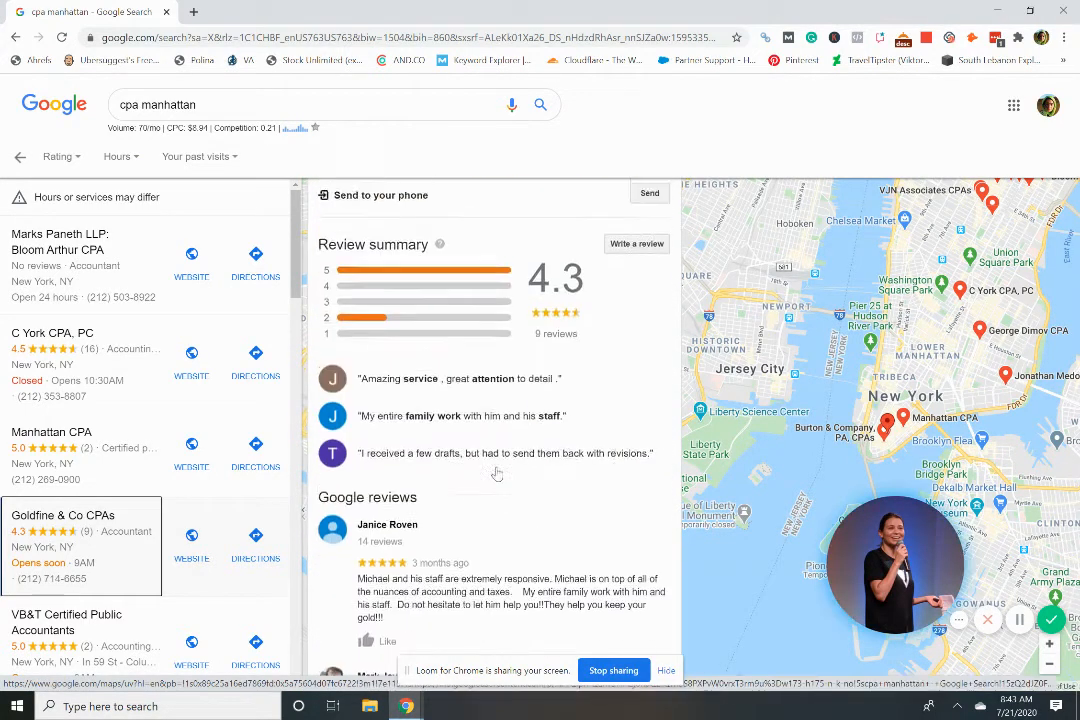
{"action": "scroll", "scroll_direction": "down", "scroll_amount": 3}
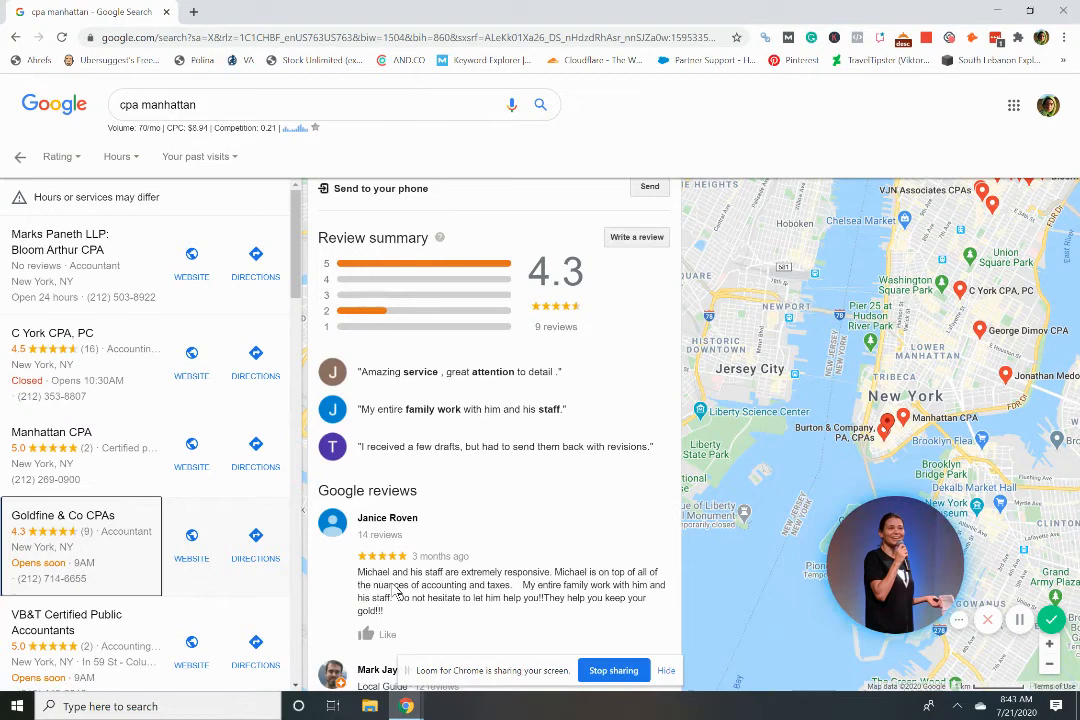
{"action": "mouse_move", "coordinate": [554, 542]}
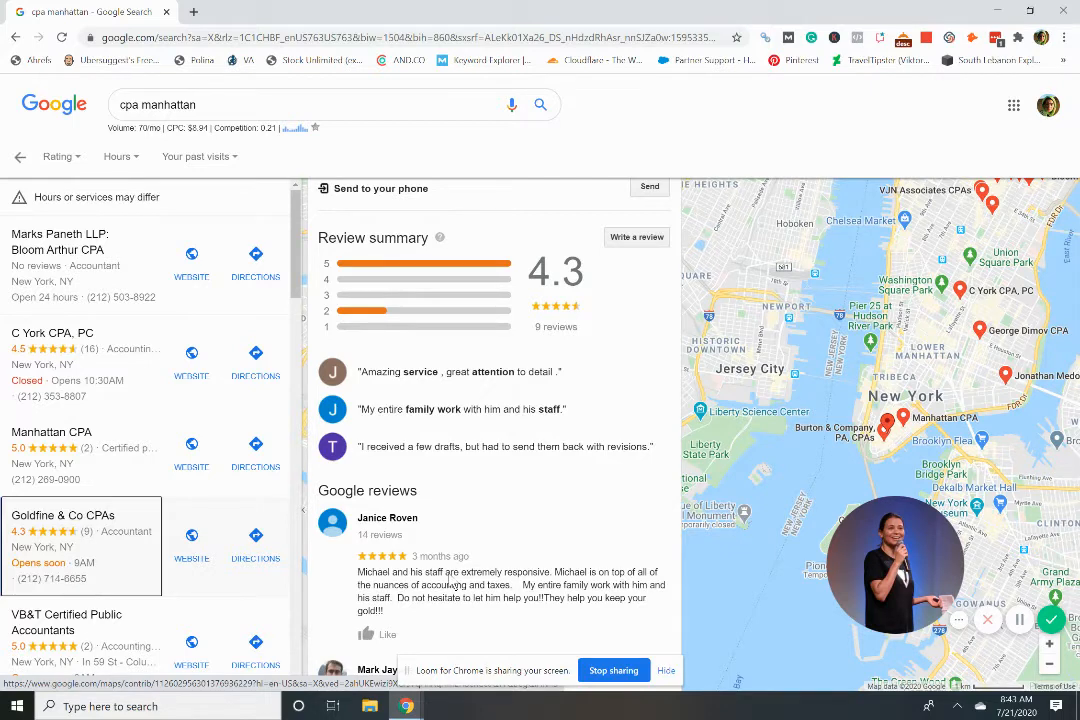
{"action": "mouse_move", "coordinate": [404, 488]}
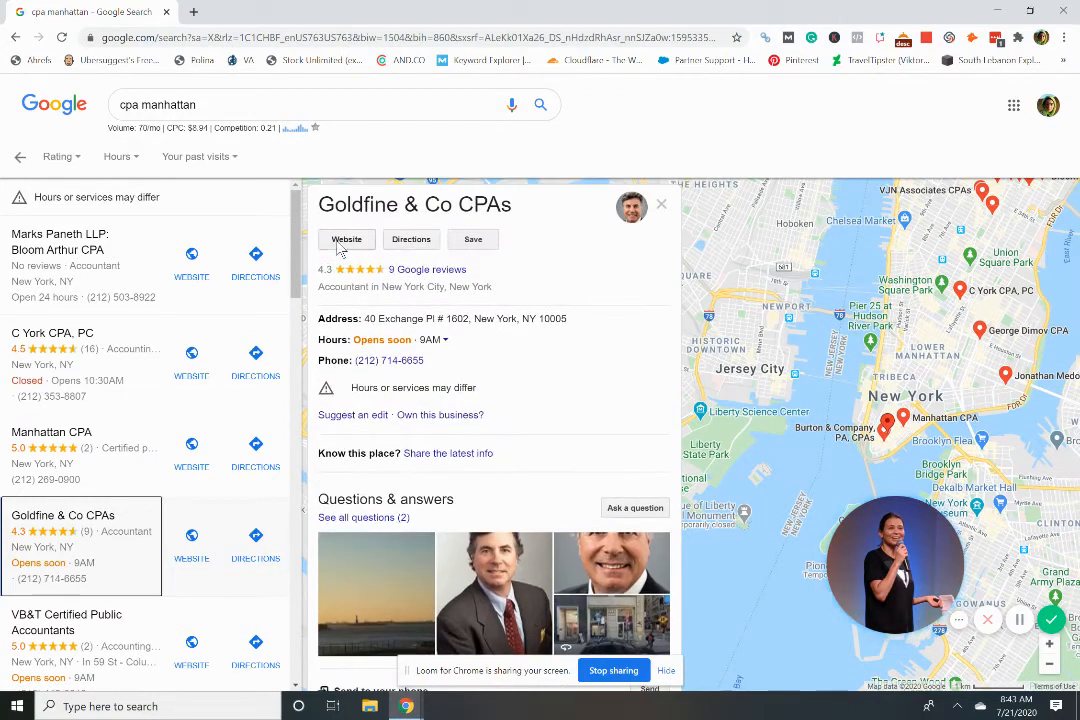
Step: Launch Goldfine & Co CPAs' website in a new tab and run SEO Minion's on-page analysis
{"action": "left_click", "coordinate": [346, 240]}
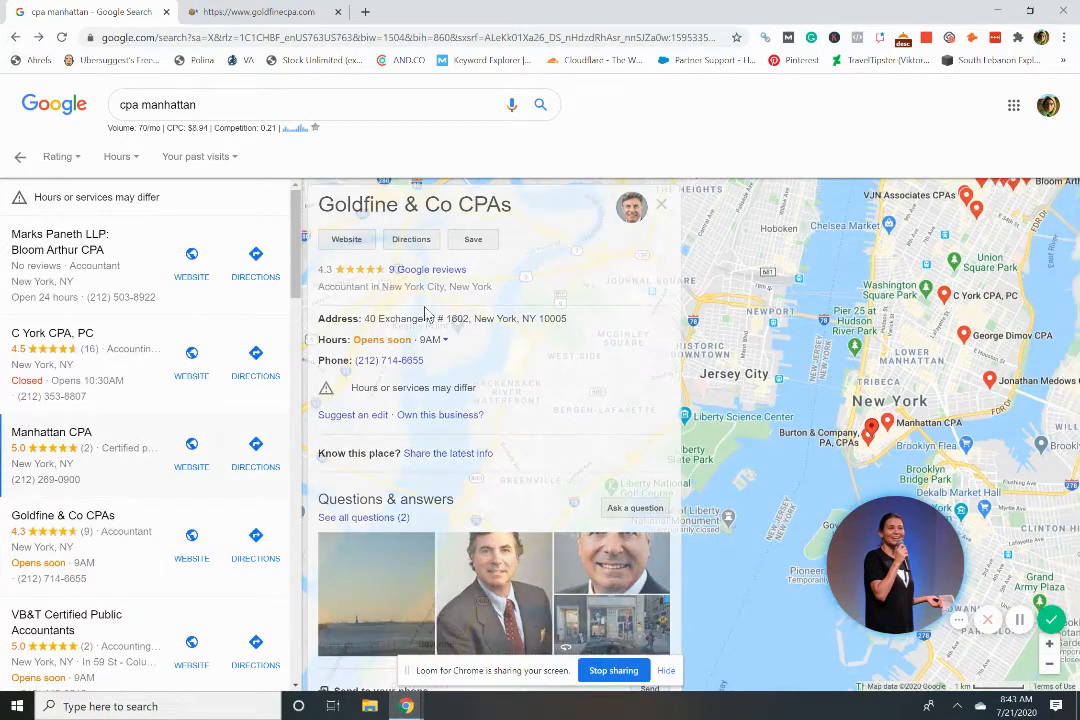
{"action": "left_click", "coordinate": [52, 432]}
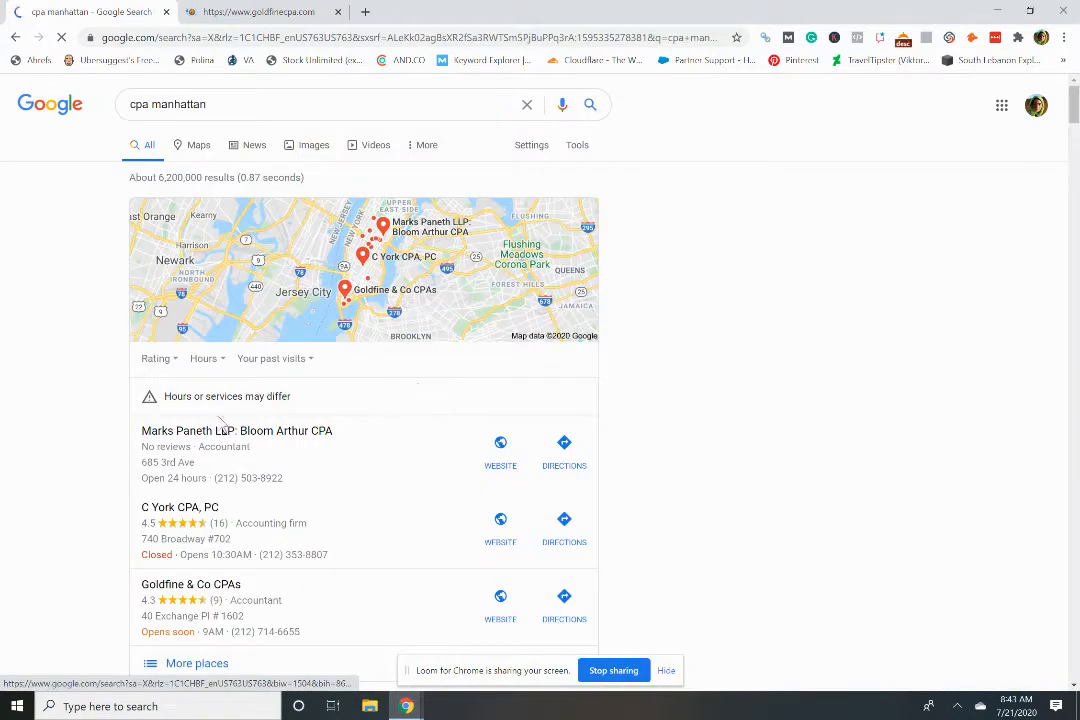
{"action": "scroll", "scroll_direction": "down", "scroll_amount": 3}
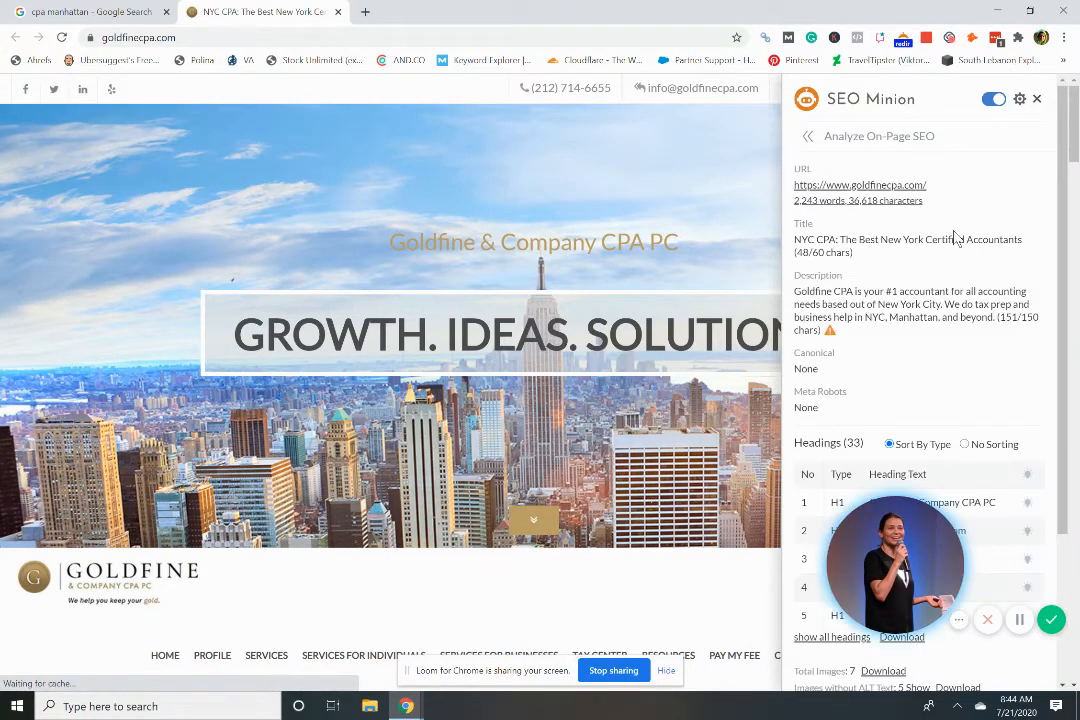
Step: Read the Goldfine CPA homepage content alongside SEO Minion's headings list
{"action": "scroll", "scroll_direction": "down", "scroll_amount": 3}
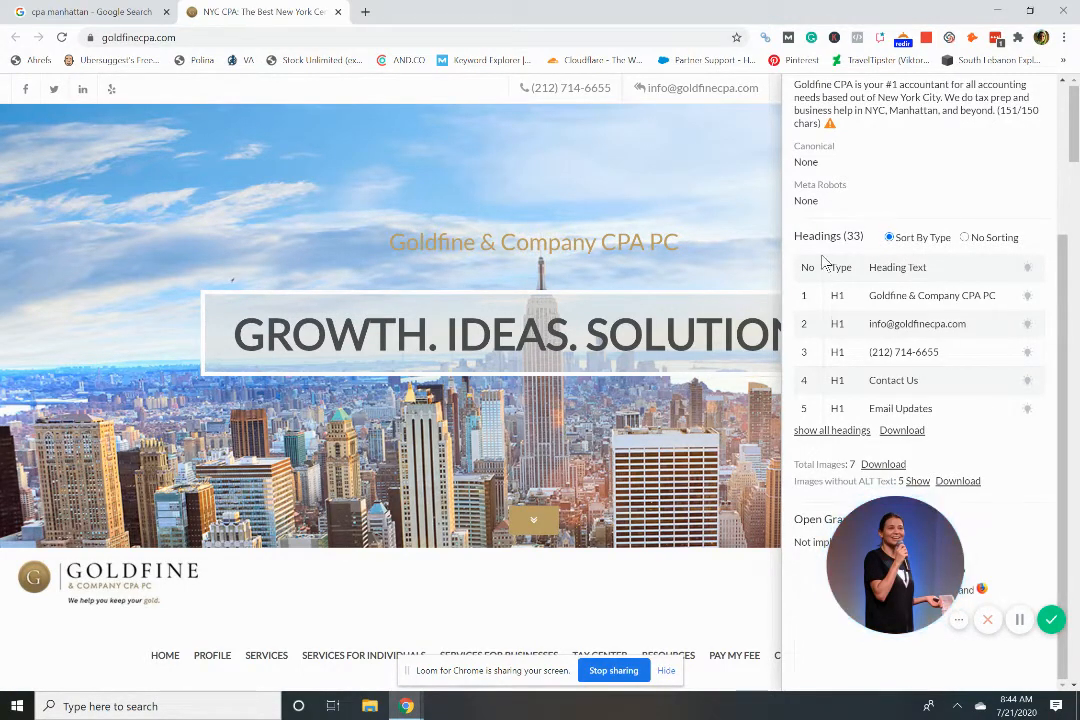
{"action": "scroll", "scroll_direction": "down", "scroll_amount": 3}
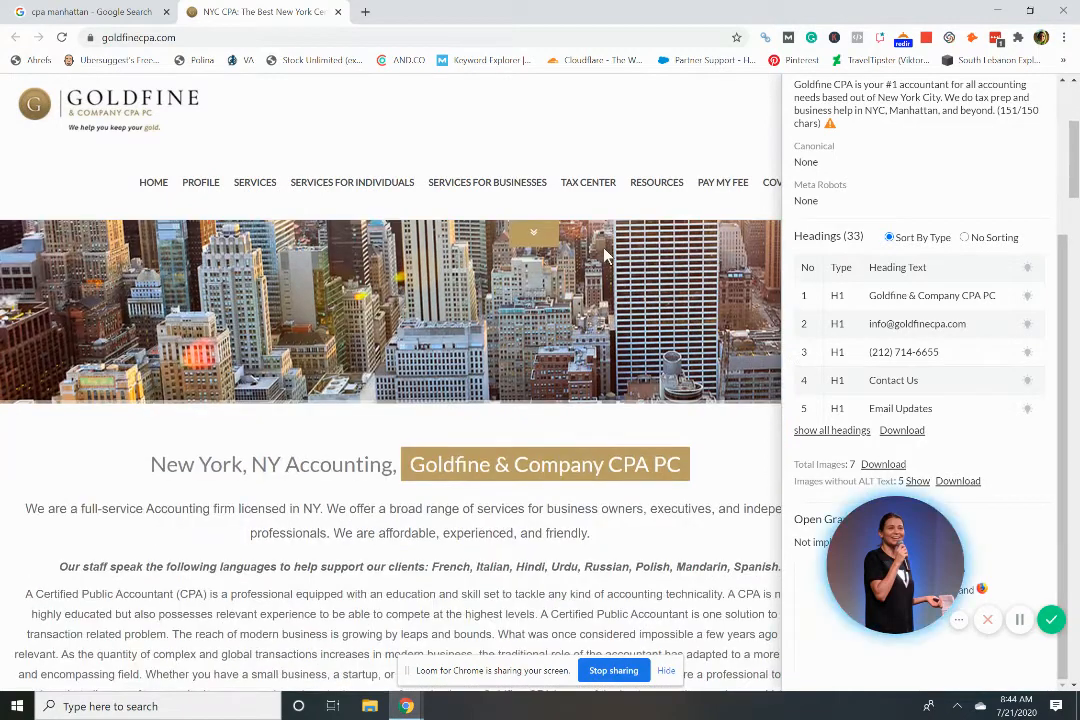
{"action": "scroll", "scroll_direction": "down", "scroll_amount": 3}
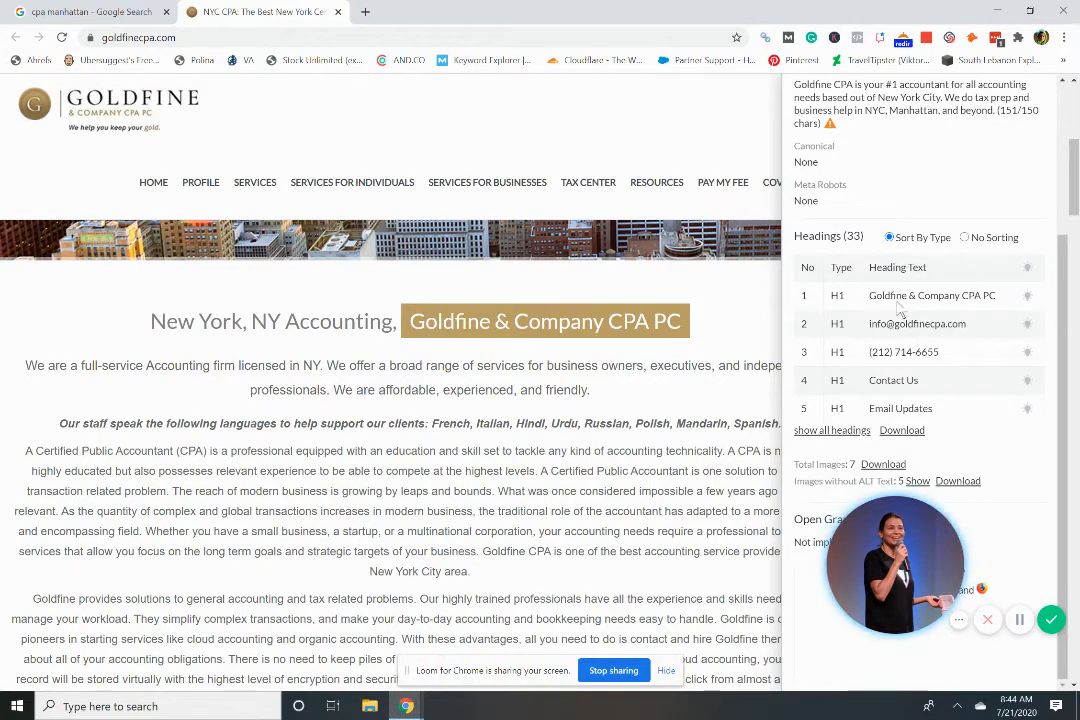
{"action": "mouse_move", "coordinate": [864, 410]}
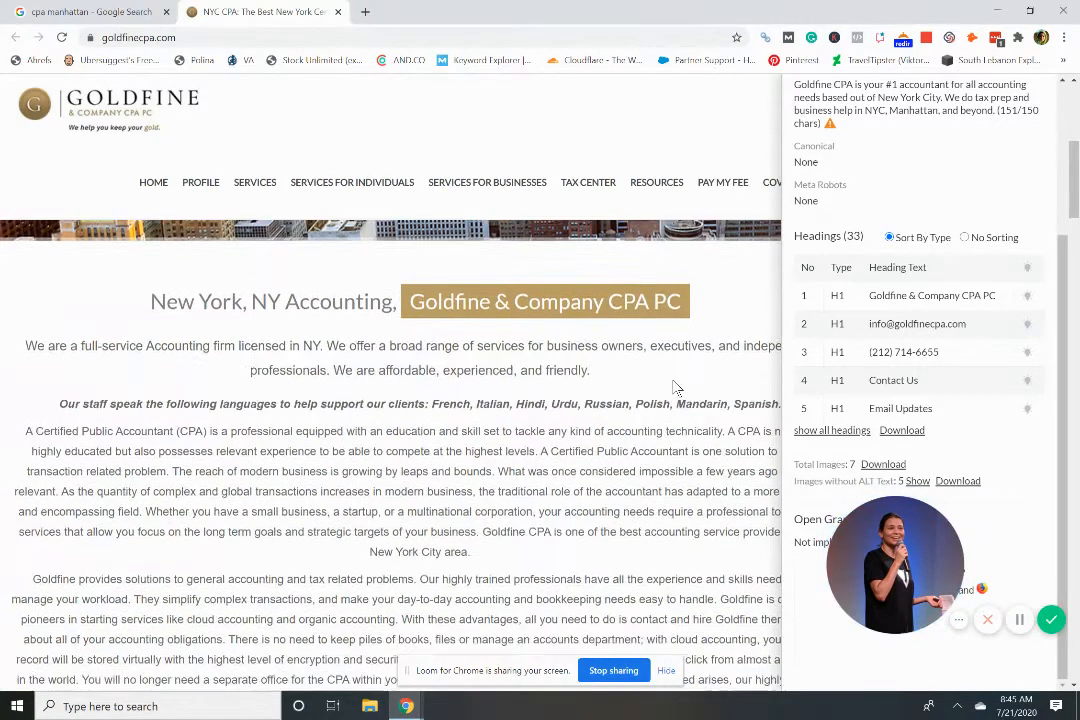
{"action": "scroll", "scroll_direction": "up", "scroll_amount": 3}
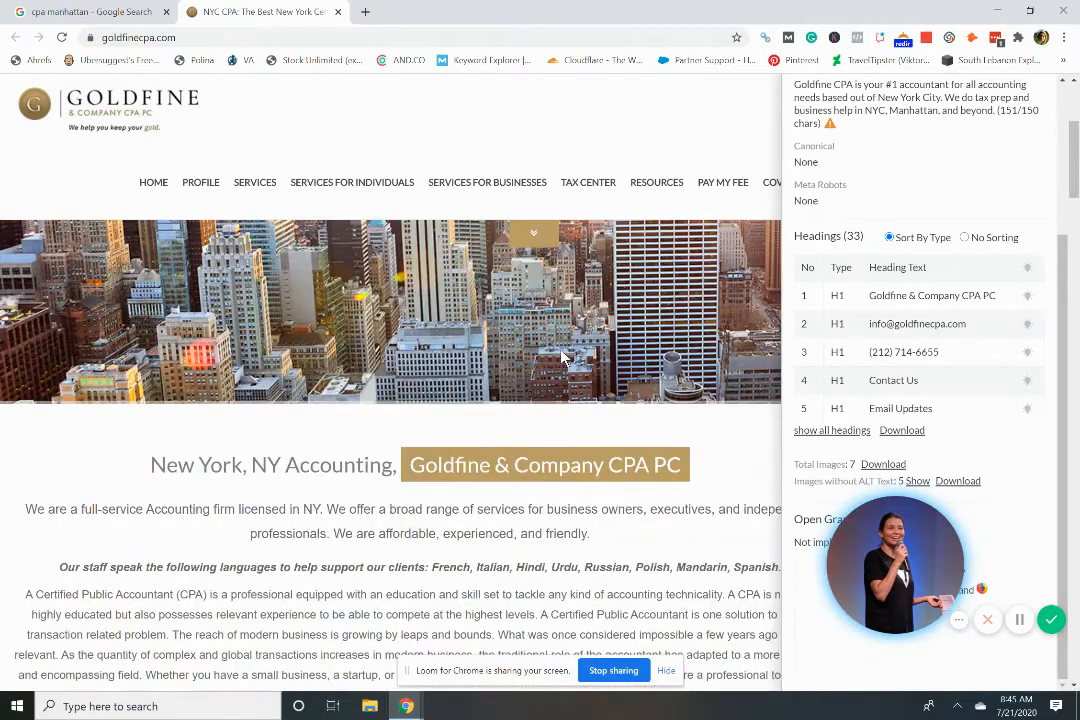
{"action": "scroll", "scroll_direction": "down", "scroll_amount": 3}
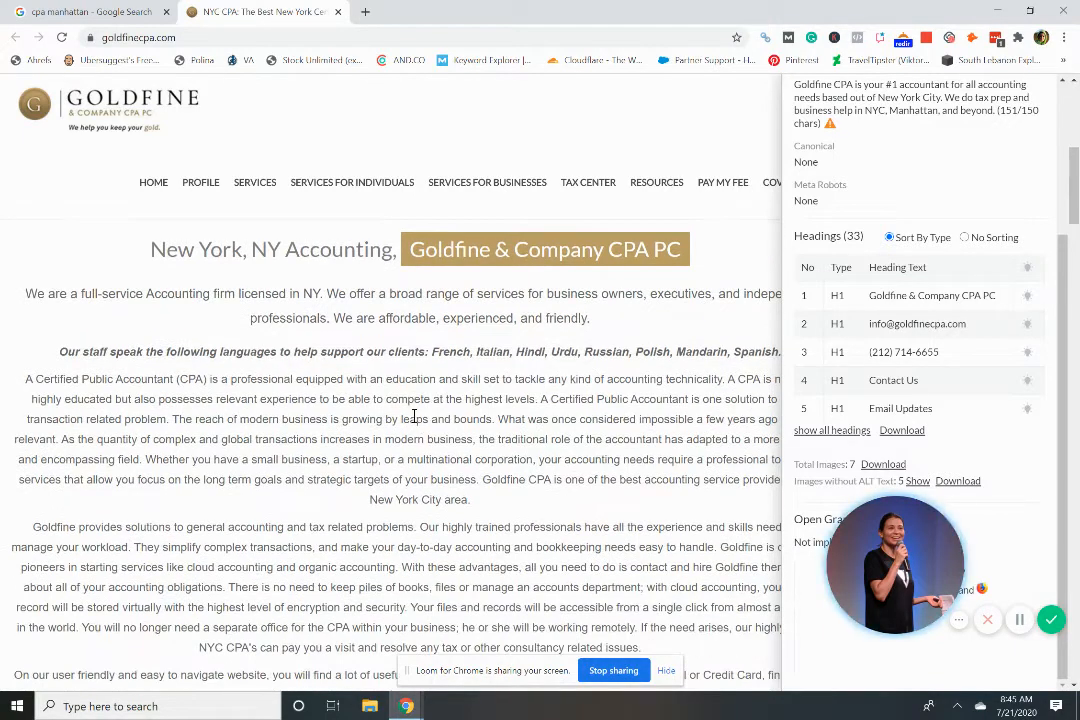
Step: Continue down the homepage to the 'Learn About Goldfine & Company CPA PC' section
{"action": "scroll", "scroll_direction": "down", "scroll_amount": 3}
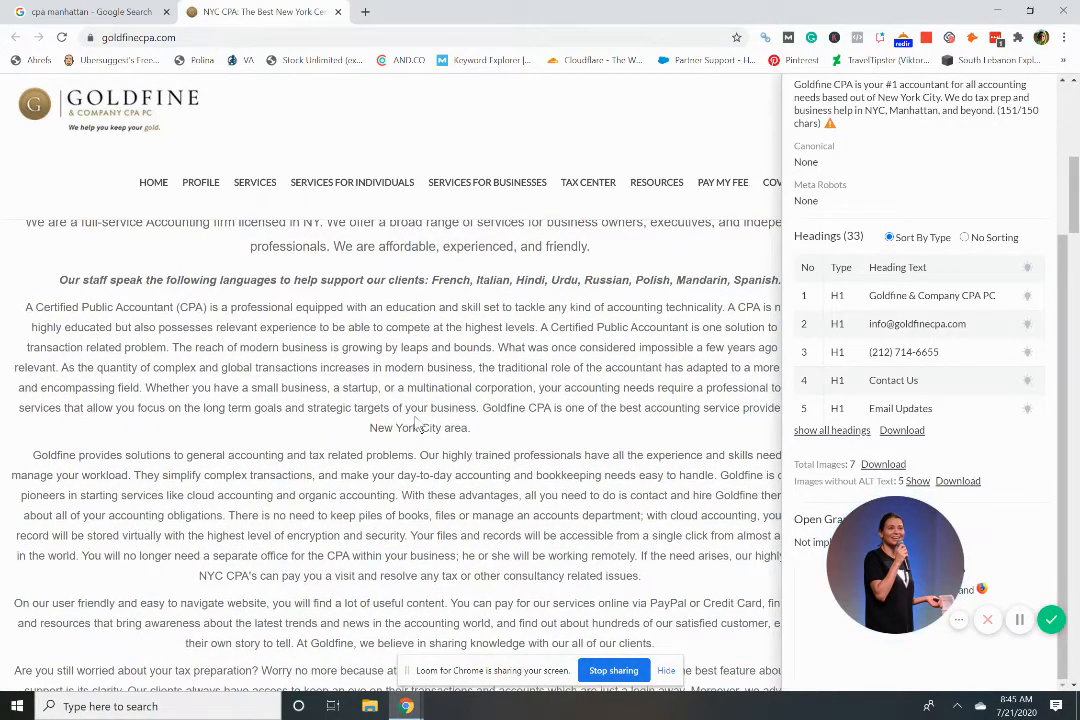
{"action": "scroll", "scroll_direction": "down", "scroll_amount": 3}
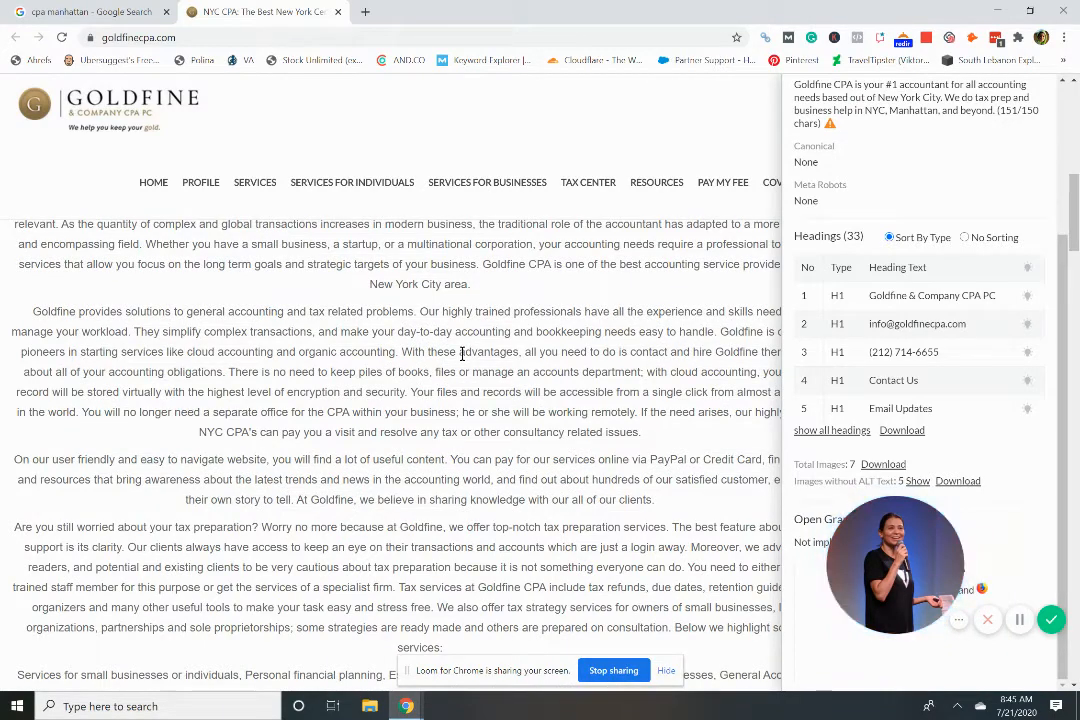
{"action": "scroll", "scroll_direction": "down", "scroll_amount": 3}
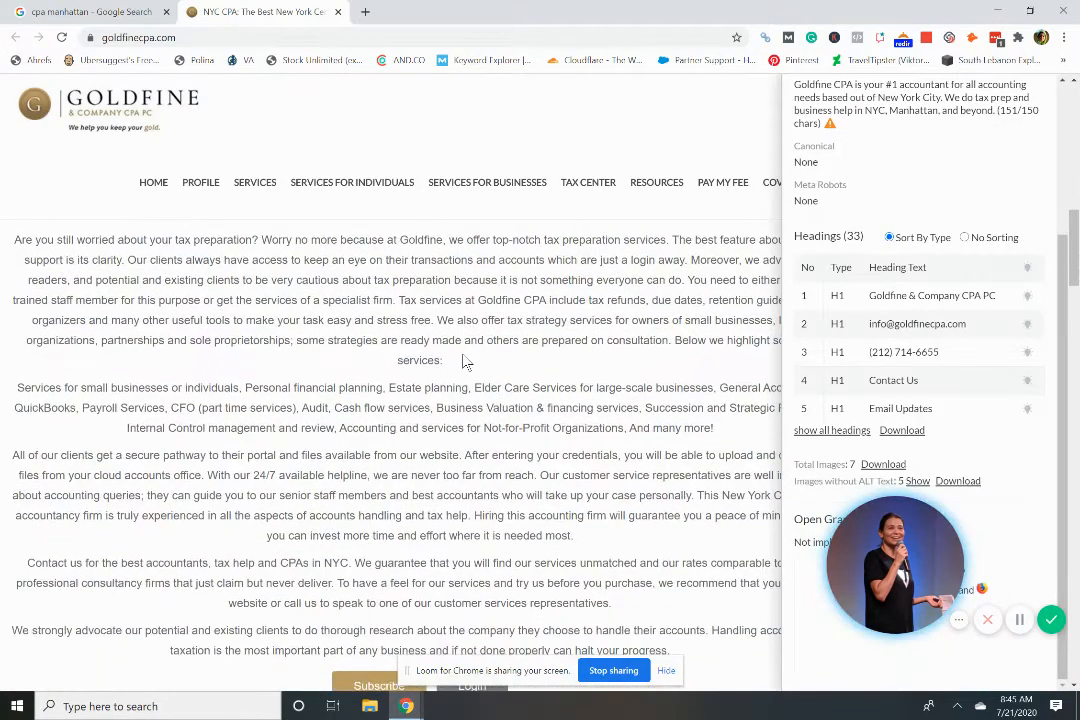
{"action": "scroll", "scroll_direction": "down", "scroll_amount": 3}
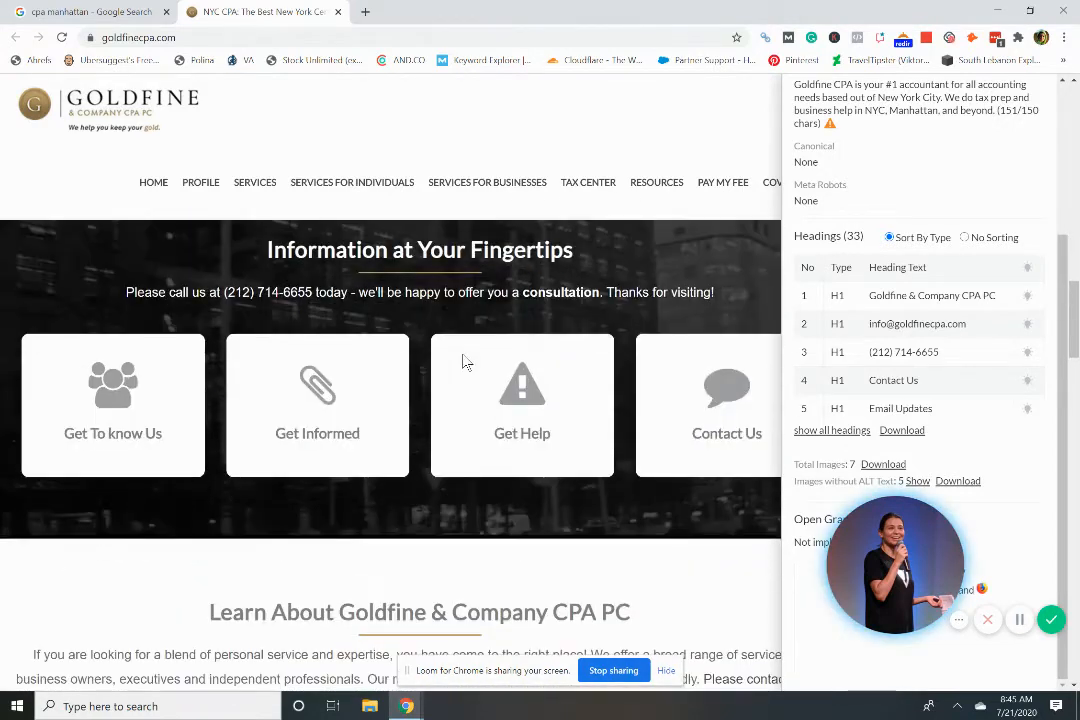
{"action": "scroll", "scroll_direction": "down", "scroll_amount": 3}
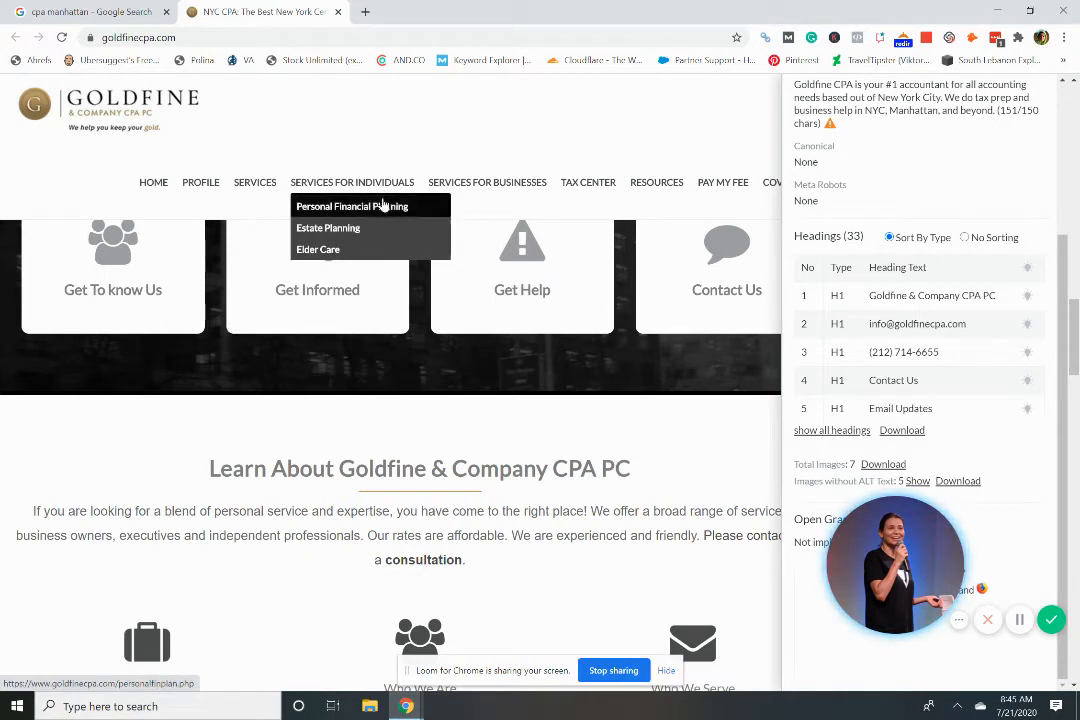
{"action": "mouse_move", "coordinate": [488, 182]}
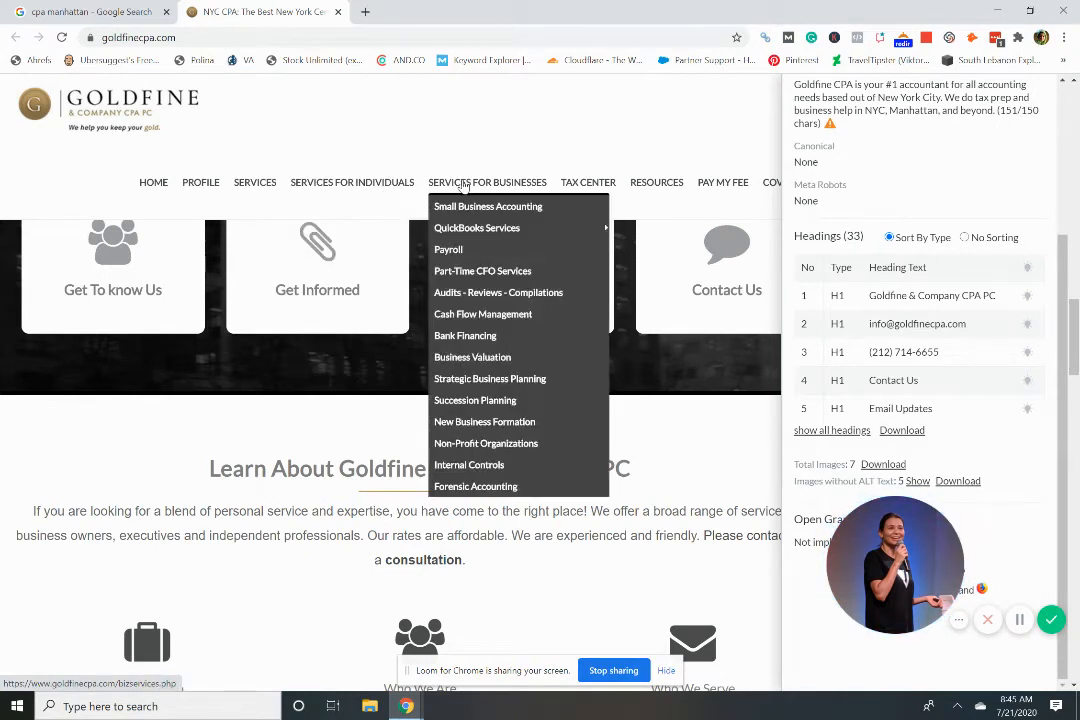
{"action": "mouse_move", "coordinate": [476, 228]}
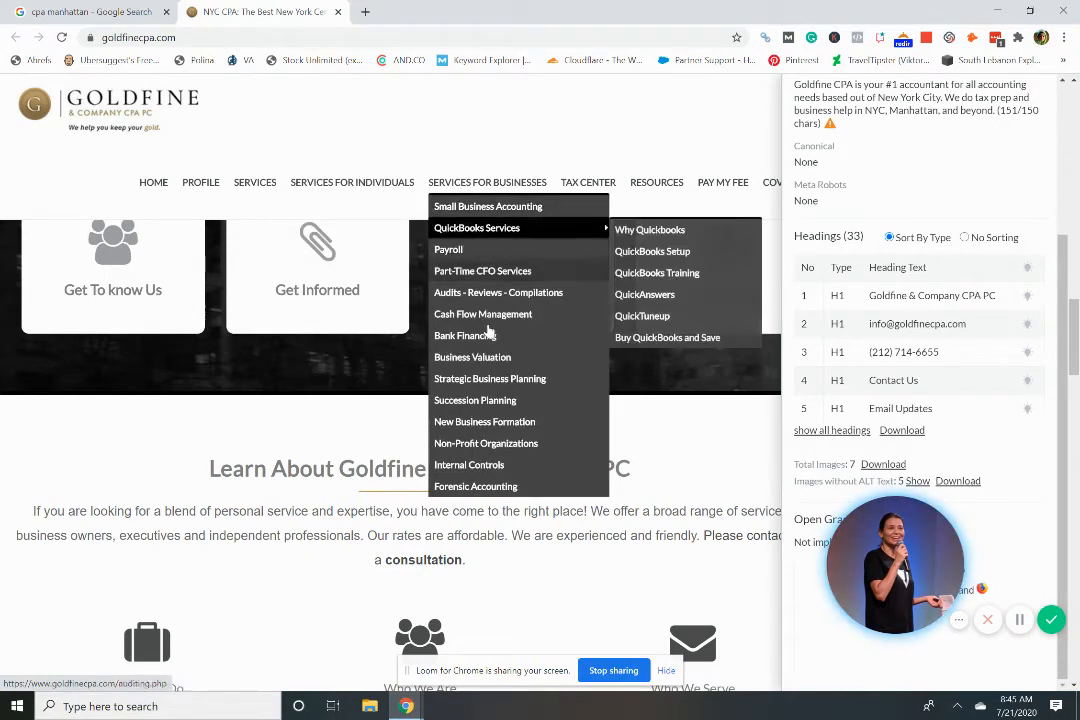
{"action": "mouse_move", "coordinate": [500, 210]}
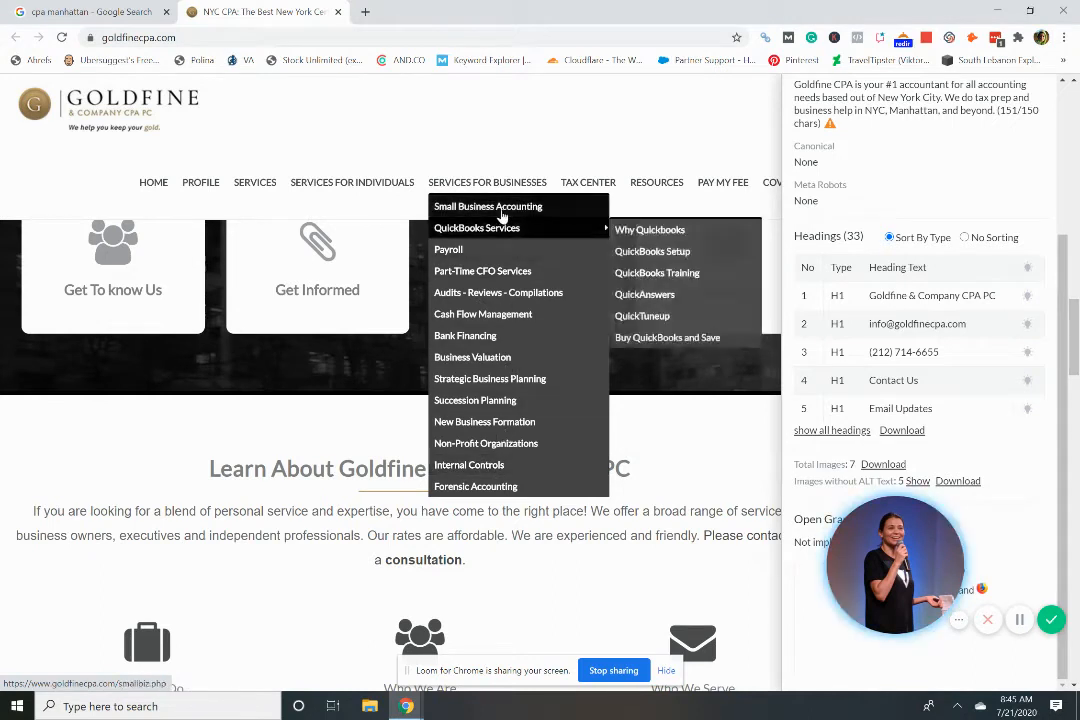
{"action": "mouse_move", "coordinate": [478, 252]}
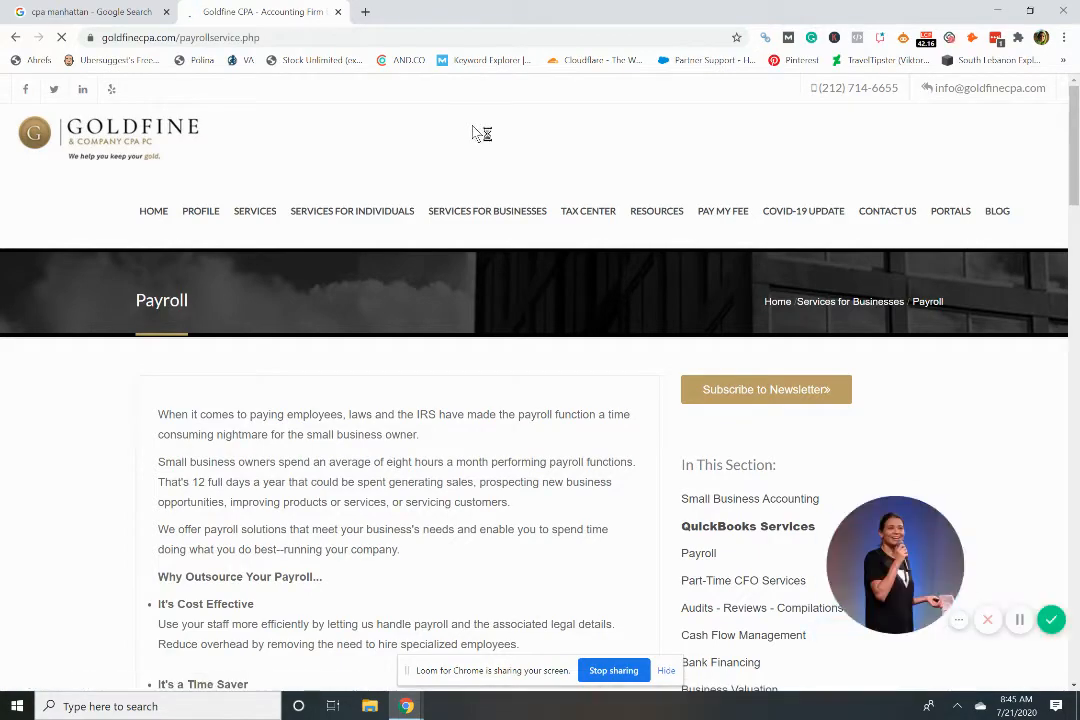
{"action": "scroll", "scroll_direction": "down", "scroll_amount": 3}
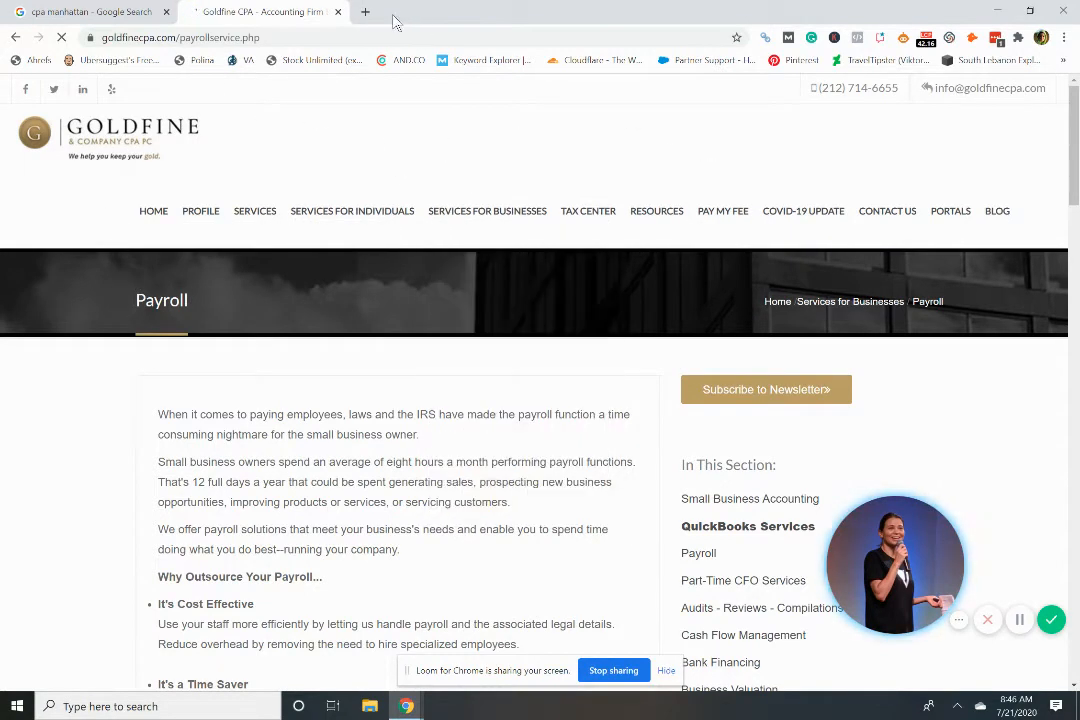
{"action": "mouse_move", "coordinate": [988, 620]}
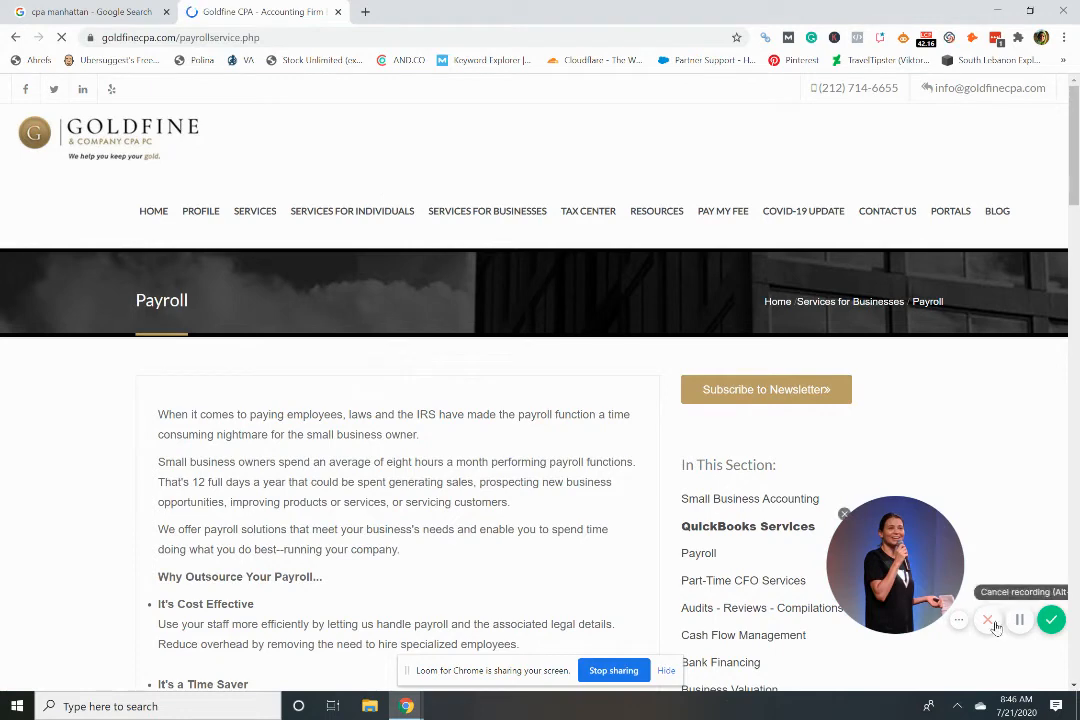
{"action": "mouse_move", "coordinate": [1020, 620]}
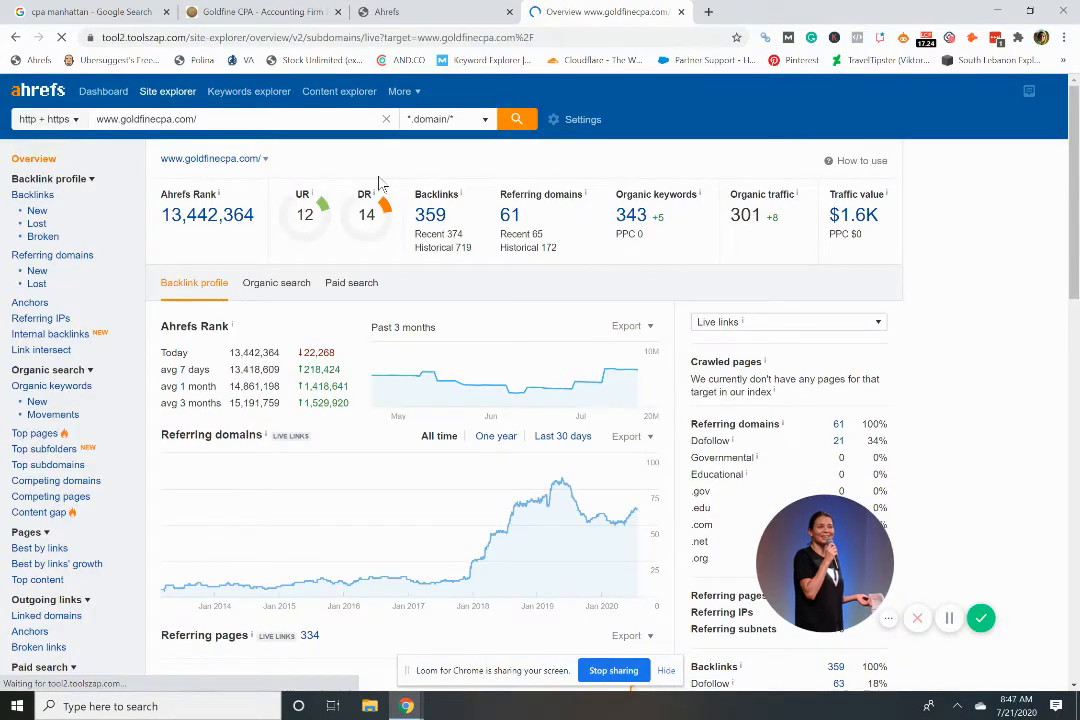
{"action": "mouse_move", "coordinate": [172, 120]}
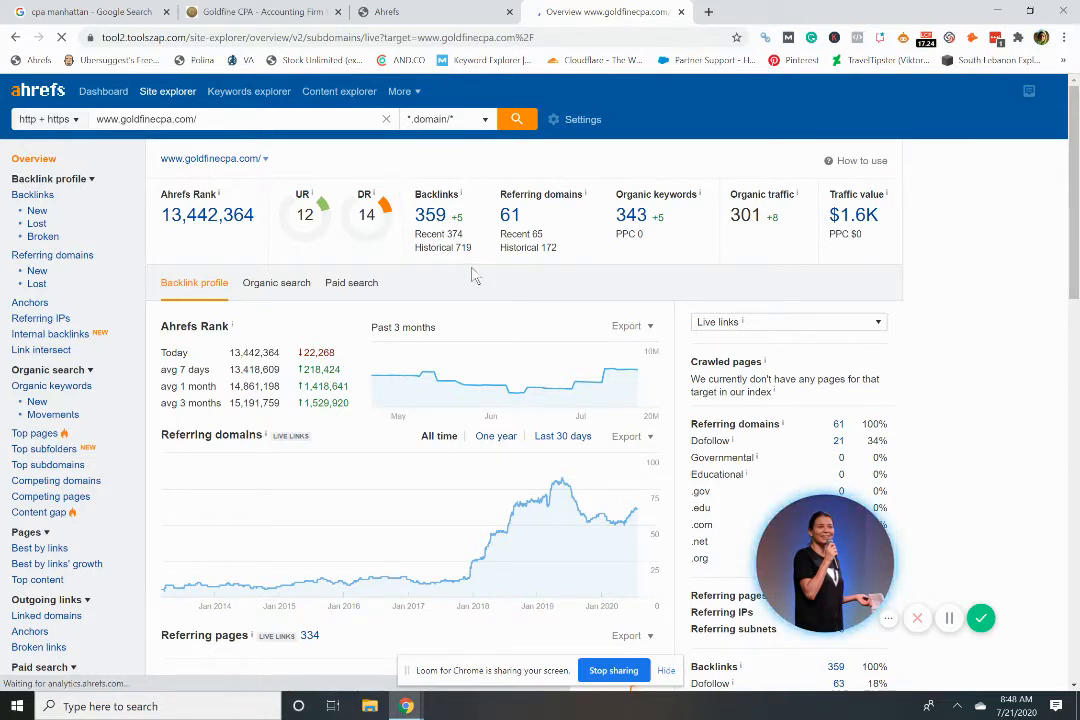
{"action": "mouse_move", "coordinate": [548, 284]}
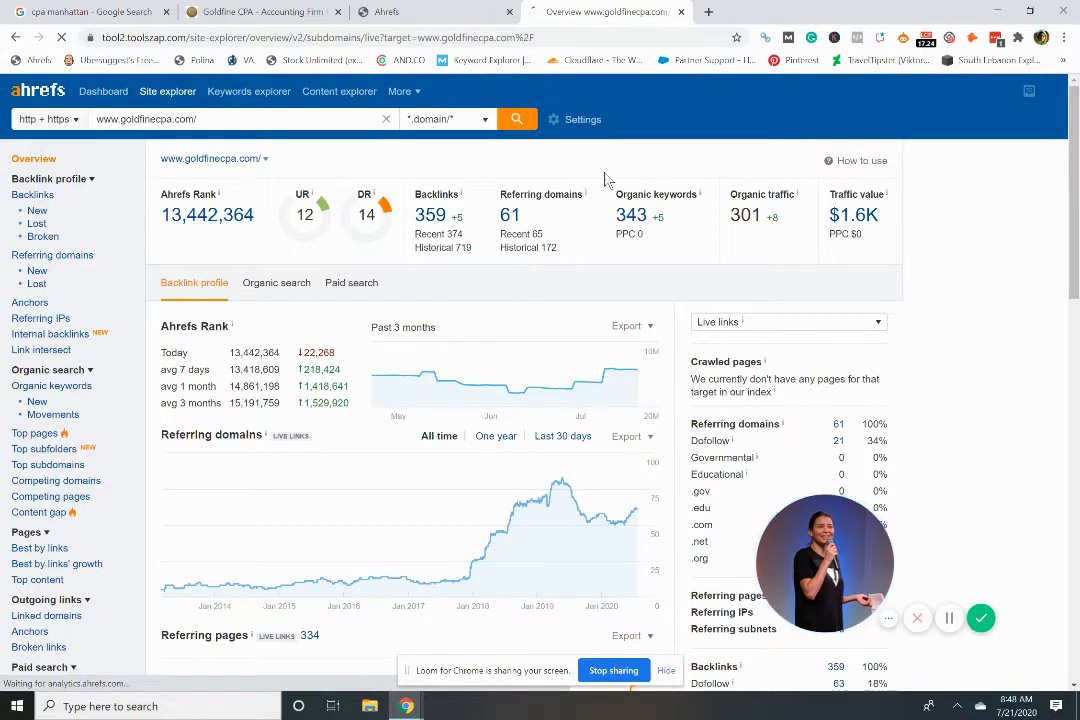
{"action": "mouse_move", "coordinate": [598, 272]}
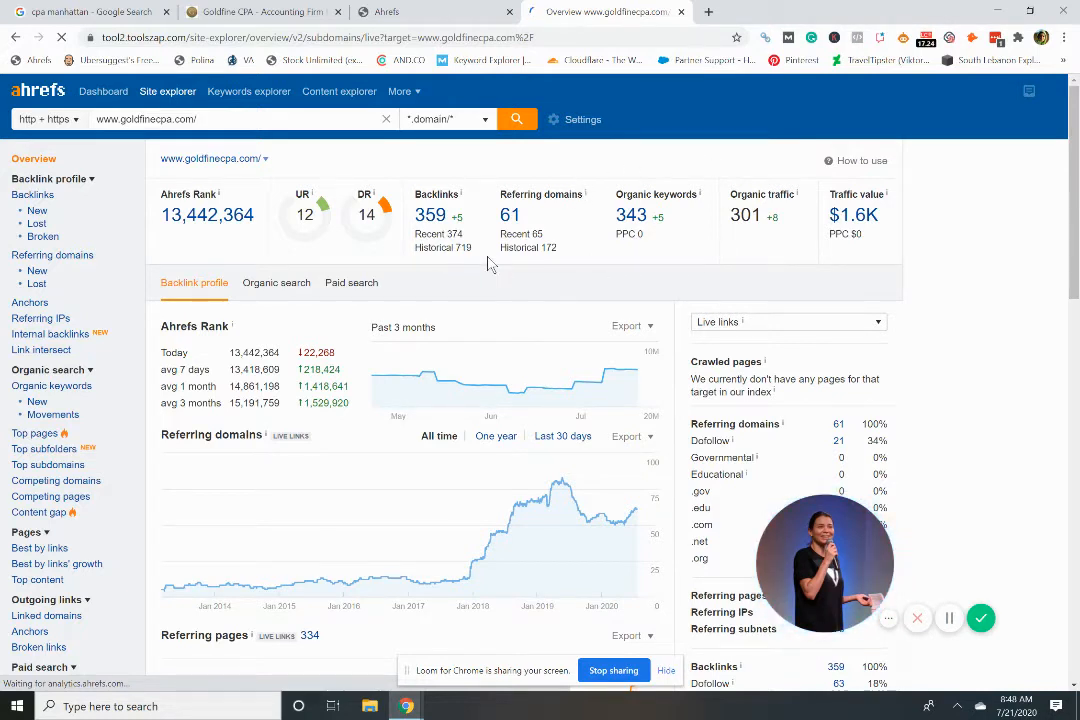
{"action": "mouse_move", "coordinate": [608, 268]}
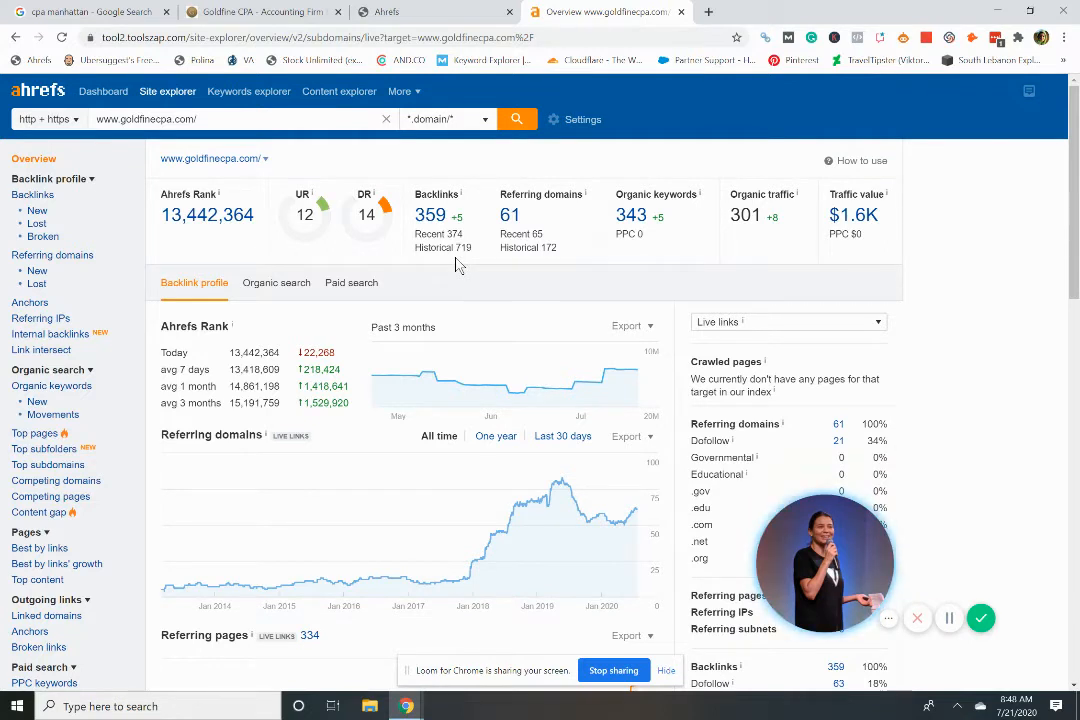
{"action": "mouse_move", "coordinate": [484, 260]}
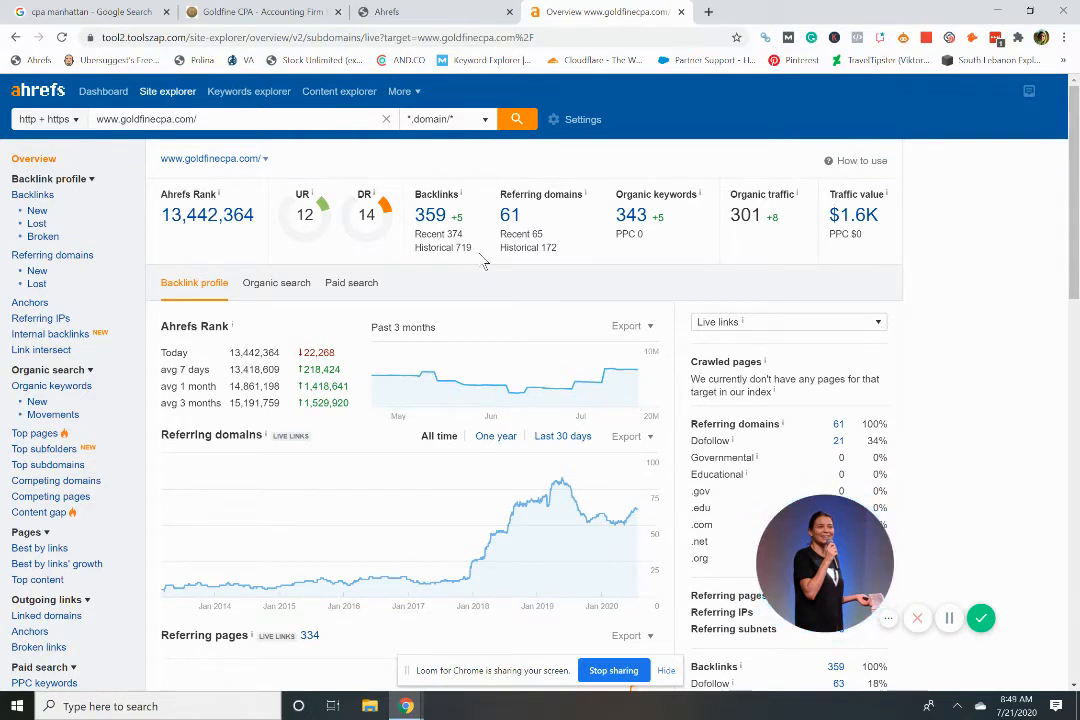
{"action": "mouse_move", "coordinate": [468, 248]}
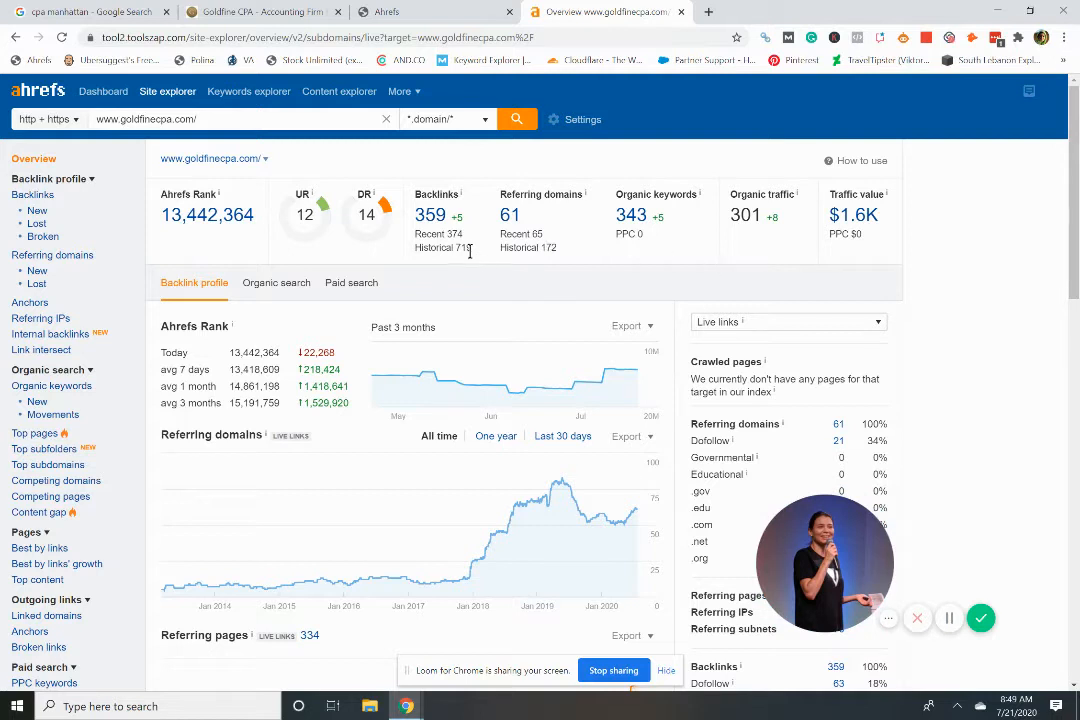
{"action": "mouse_move", "coordinate": [912, 188]}
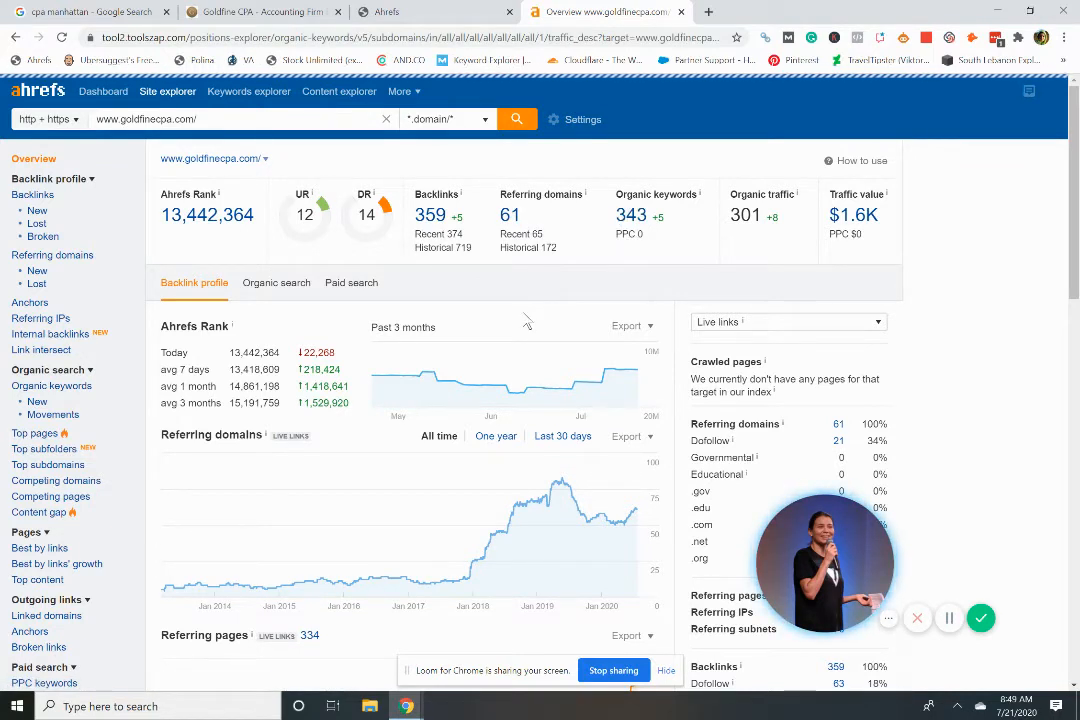
Step: Show goldfinecpa.com's Organic Keywords table in Ahrefs, where 'cpa nyc' ranks sixth
{"action": "left_click", "coordinate": [52, 386]}
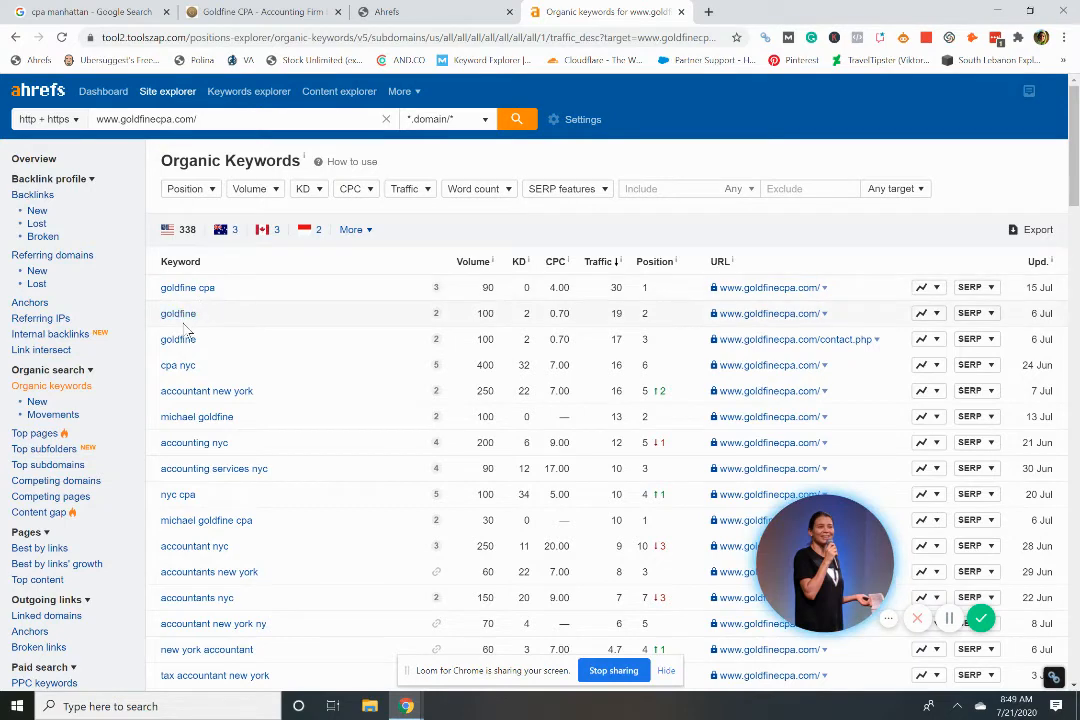
{"action": "mouse_move", "coordinate": [176, 364]}
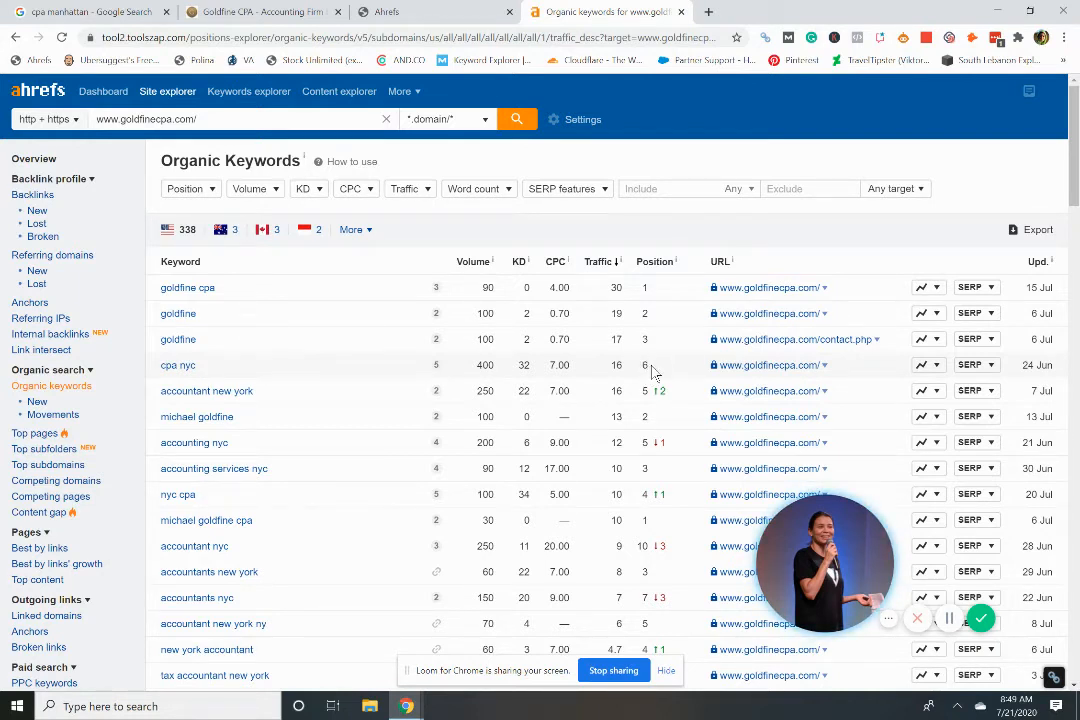
{"action": "left_click", "coordinate": [76, 16]}
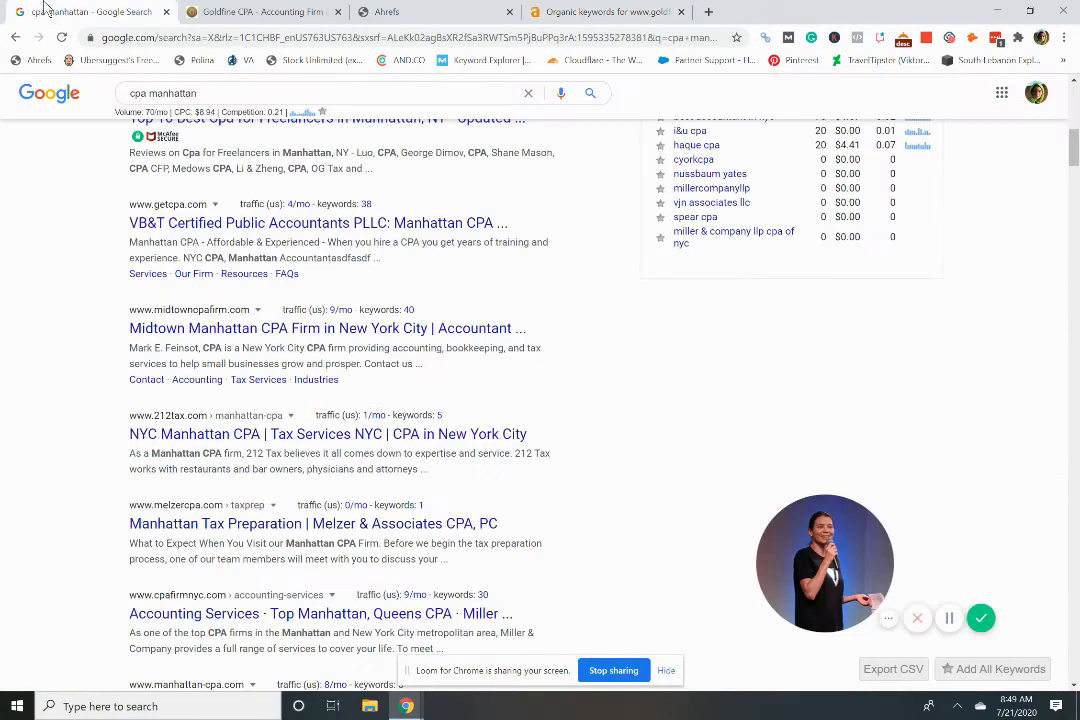
{"action": "scroll", "scroll_direction": "down", "scroll_amount": 3}
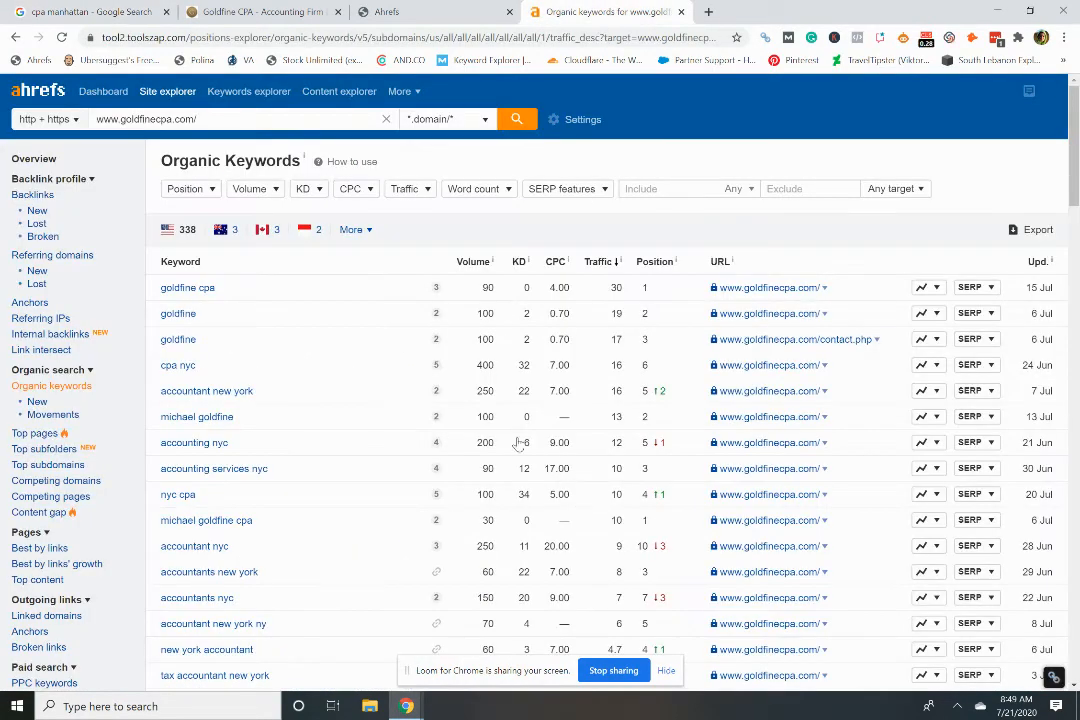
{"action": "mouse_move", "coordinate": [212, 398]}
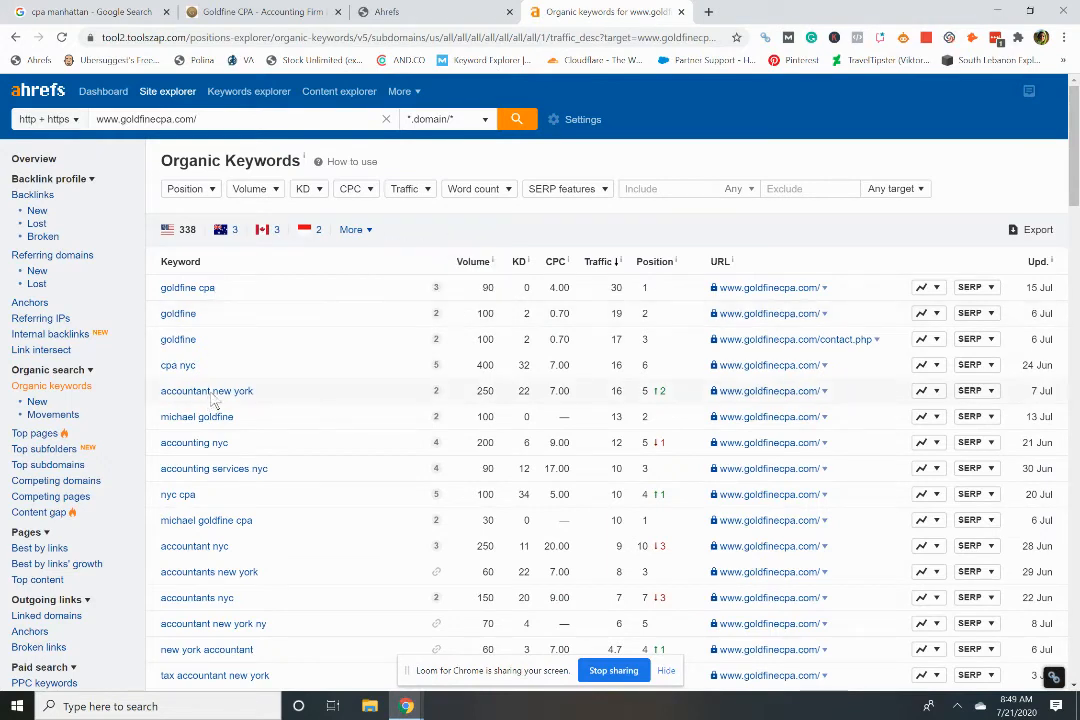
{"action": "mouse_move", "coordinate": [658, 370]}
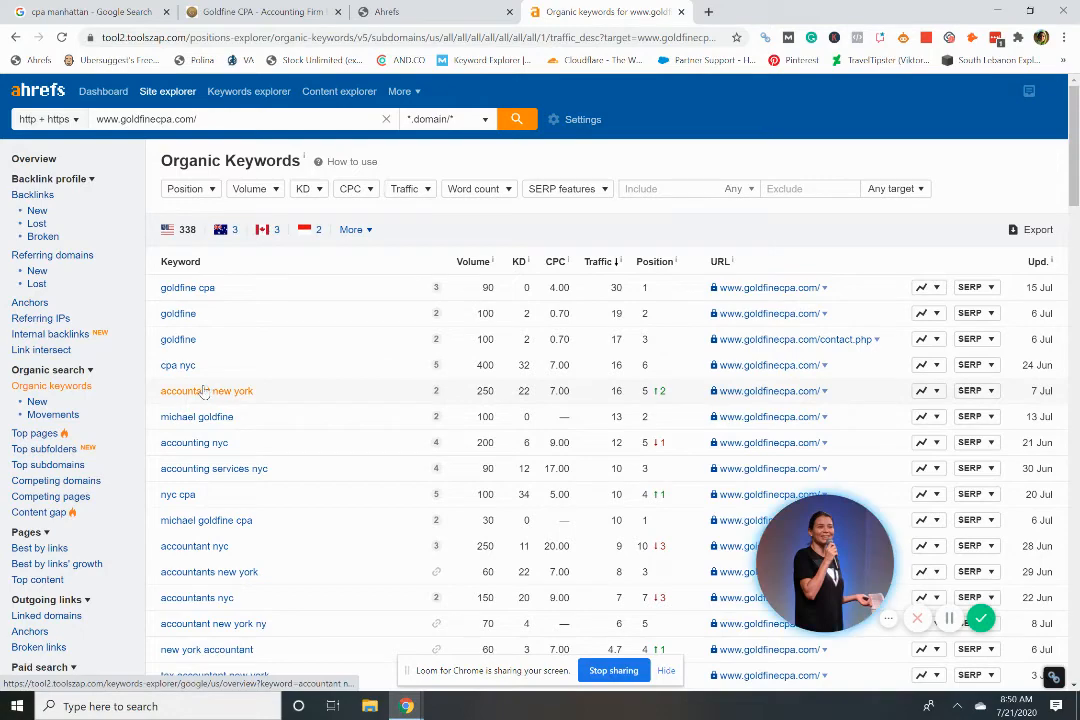
{"action": "mouse_move", "coordinate": [240, 398]}
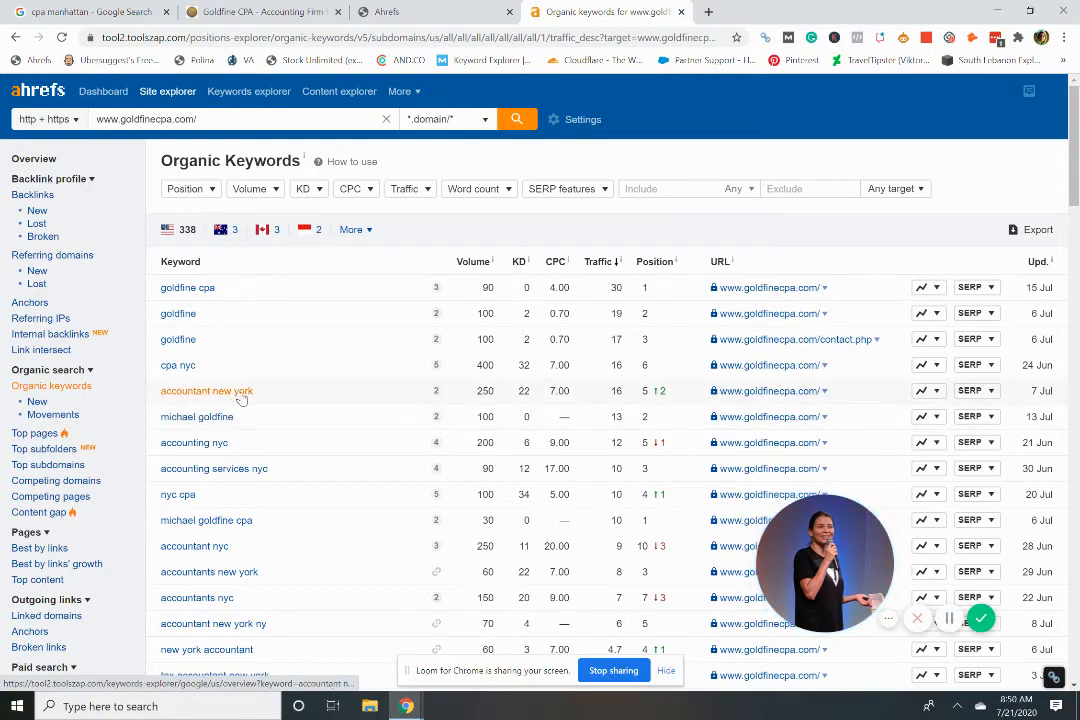
Step: Review further ranking keywords such as 'bitcoin accountant', then return to Google's results
{"action": "scroll", "scroll_direction": "down", "scroll_amount": 3}
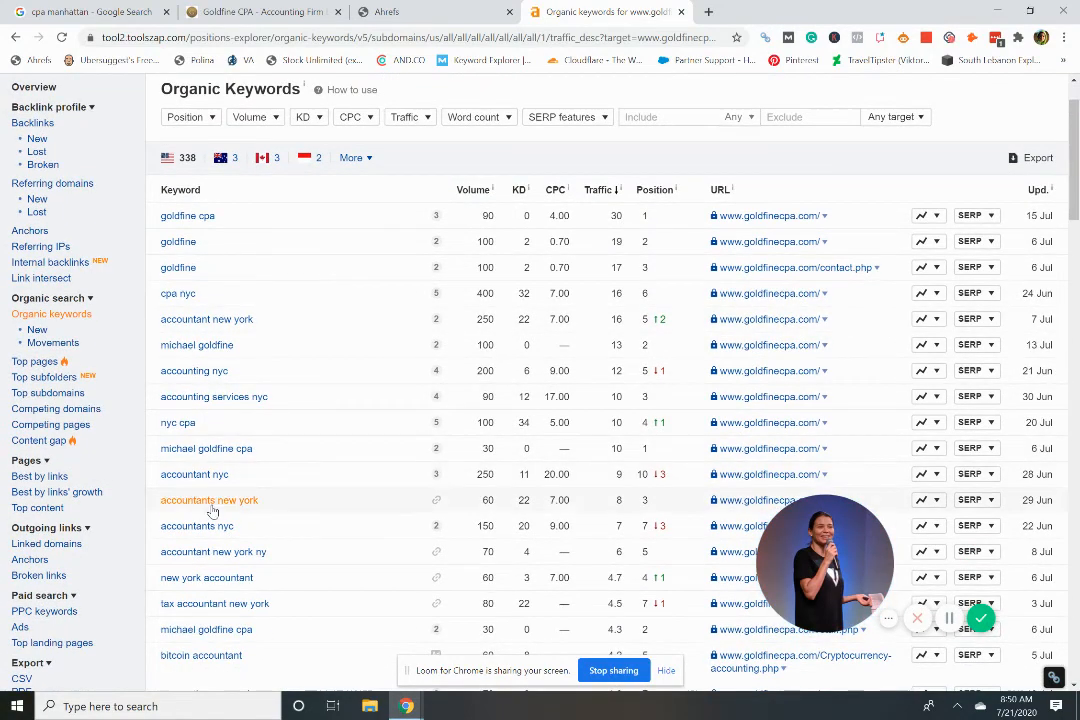
{"action": "scroll", "scroll_direction": "down", "scroll_amount": 3}
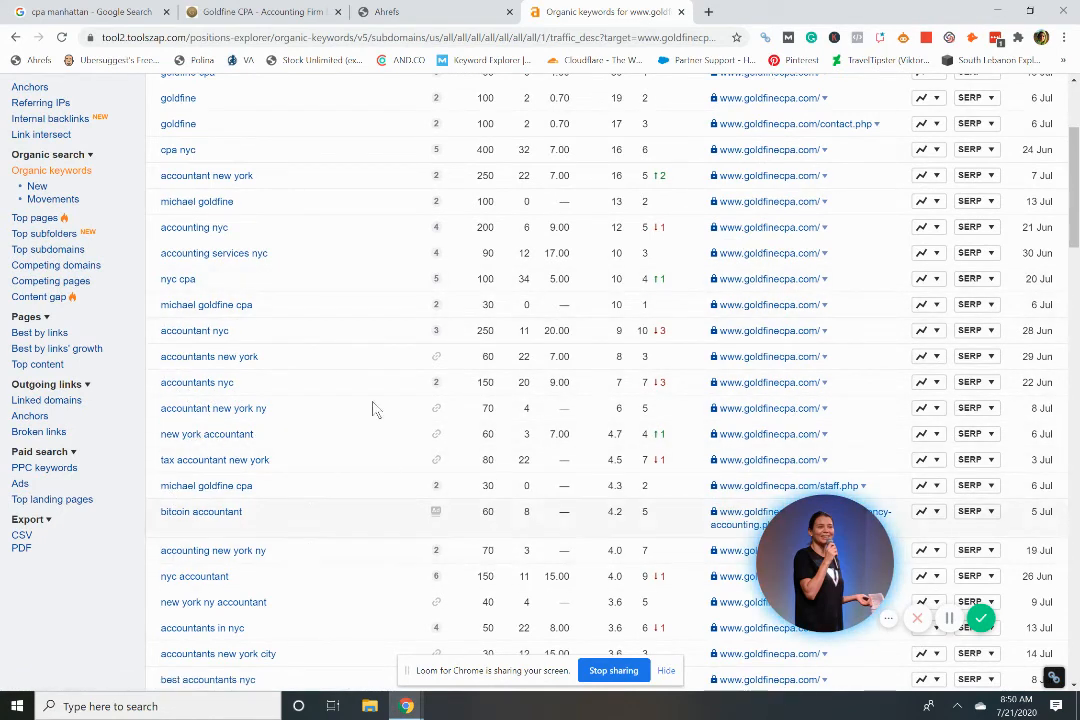
{"action": "scroll", "scroll_direction": "down", "scroll_amount": 3}
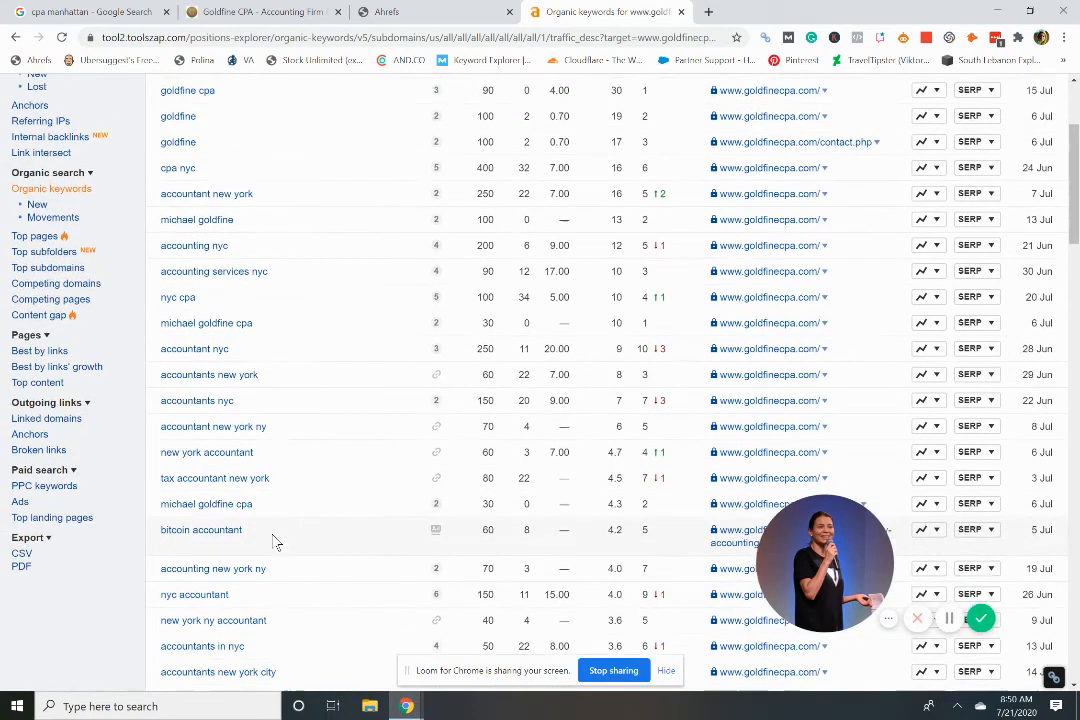
{"action": "scroll", "scroll_direction": "down", "scroll_amount": 3}
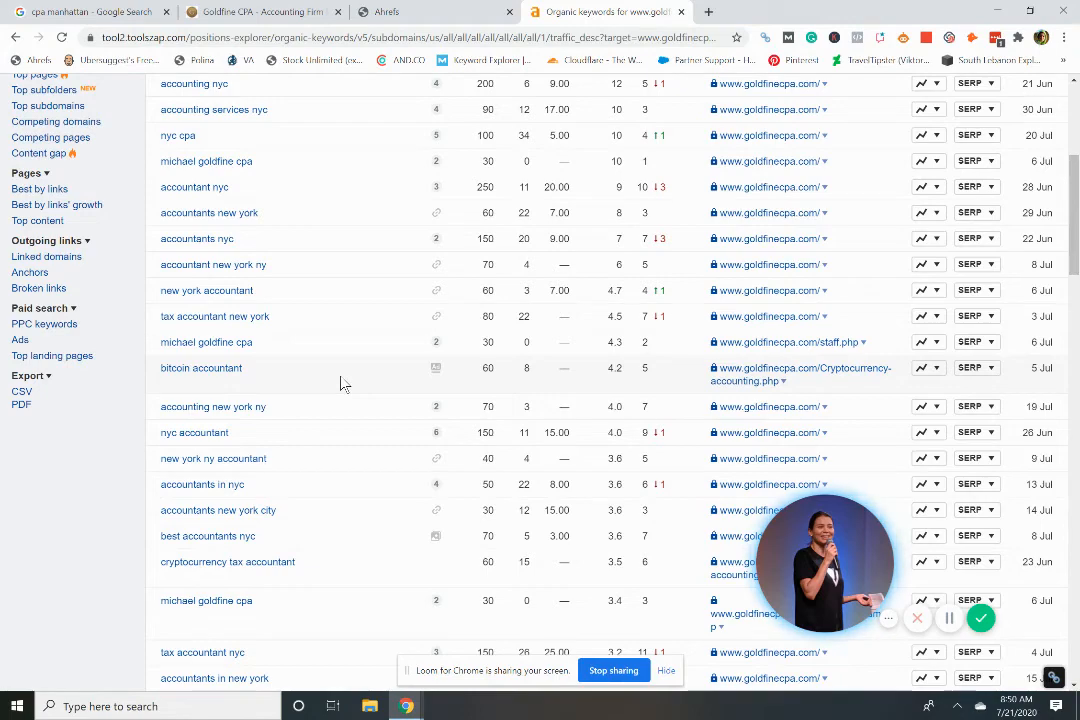
{"action": "scroll", "scroll_direction": "down", "scroll_amount": 3}
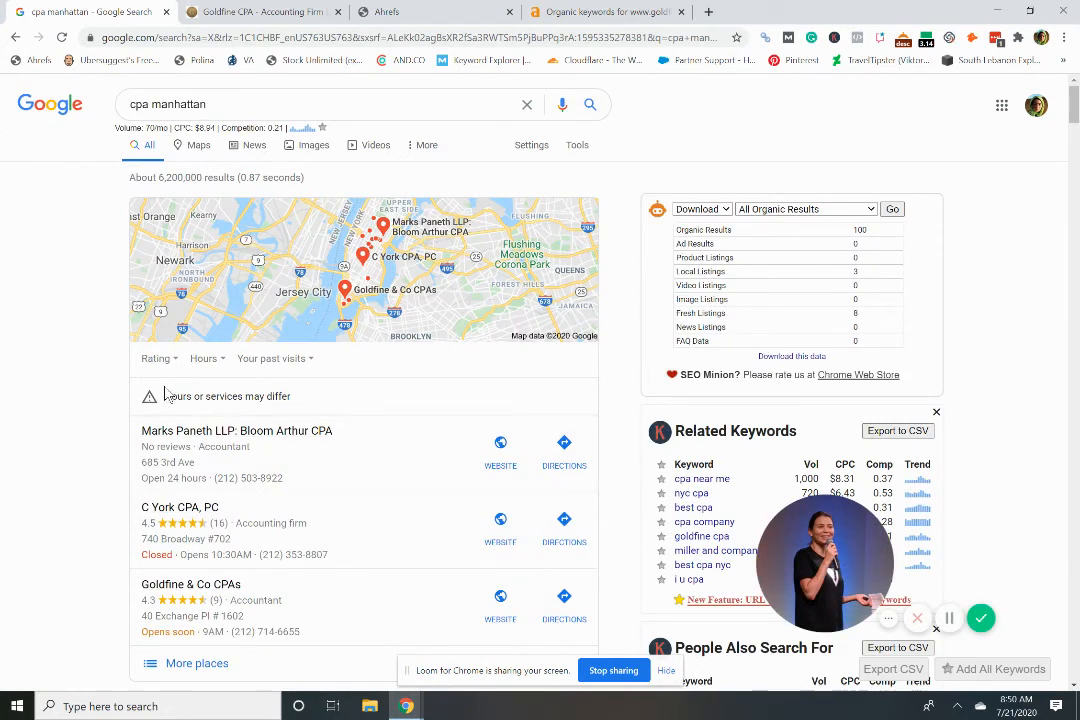
{"action": "mouse_move", "coordinate": [126, 400]}
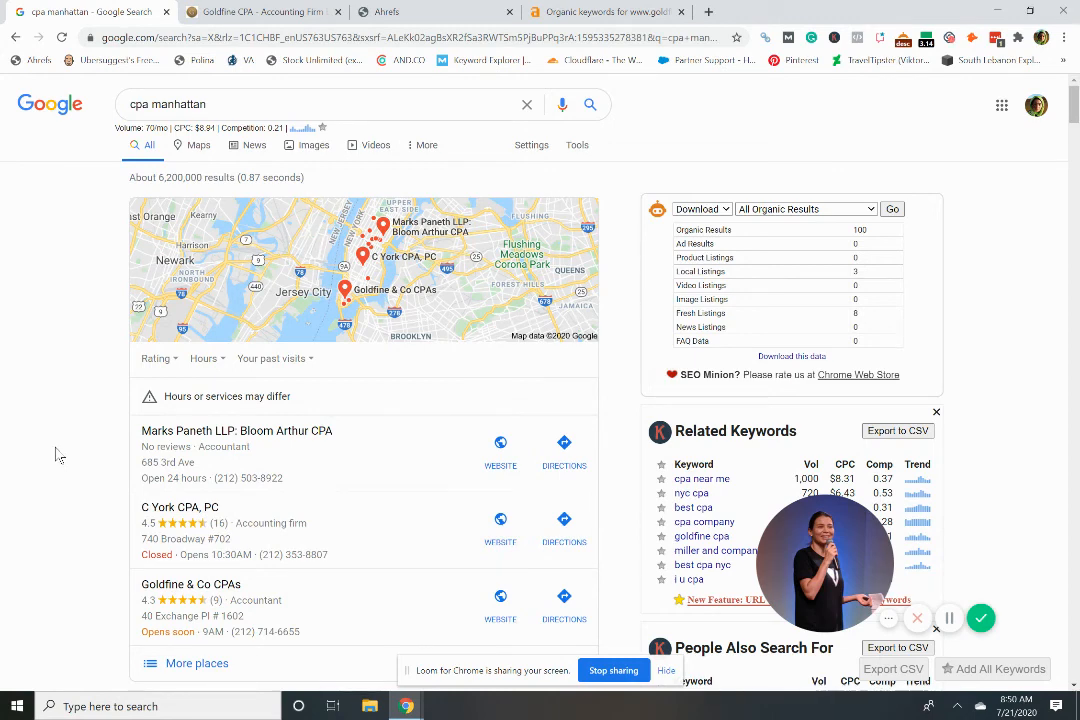
Step: Revisit the cpa manhattan local pack and switch to the Goldfine CPA Payroll page
{"action": "scroll", "scroll_direction": "down", "scroll_amount": 3}
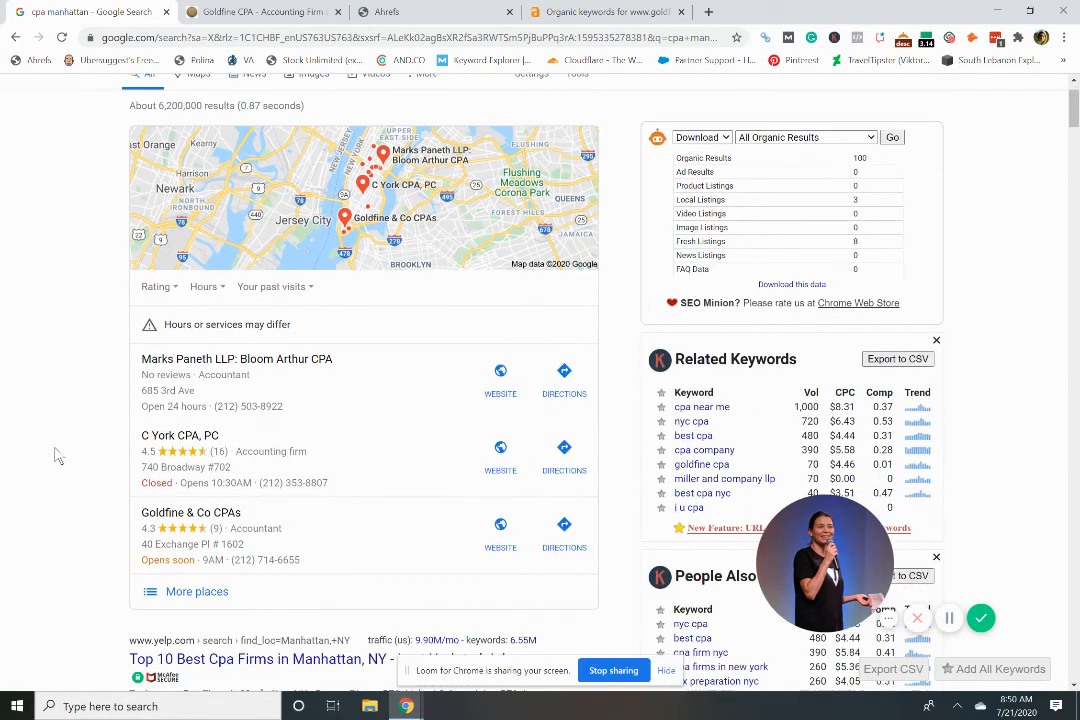
{"action": "mouse_move", "coordinate": [58, 564]}
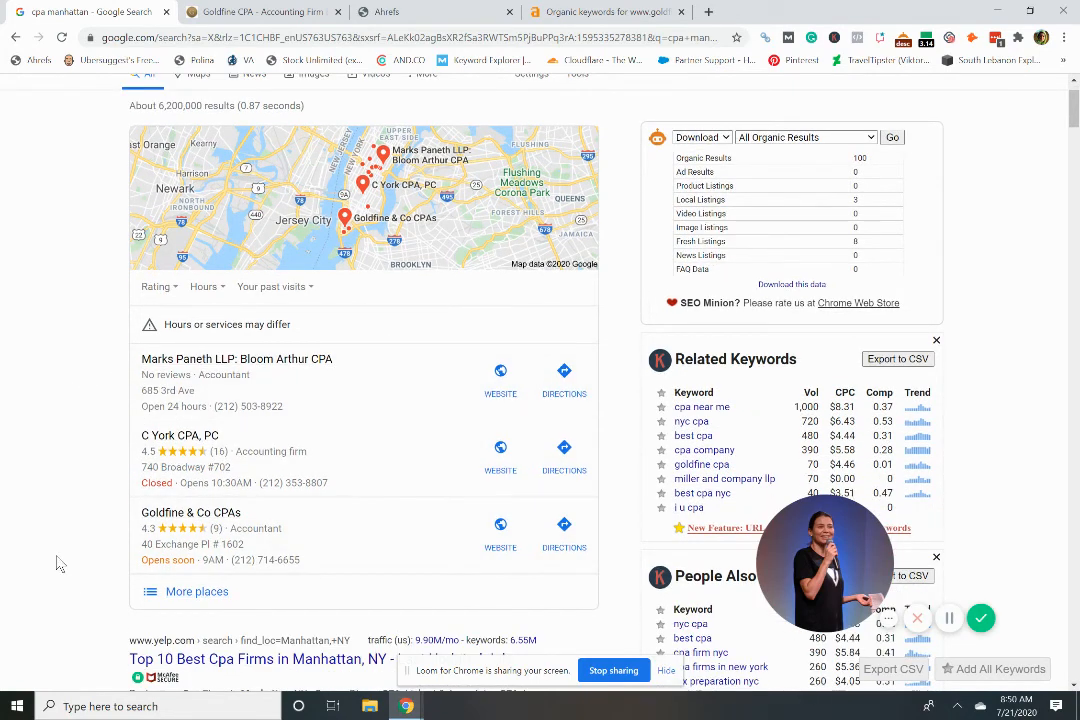
{"action": "mouse_move", "coordinate": [304, 508]}
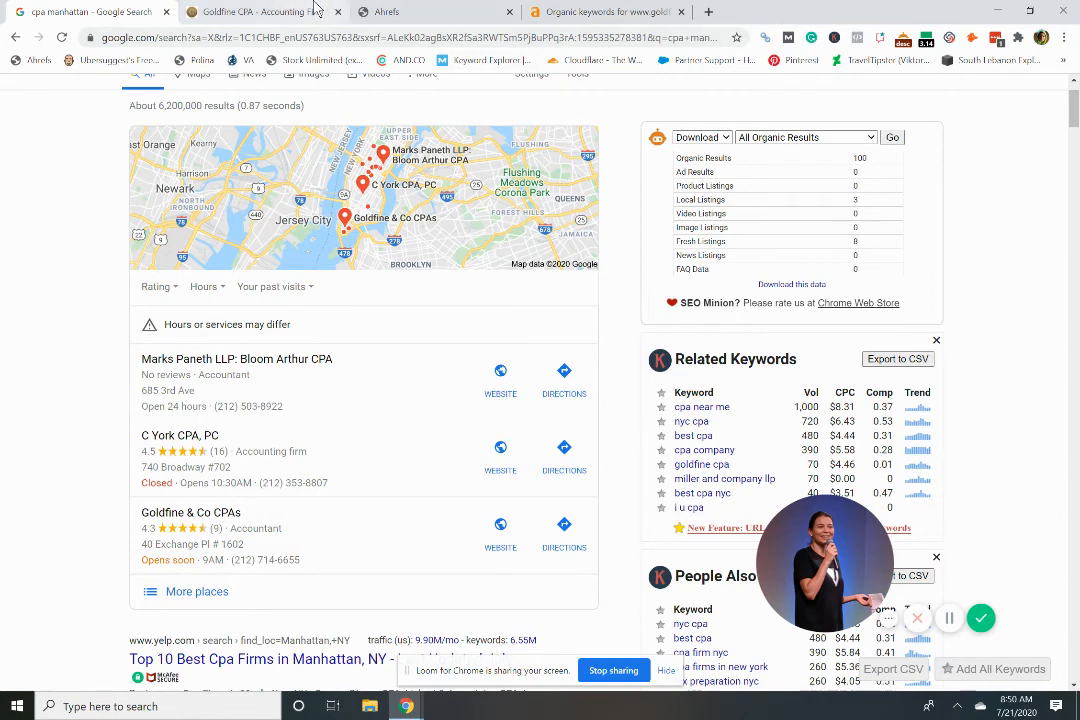
{"action": "left_click", "coordinate": [250, 12]}
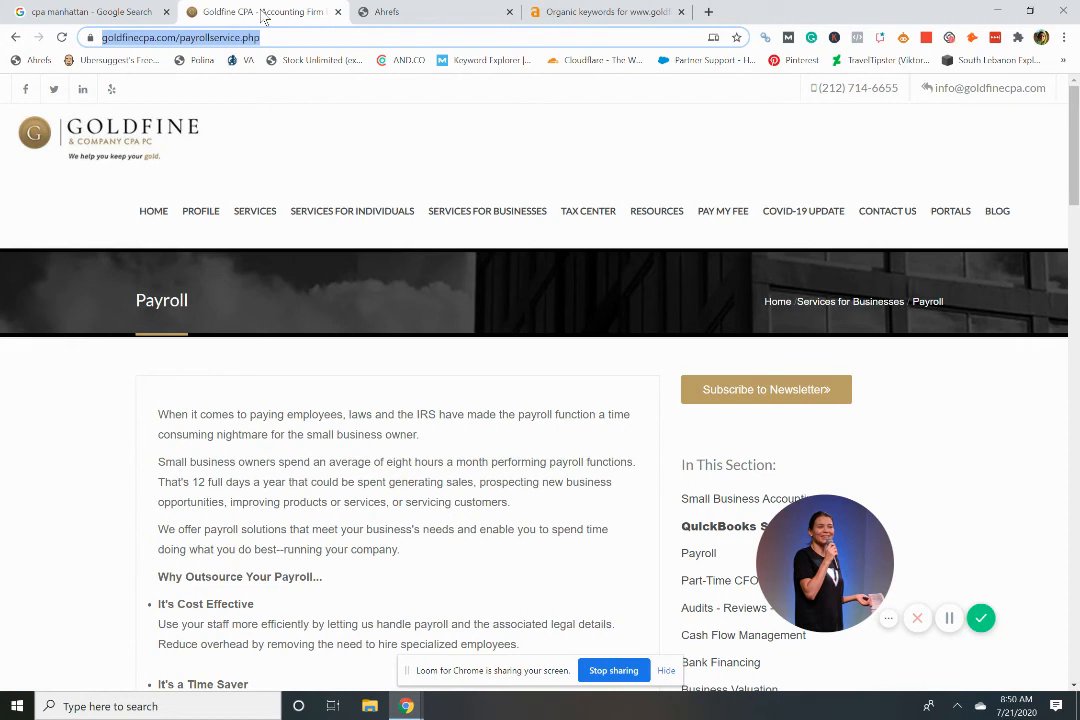
{"action": "mouse_move", "coordinate": [284, 24]}
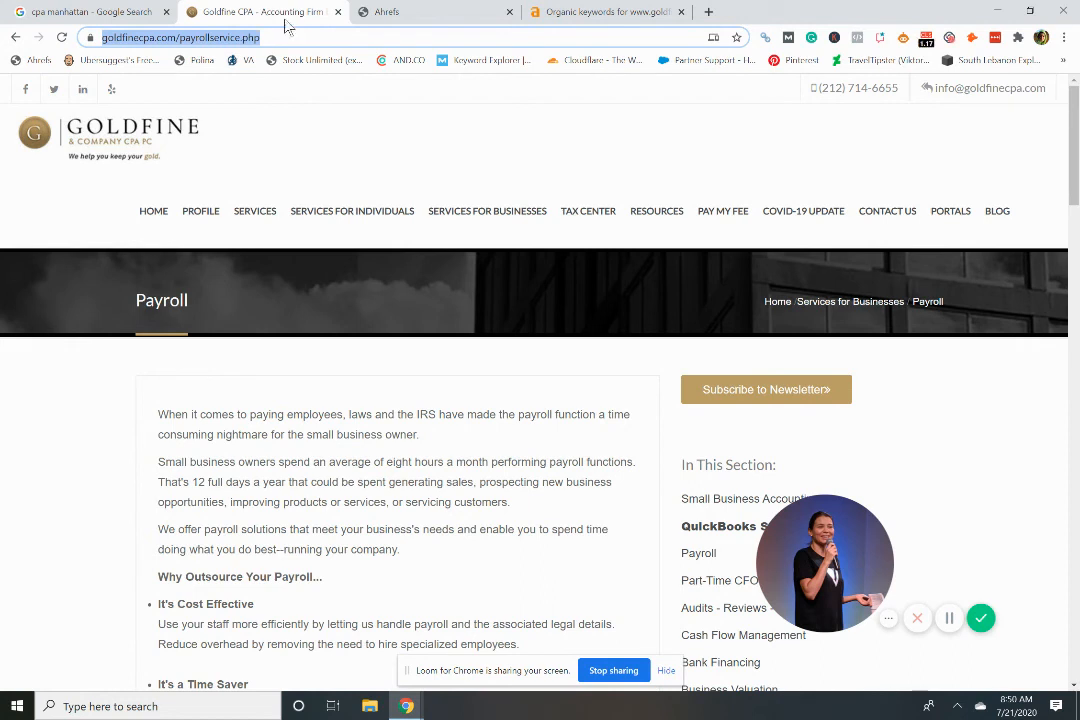
{"action": "mouse_move", "coordinate": [256, 12]}
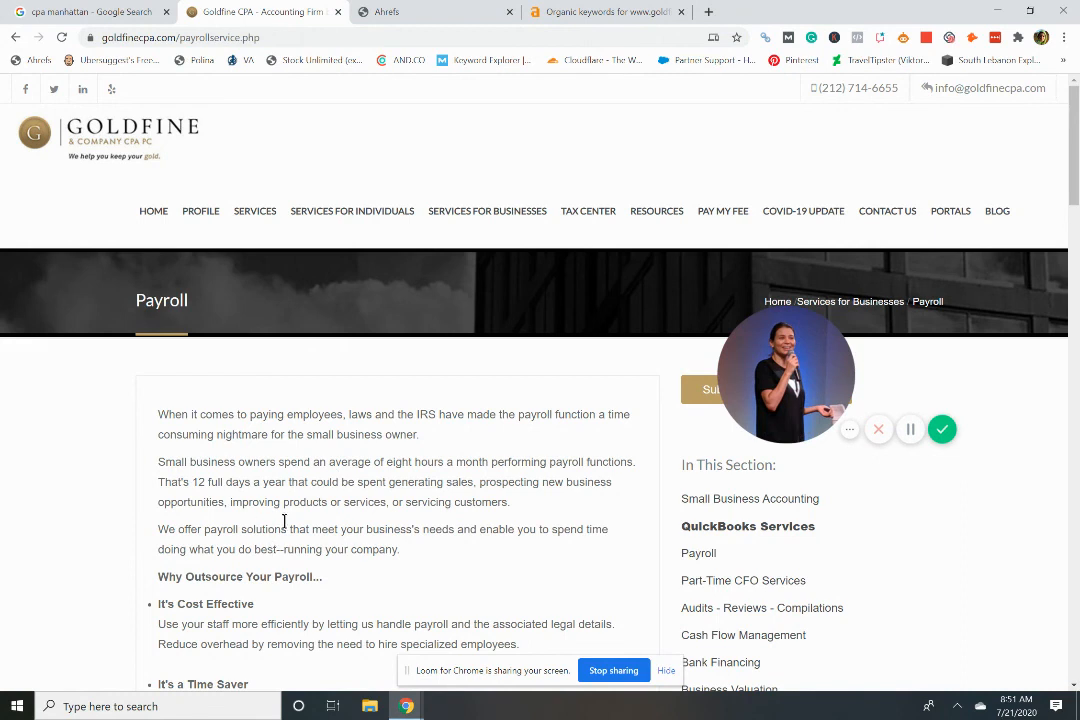
{"action": "mouse_move", "coordinate": [942, 428]}
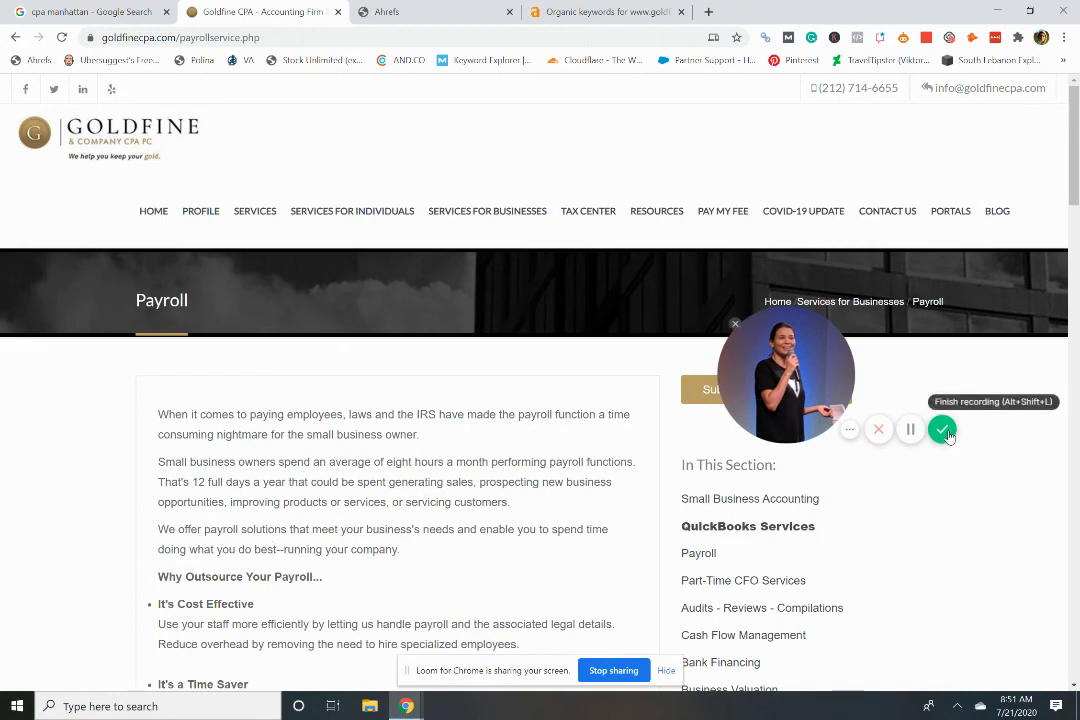